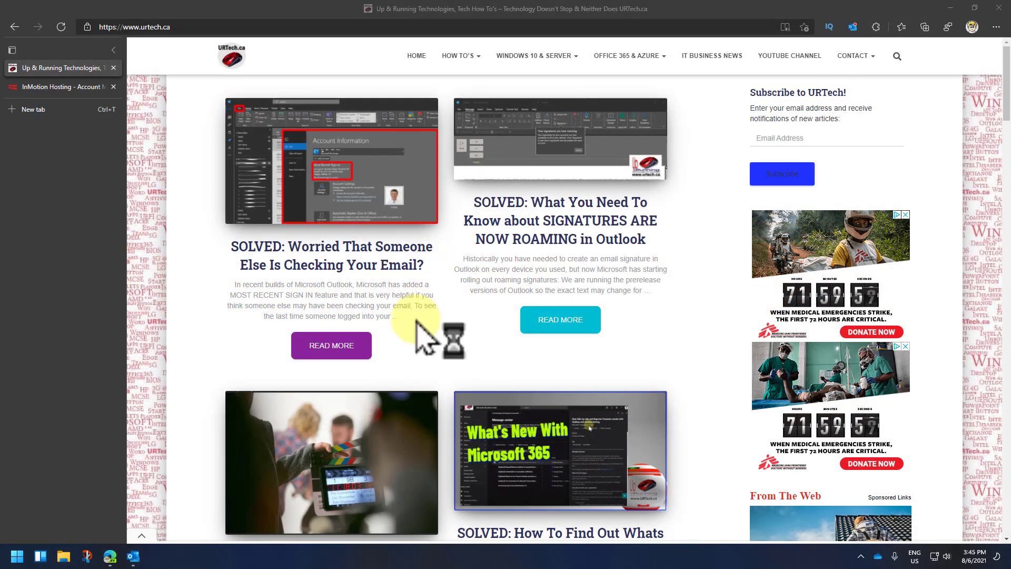
mouse_move(444, 333)
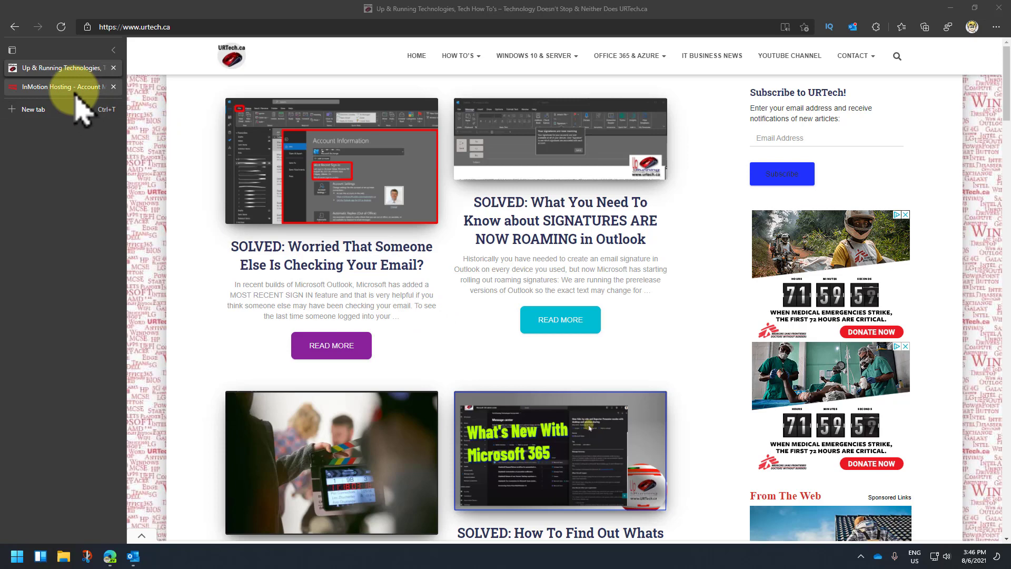
mouse_move(62, 87)
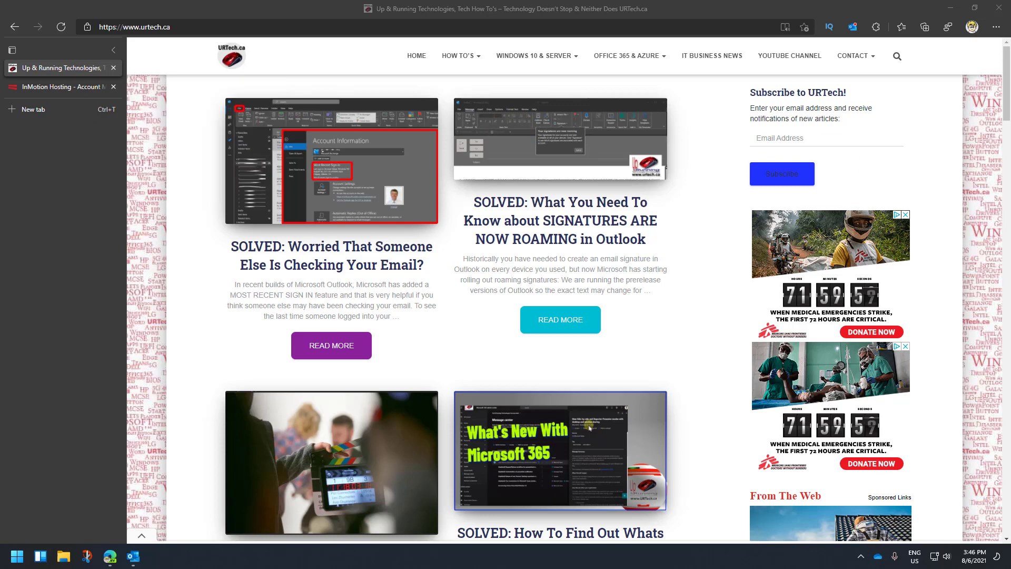
mouse_move(57, 87)
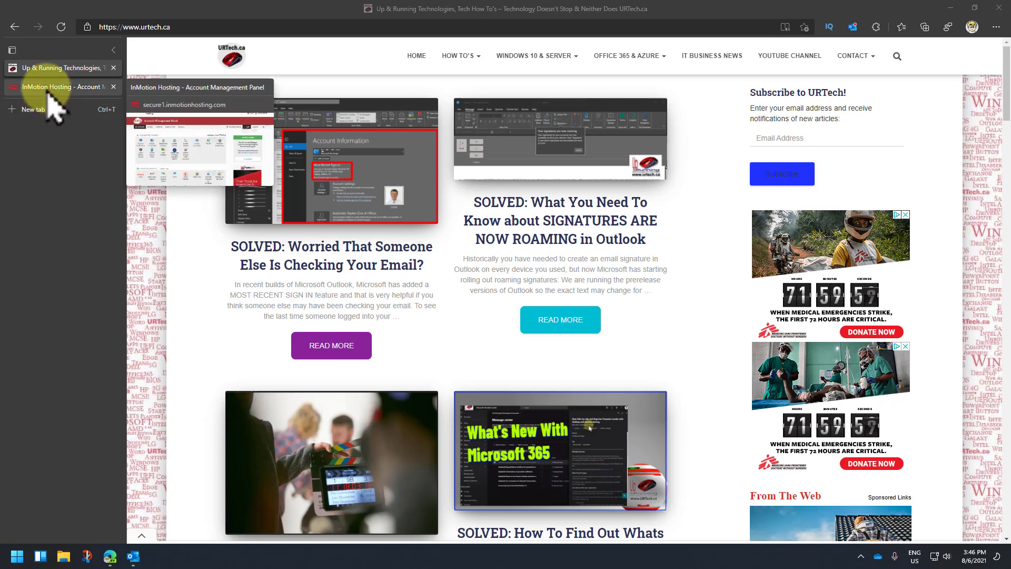
Step: From the InMotion Hosting panel, launch cPanel for urtech.ca and scroll to the Security section
click(61, 87)
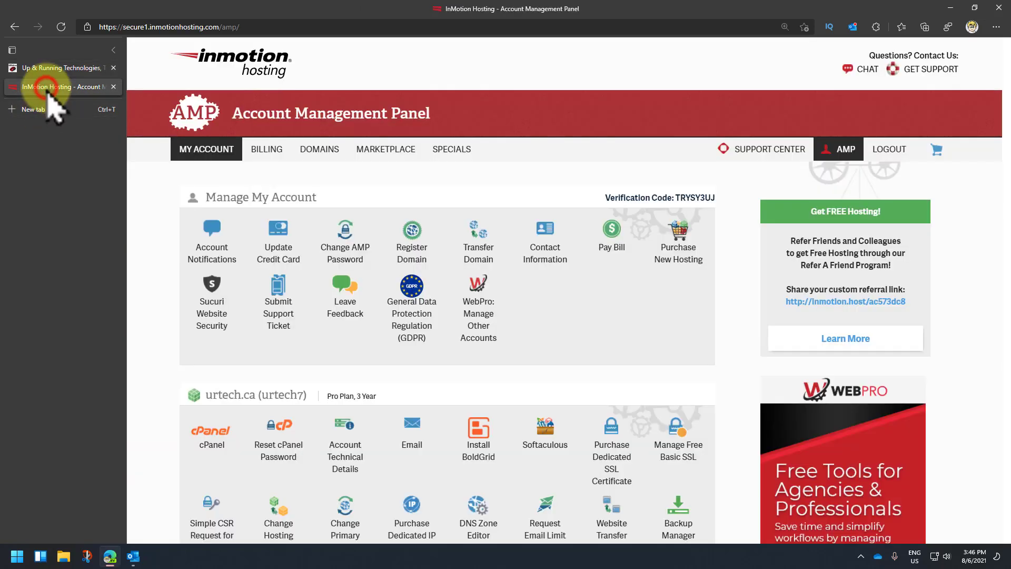
mouse_move(210, 445)
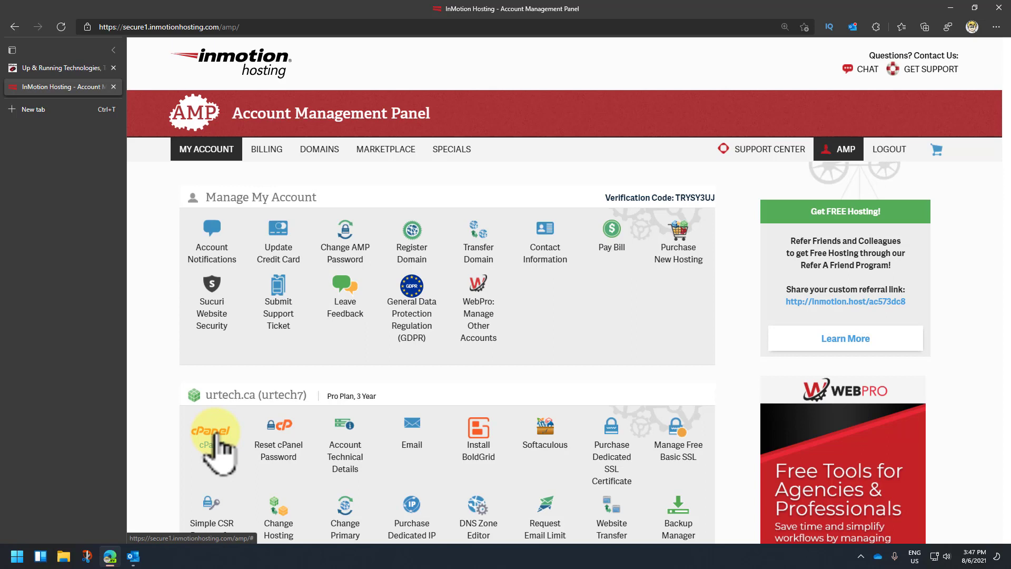
click(215, 424)
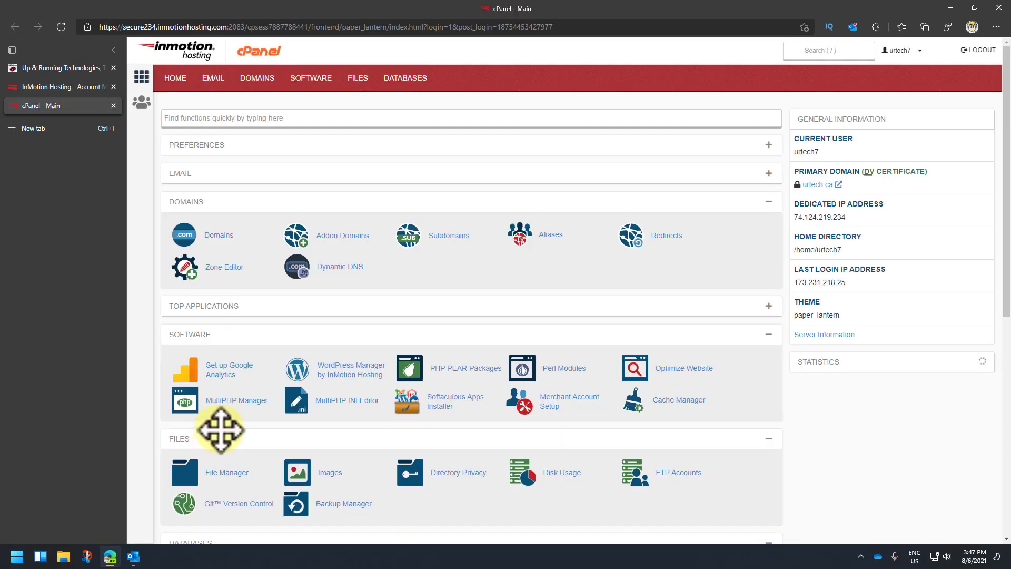
scroll(down, 3)
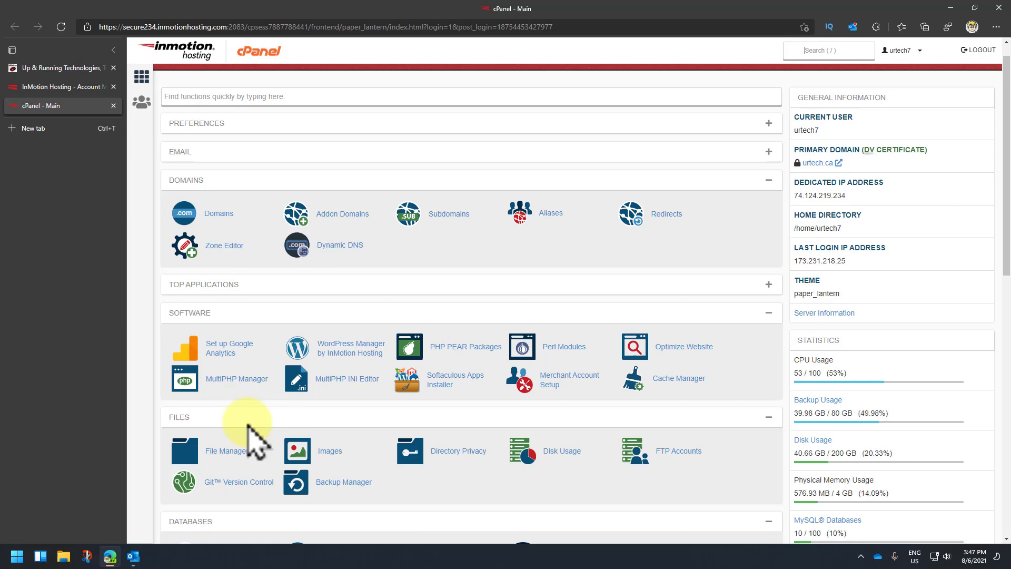
scroll(down, 3)
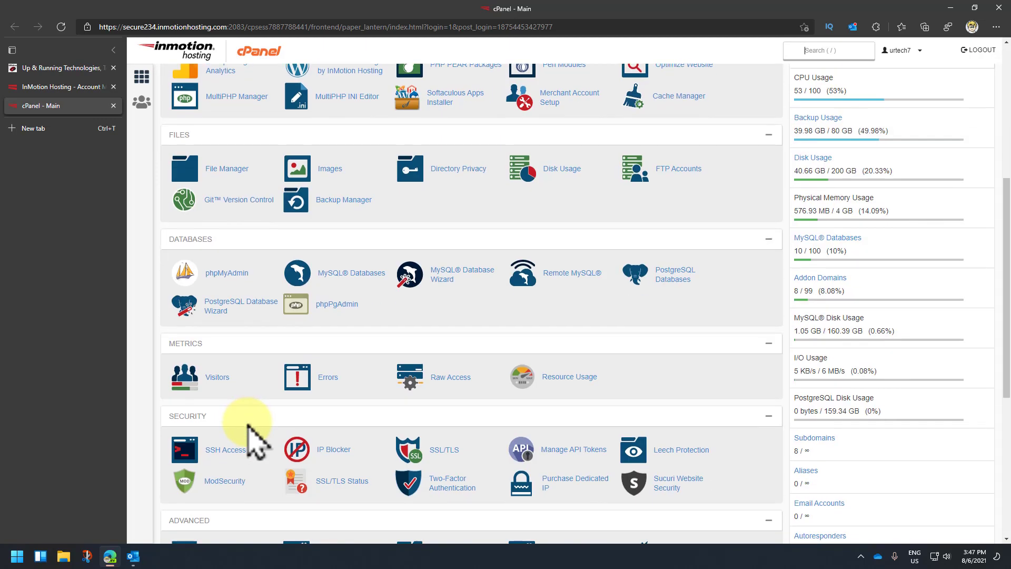
mouse_move(225, 449)
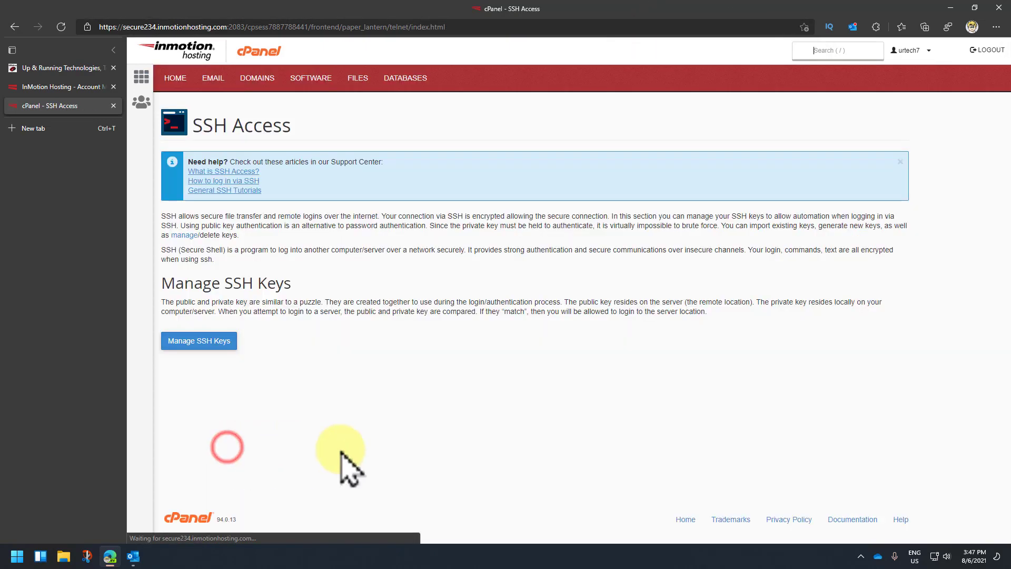
Step: From SSH Access, reach Manage SSH Keys and begin generating a new key named id_rsa
click(198, 341)
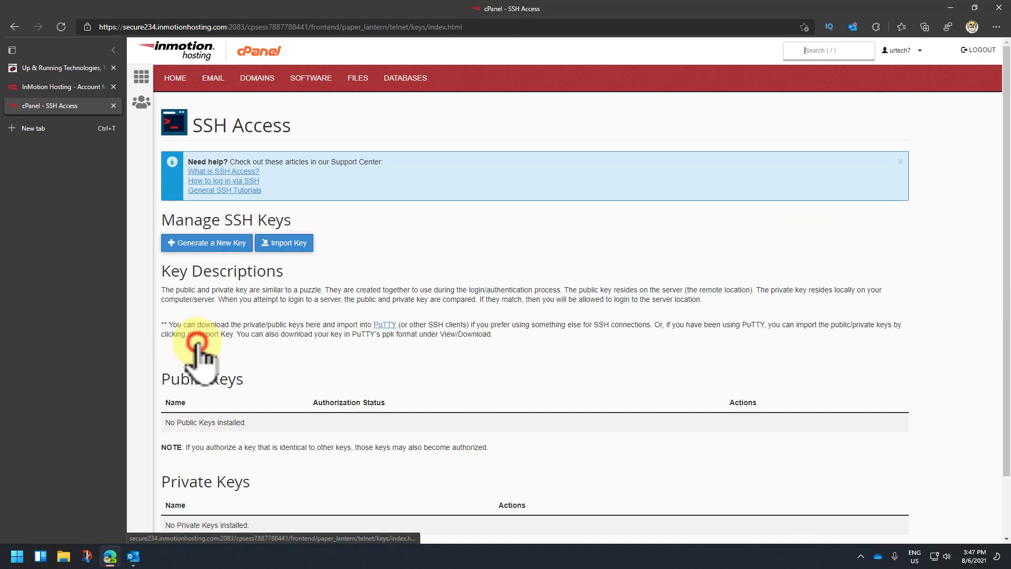
scroll(down, 3)
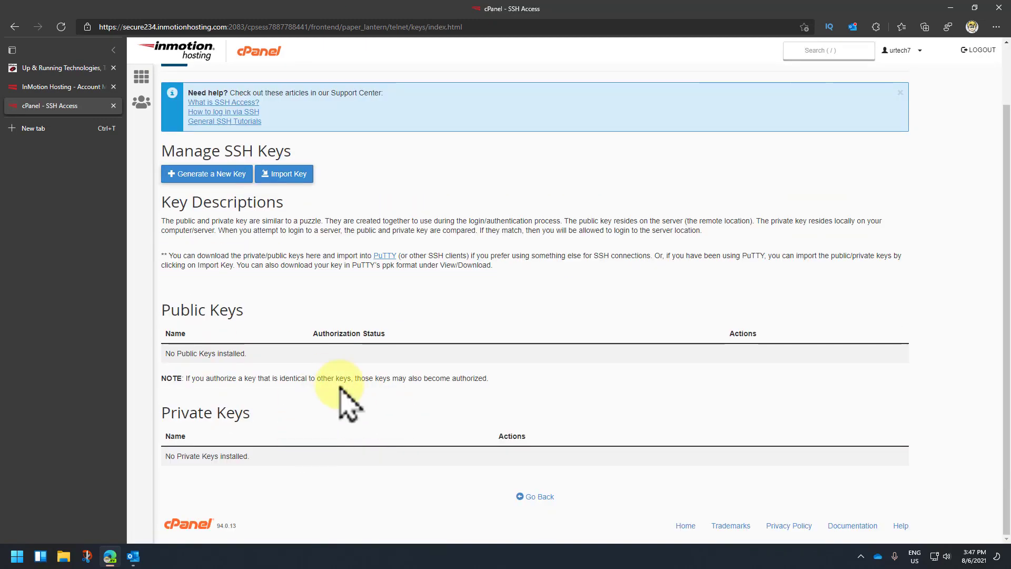
mouse_move(325, 413)
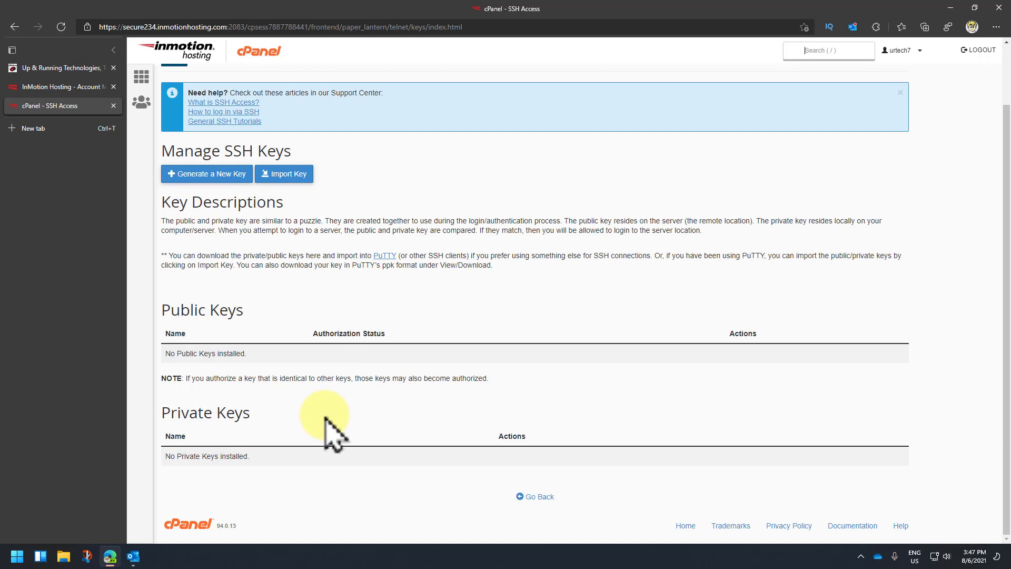
click(206, 173)
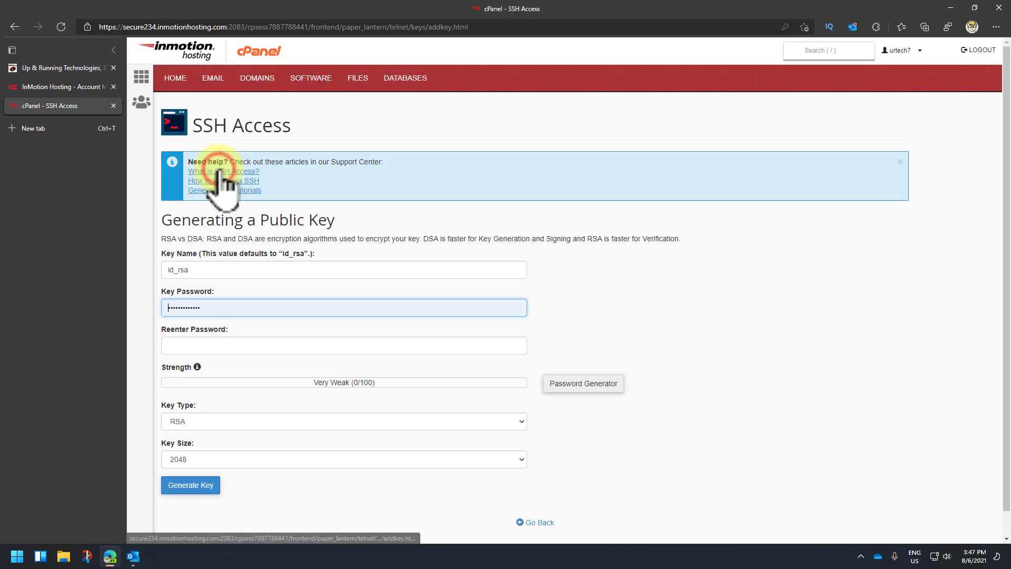
mouse_move(219, 307)
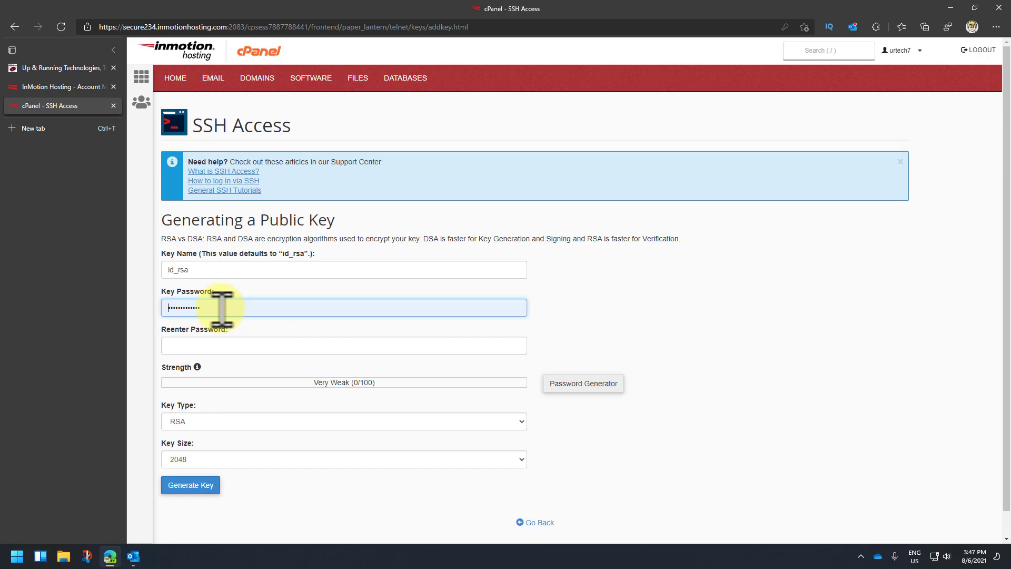
text(x)
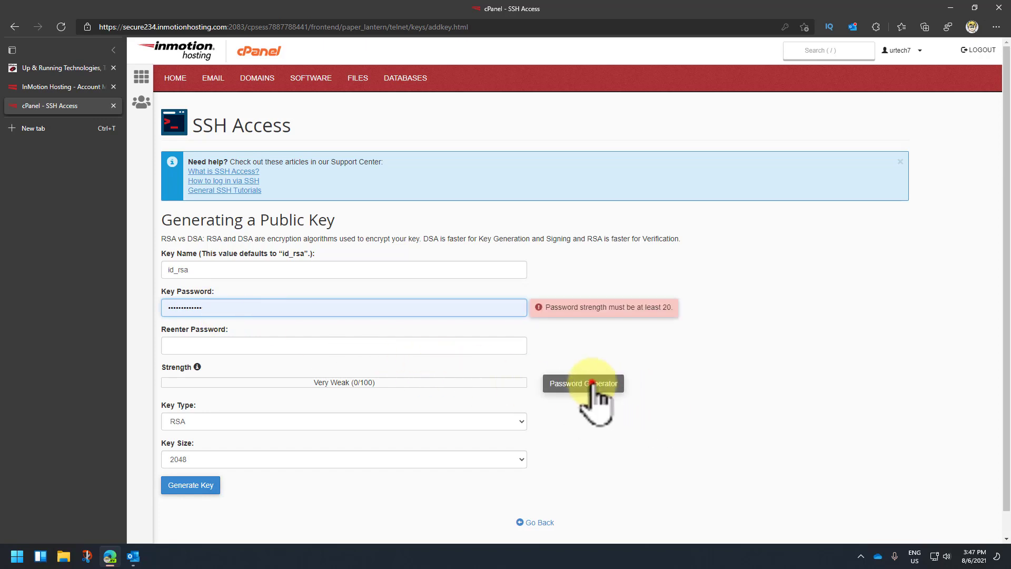
Step: Use the Password Generator to fill both password fields with a very strong generated password
click(582, 382)
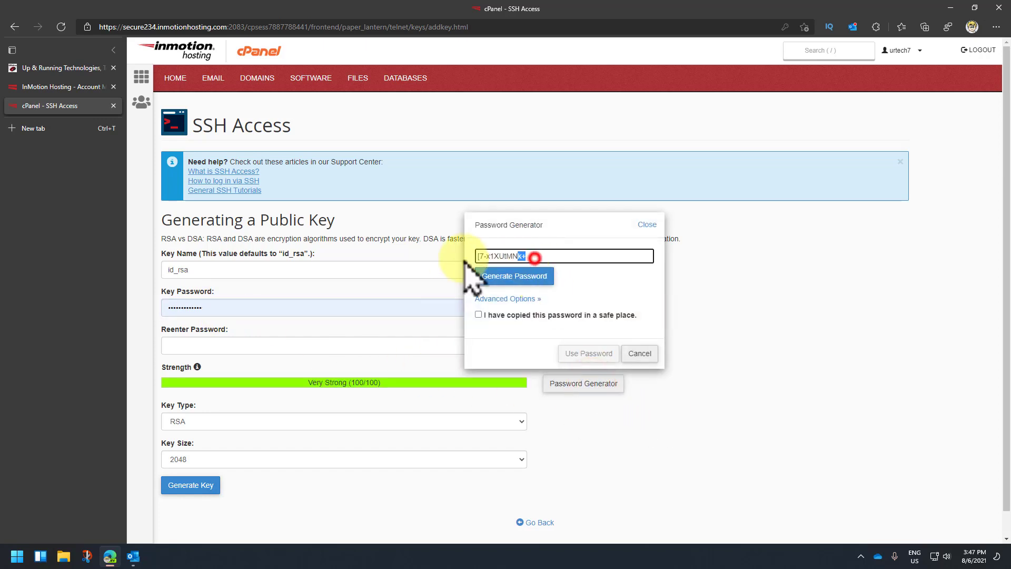
click(514, 276)
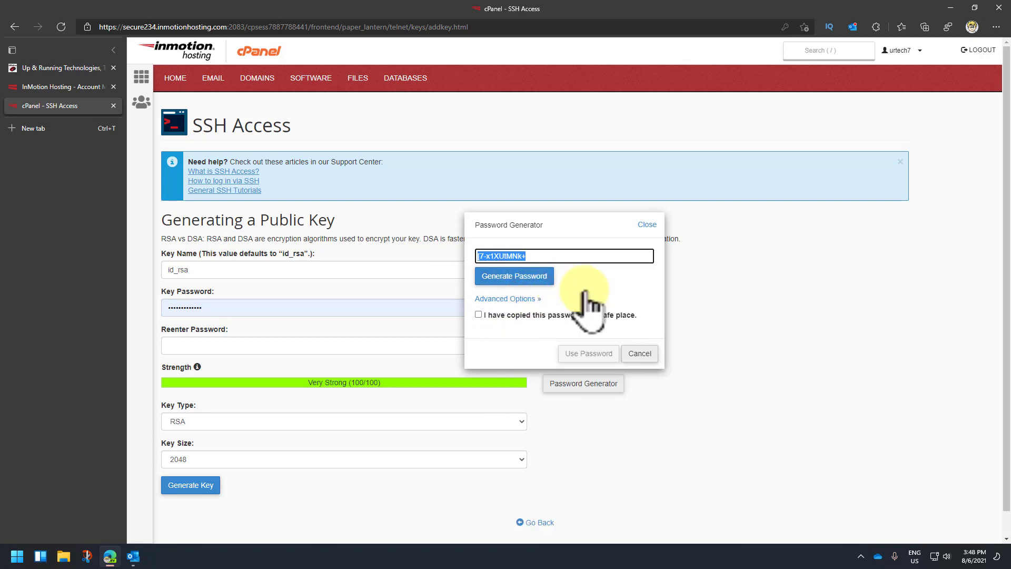
click(477, 314)
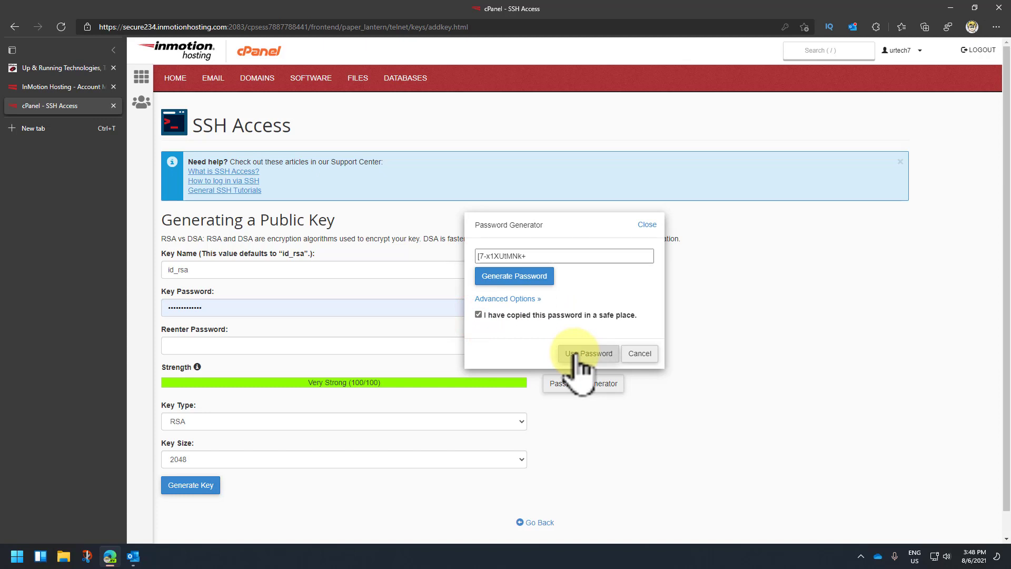
click(587, 354)
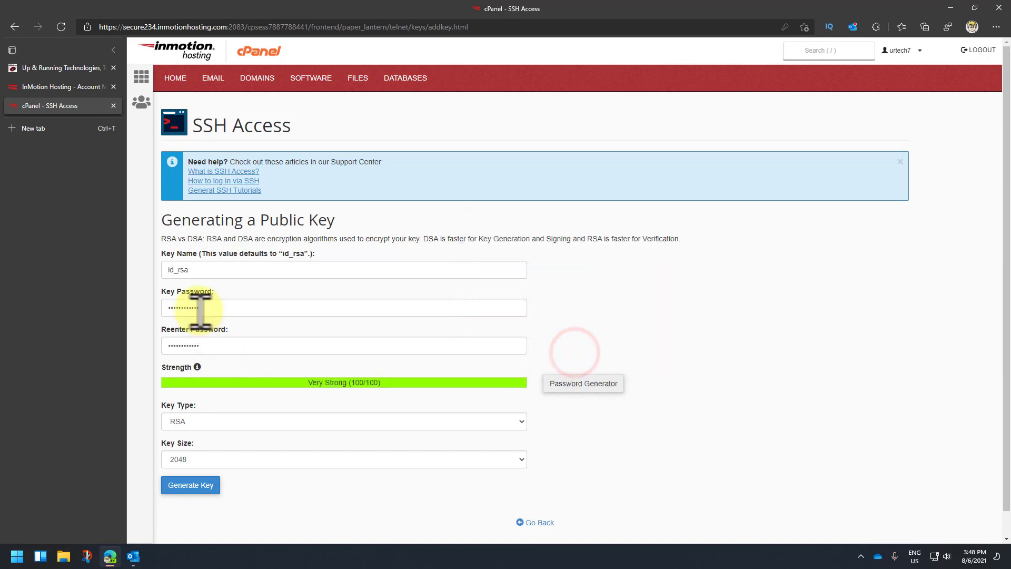
mouse_move(219, 458)
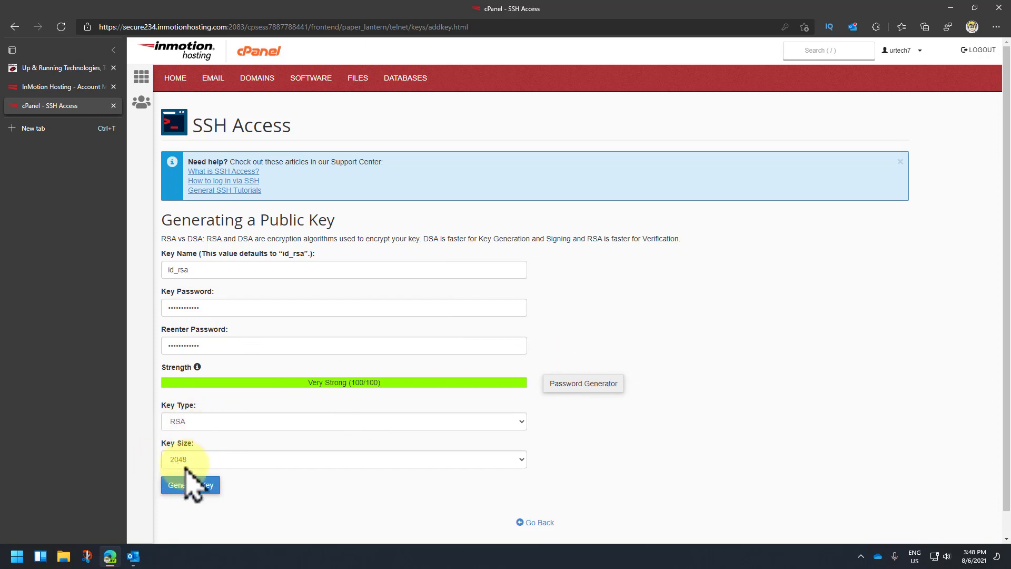
mouse_move(222, 439)
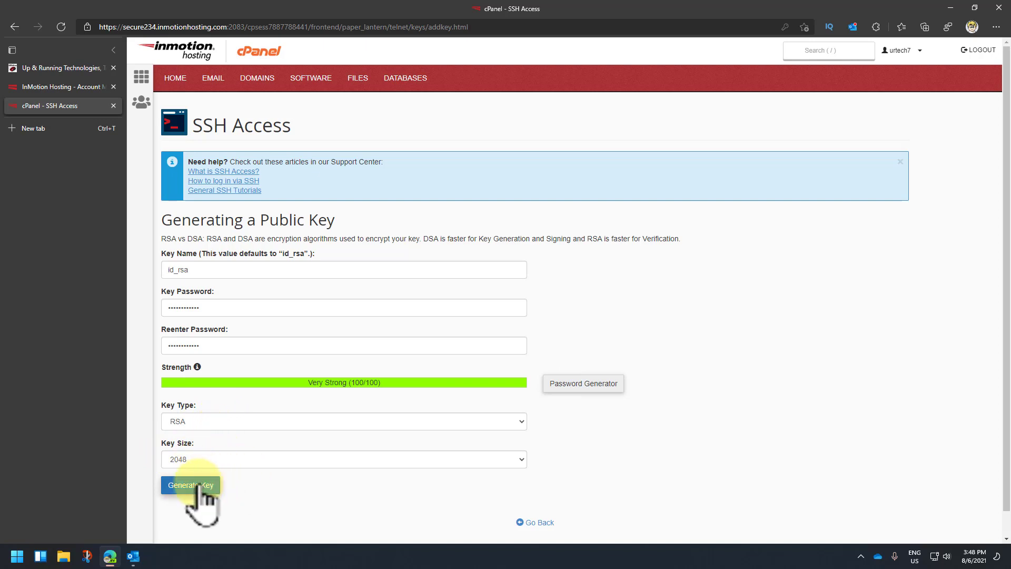
Step: Generate the id_rsa RSA 2048 key pair, authorize its public key, and review both keys in the list
click(191, 485)
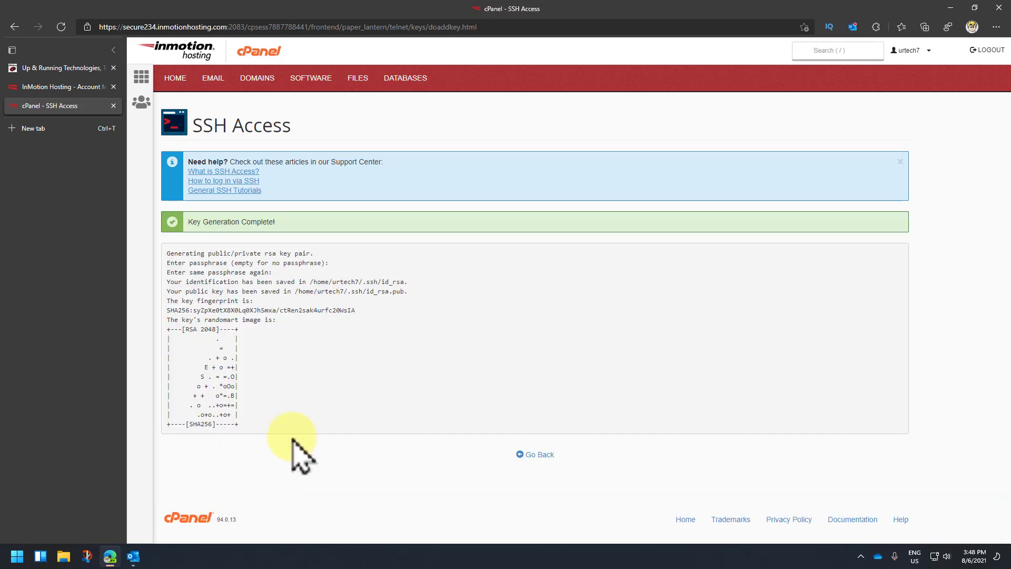
mouse_move(535, 454)
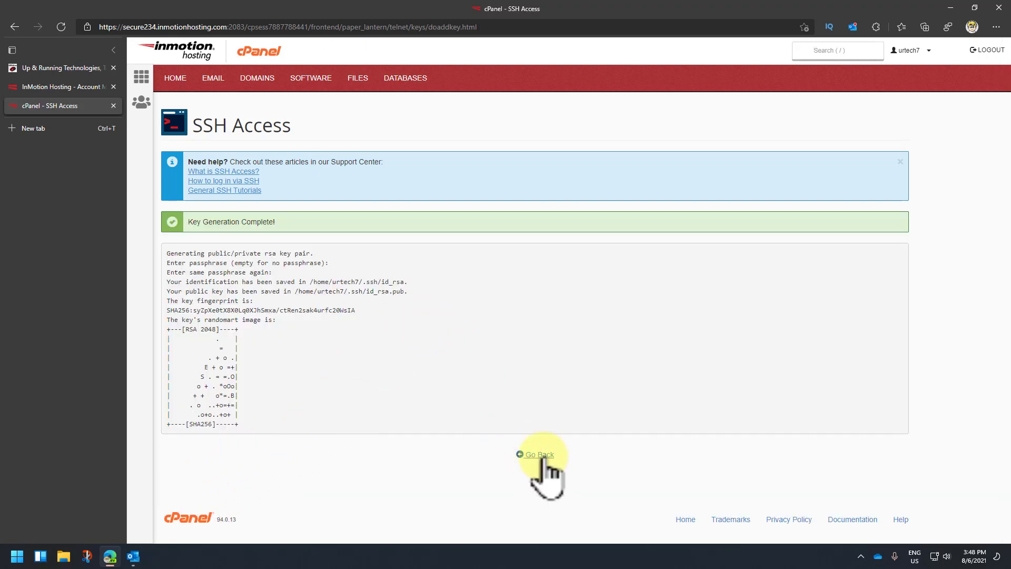
click(538, 454)
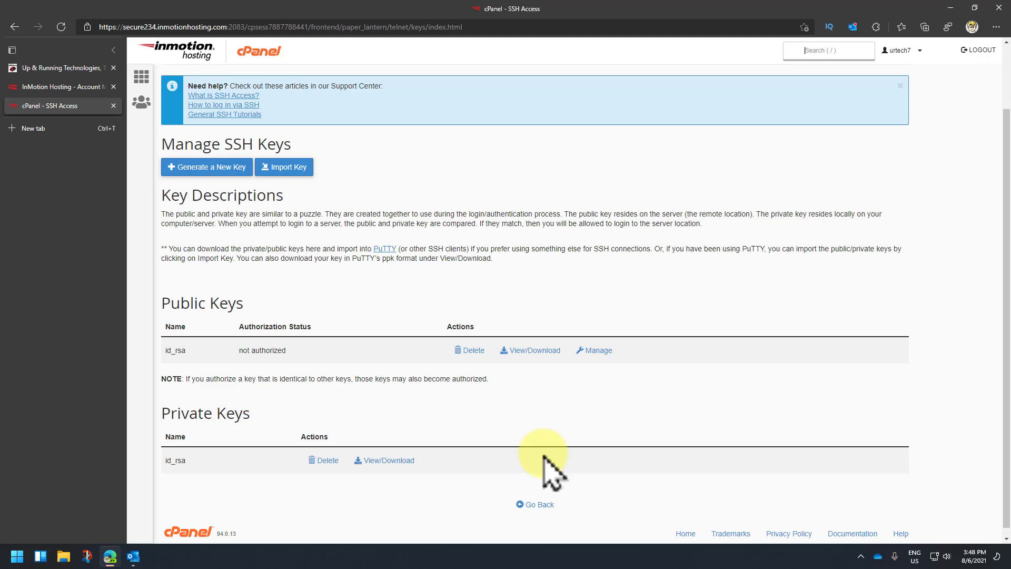
mouse_move(598, 351)
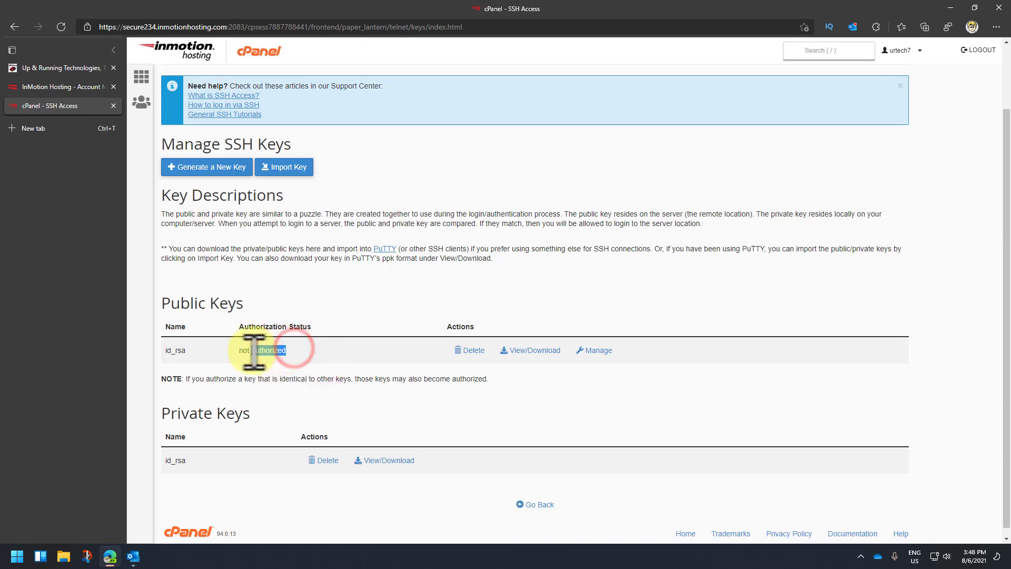
click(592, 350)
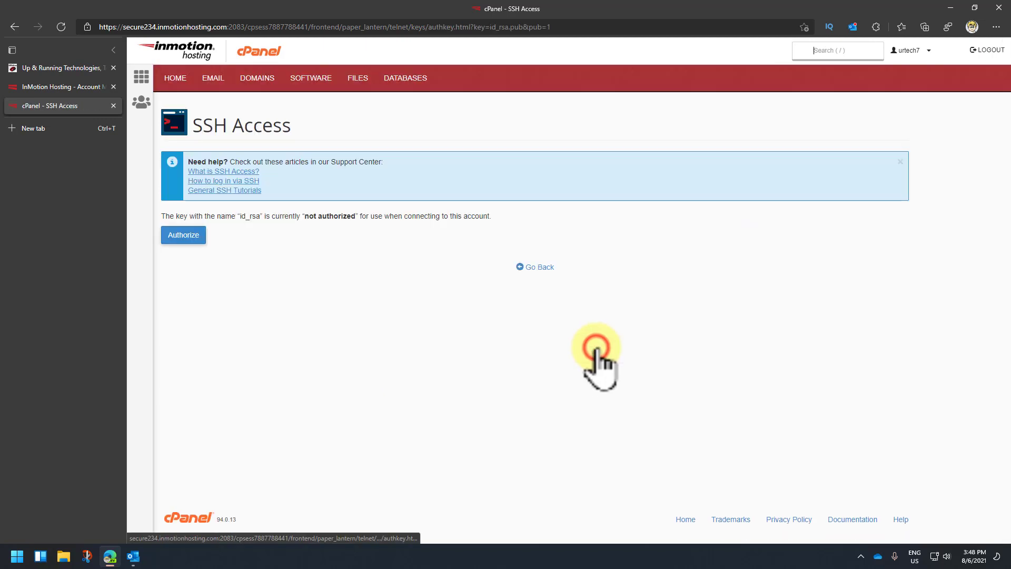
click(183, 234)
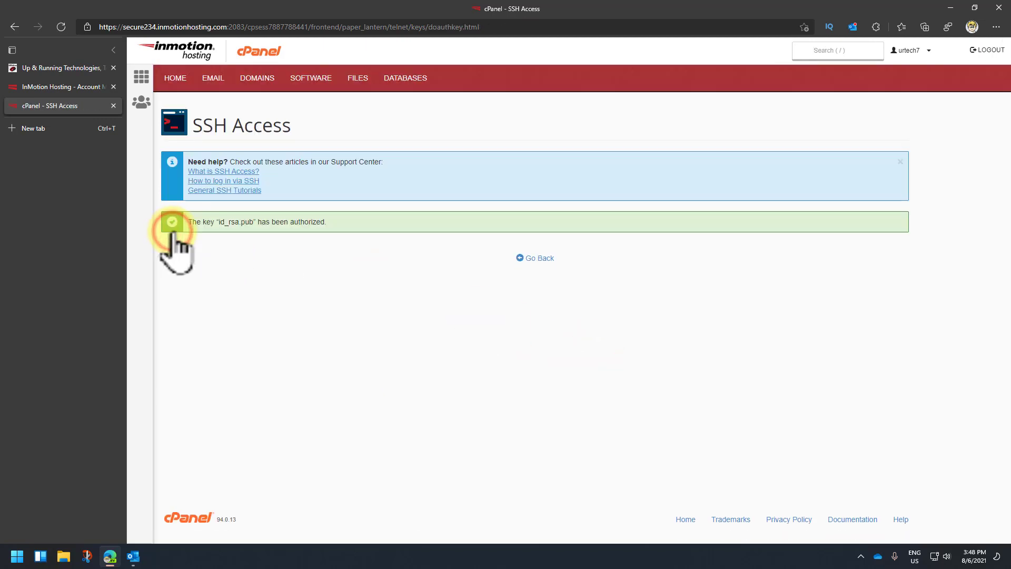
click(534, 258)
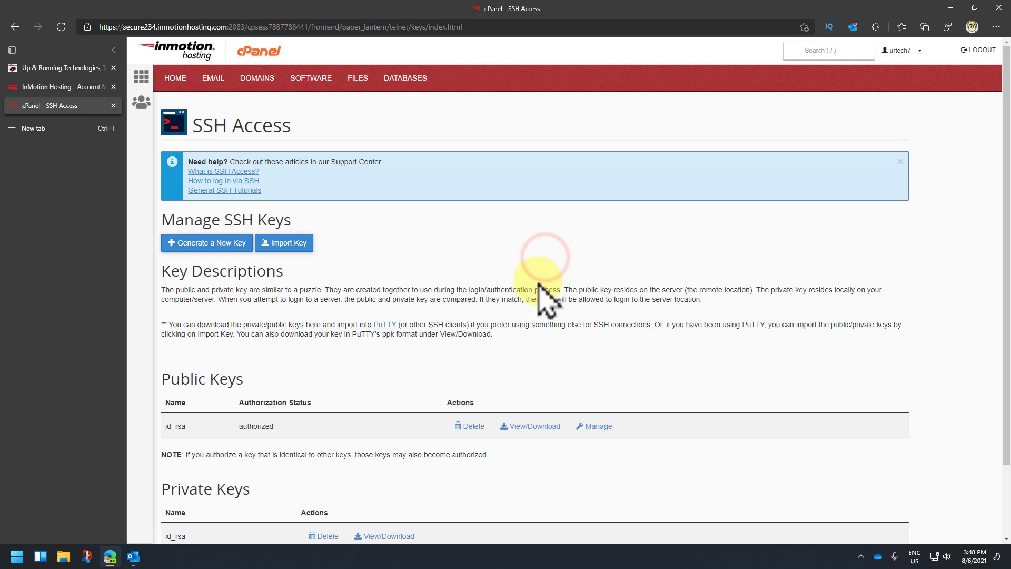
scroll(down, 3)
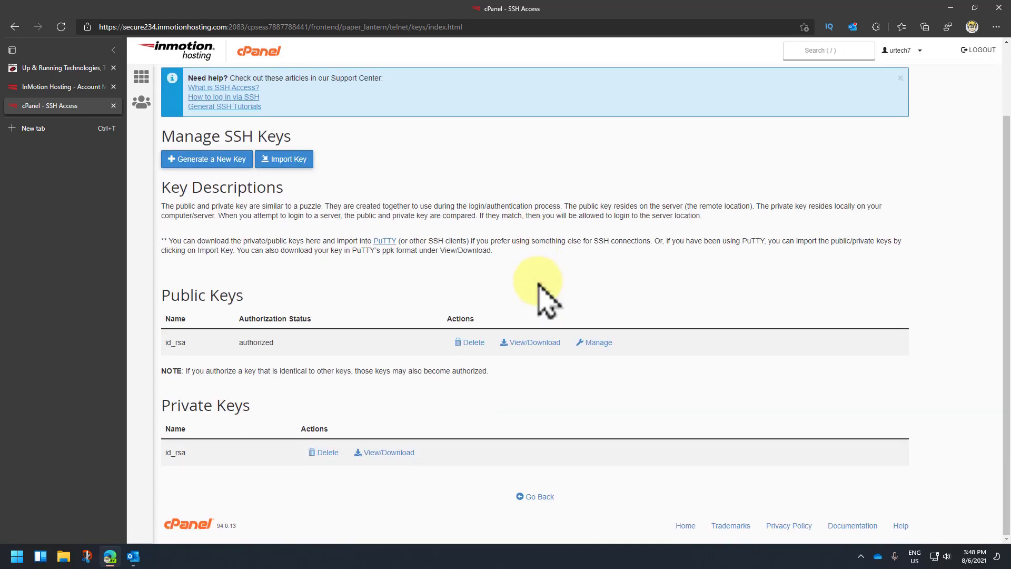
mouse_move(477, 338)
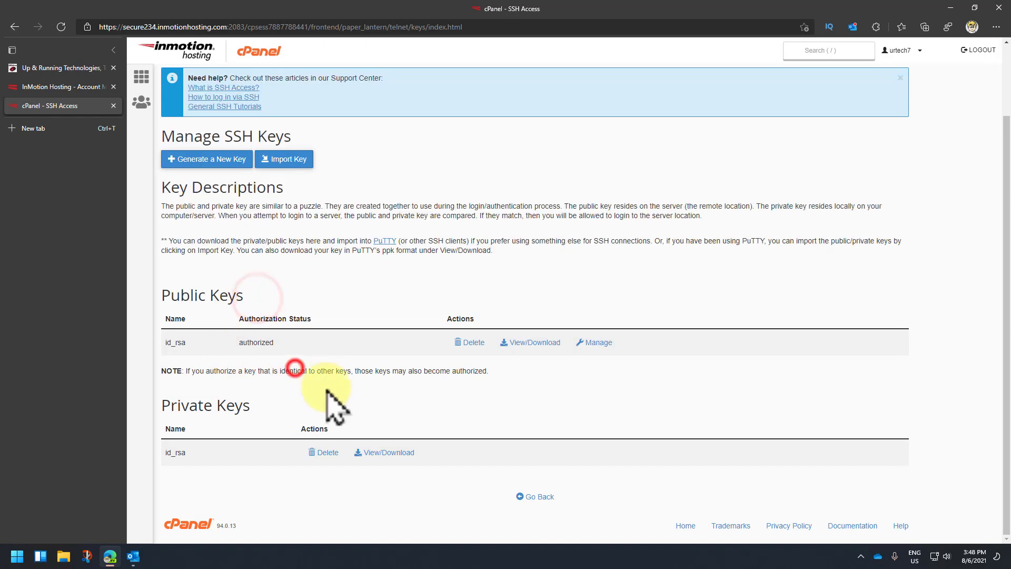
mouse_move(268, 423)
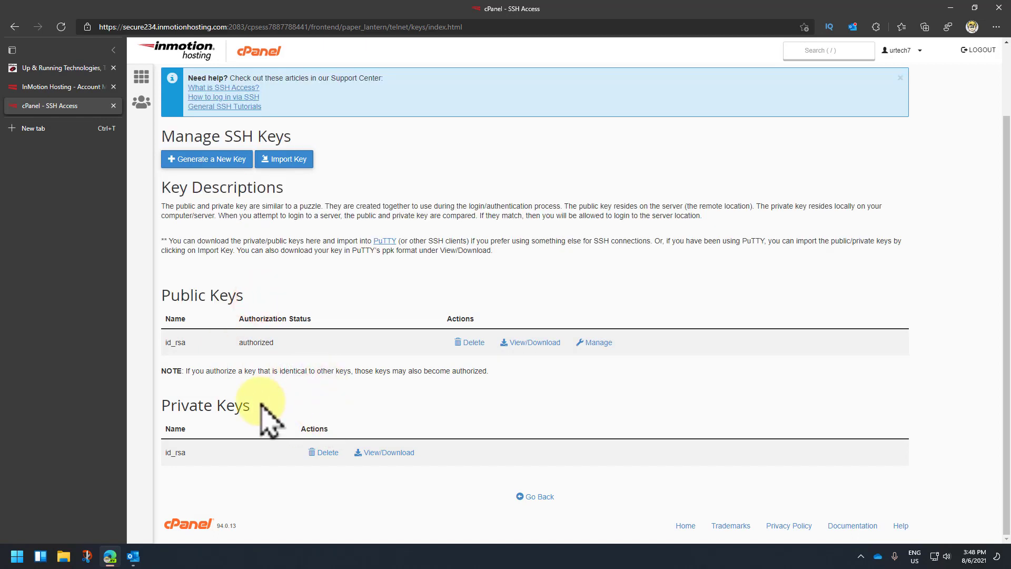
mouse_move(264, 432)
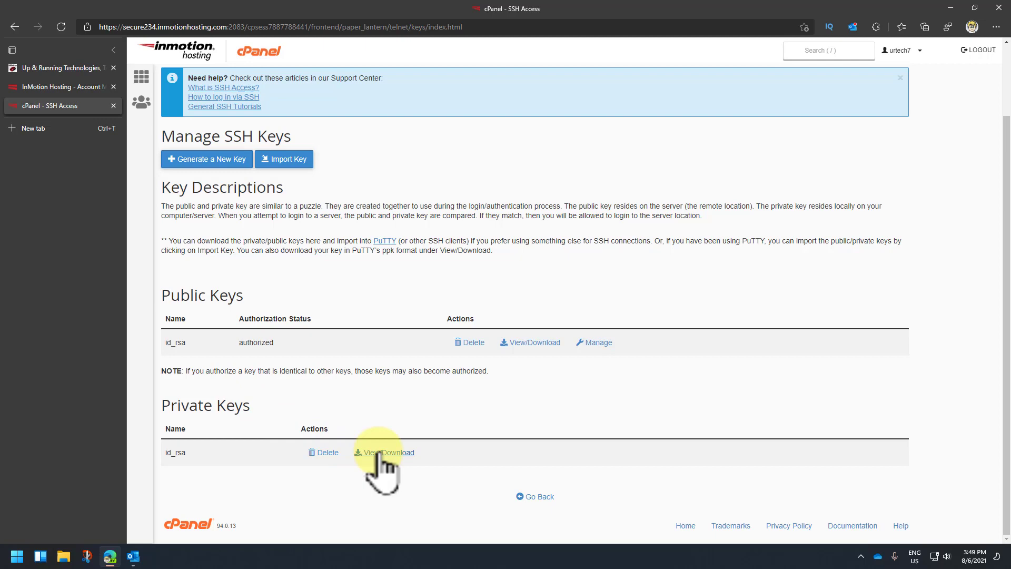
Step: View the id_rsa private key and enter its passphrase in the PPK conversion field
click(388, 452)
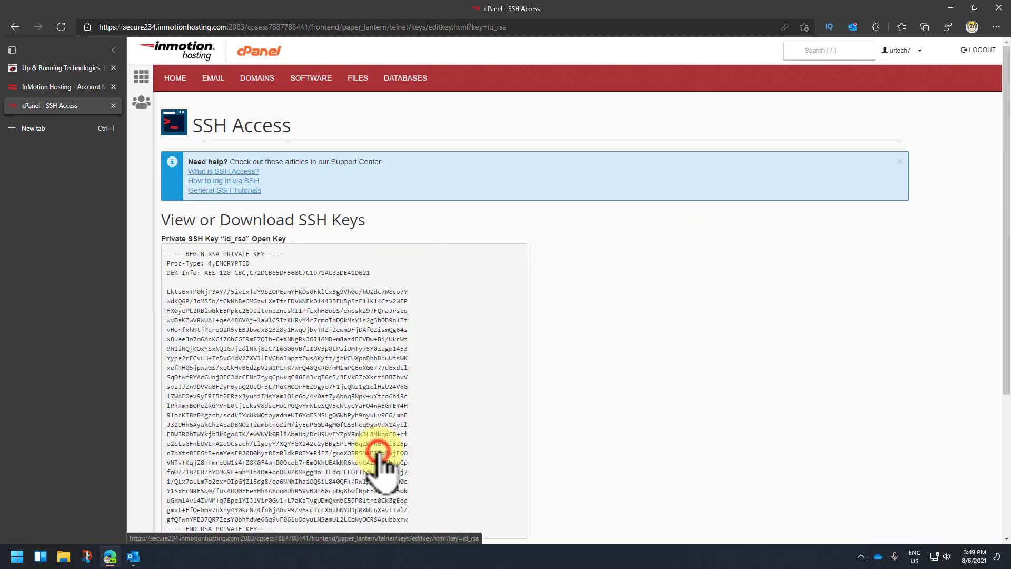
scroll(down, 3)
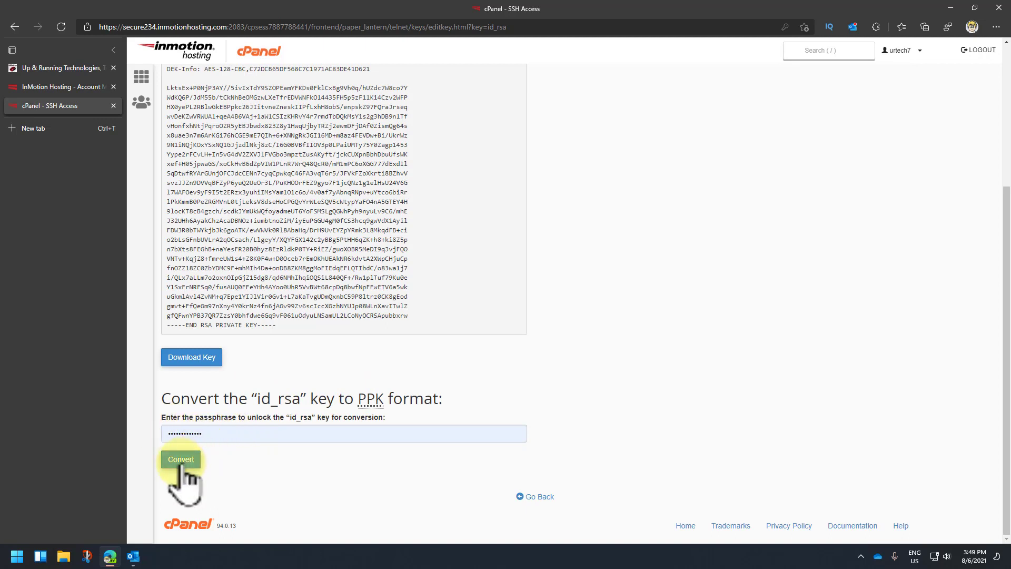
click(344, 434)
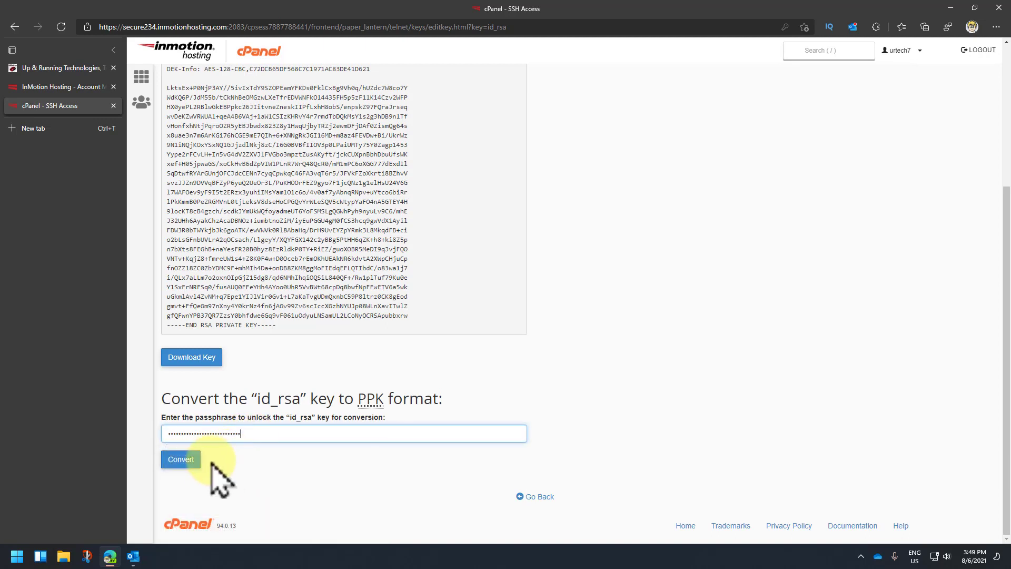
click(181, 460)
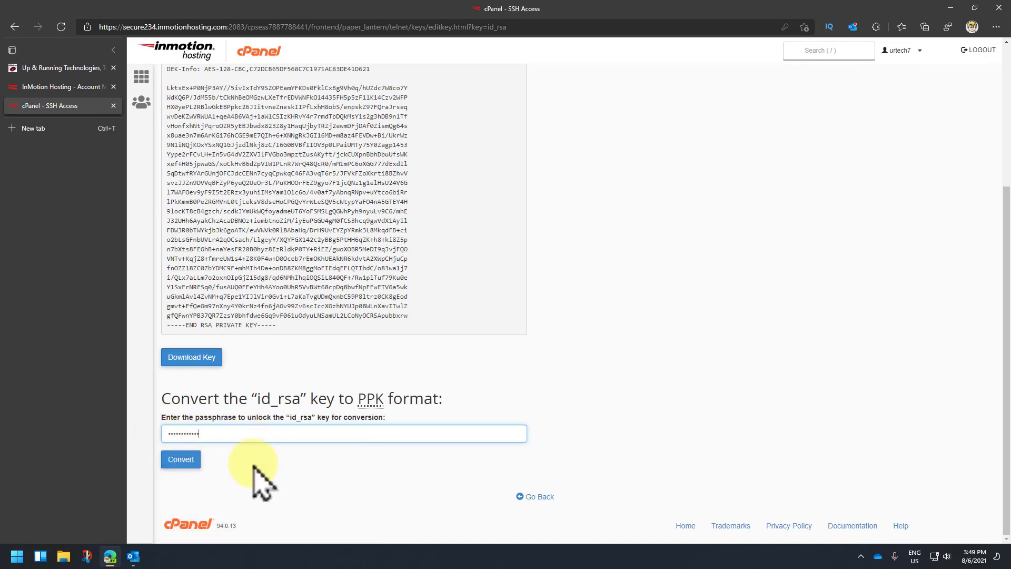
mouse_move(215, 433)
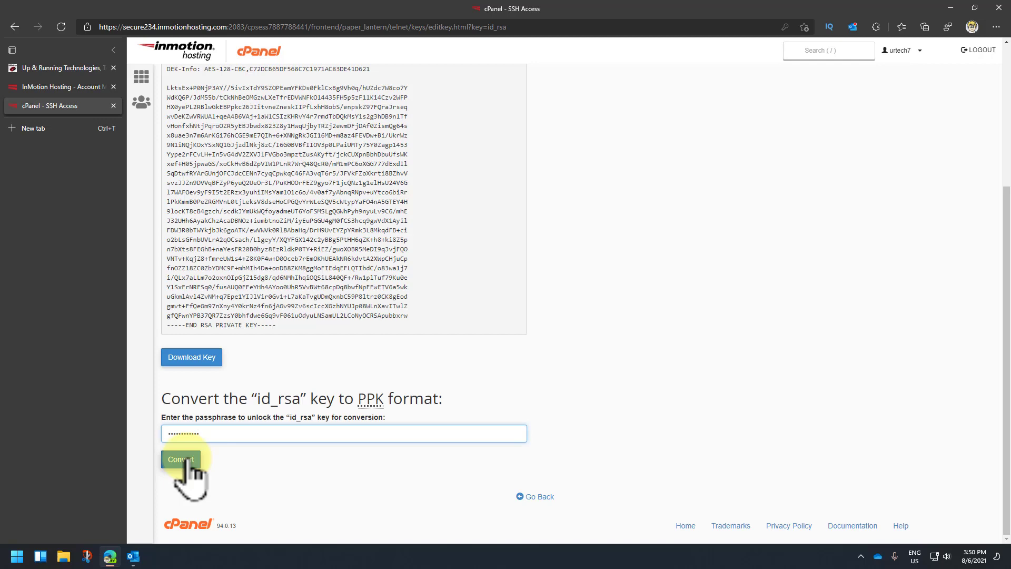
Step: Convert id_rsa to PPK format, decline Edge's password prompt, and download the PPK file
click(180, 459)
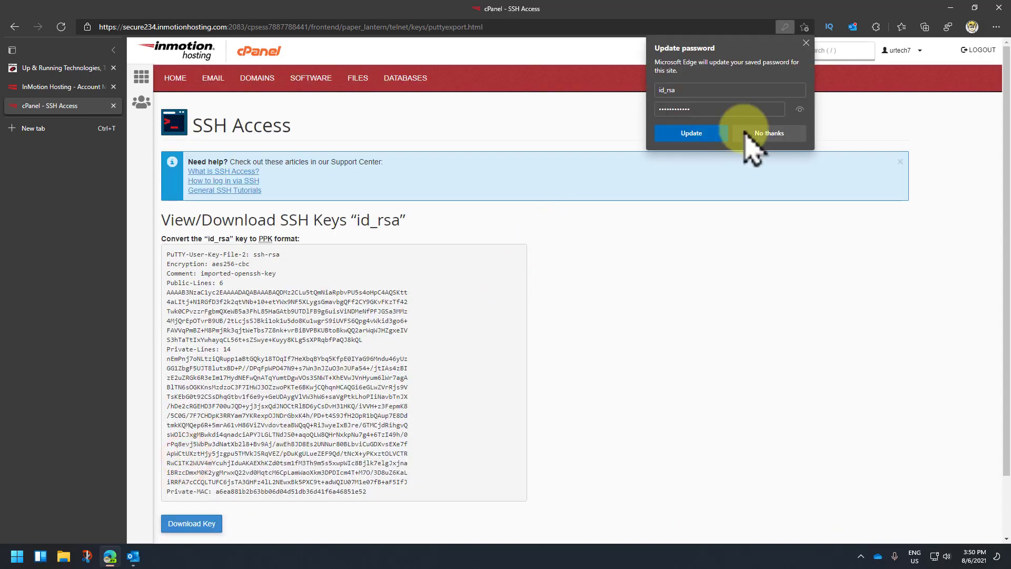
click(769, 133)
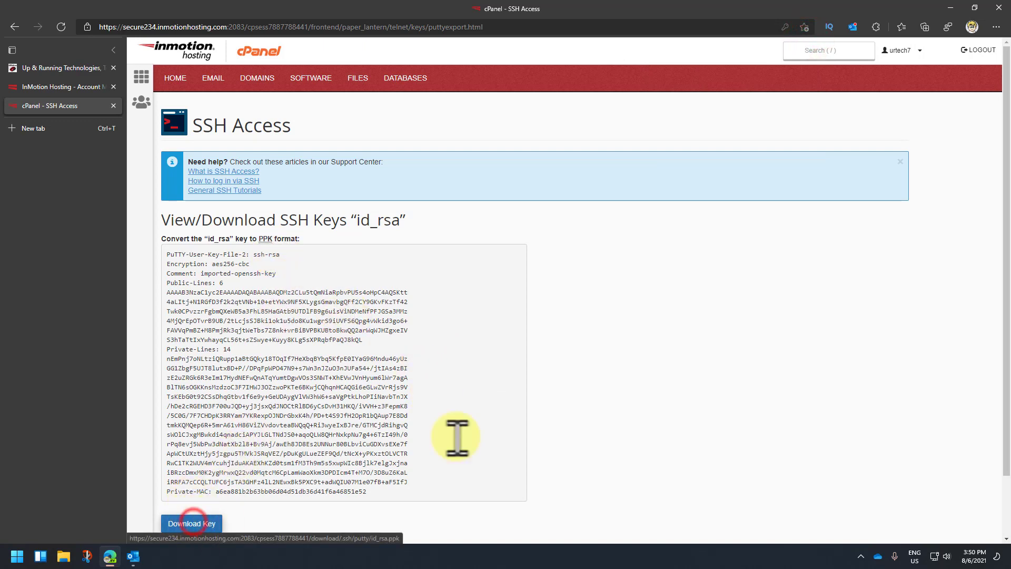
click(191, 523)
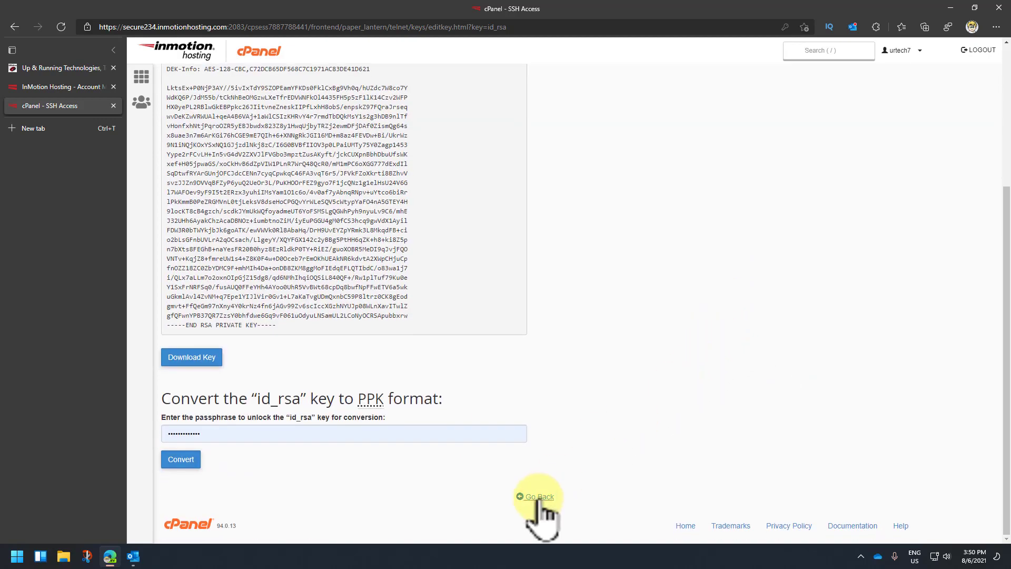
Step: Return to the Manage SSH Keys list and start a blank new Edge tab
click(538, 496)
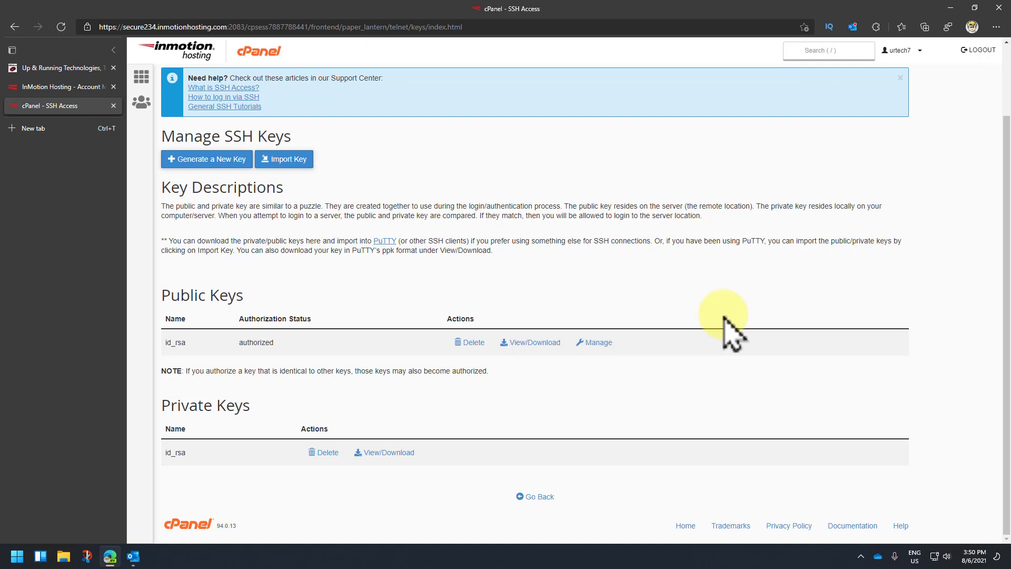
mouse_move(698, 313)
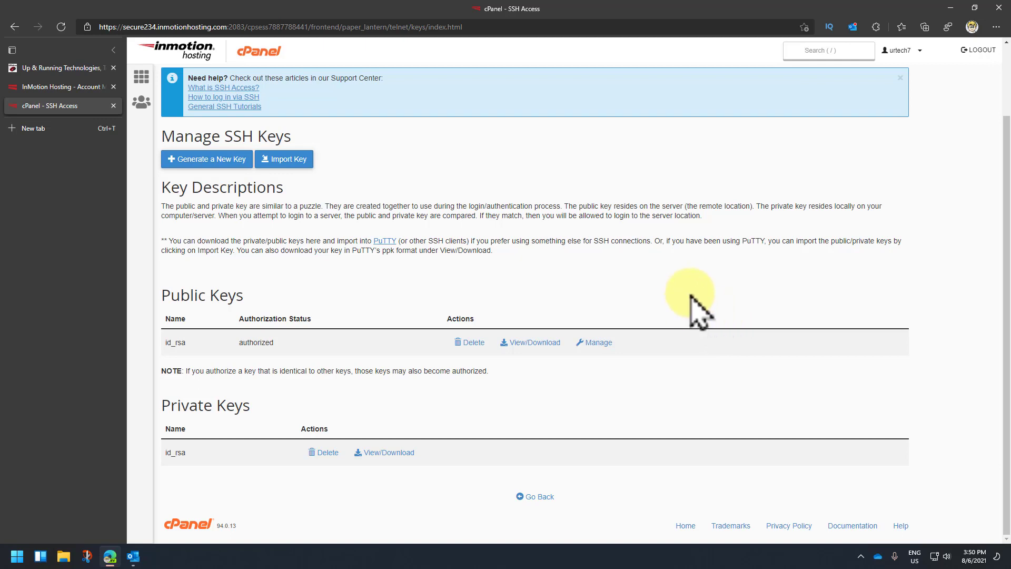
click(33, 124)
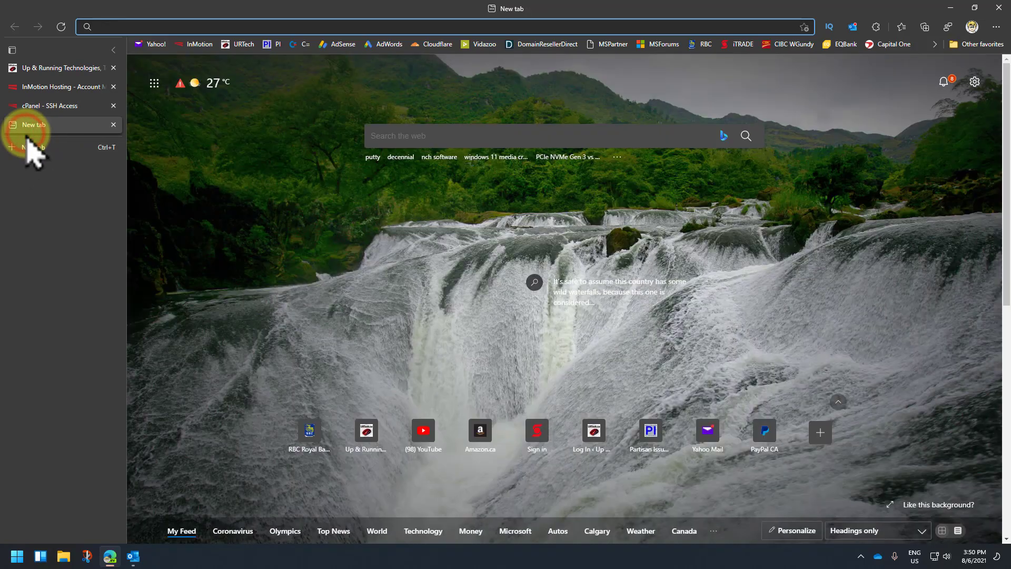
Step: Search for putty, follow putty.org to the chiark PuTTY 0.76 release page, then go to Start
click(372, 157)
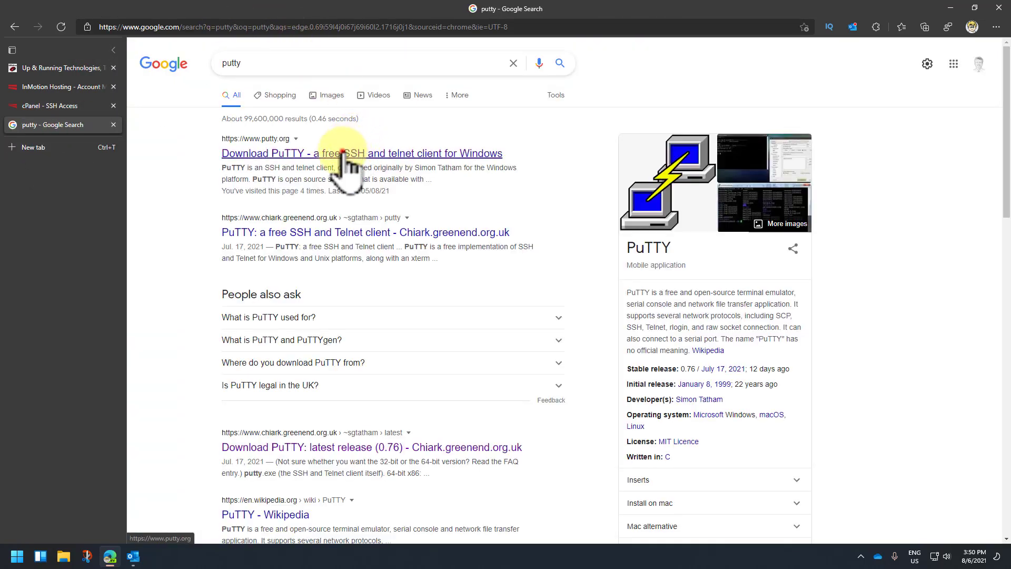
click(362, 152)
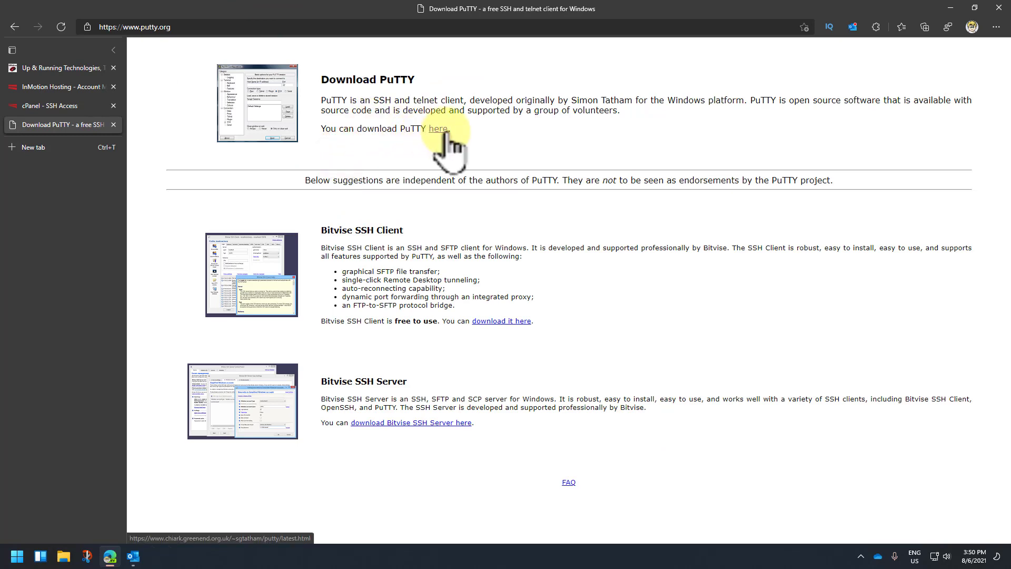
click(14, 27)
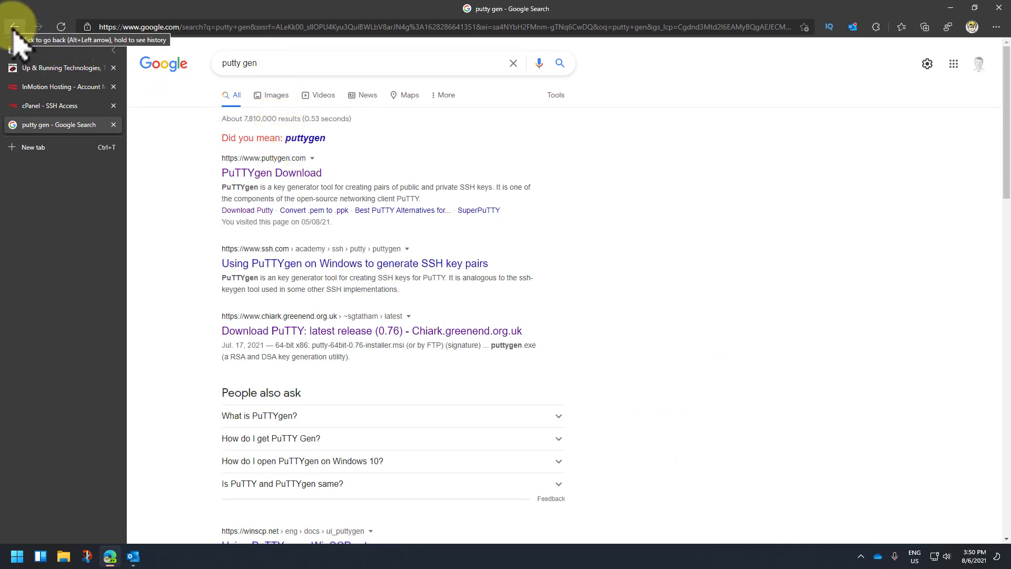
click(14, 26)
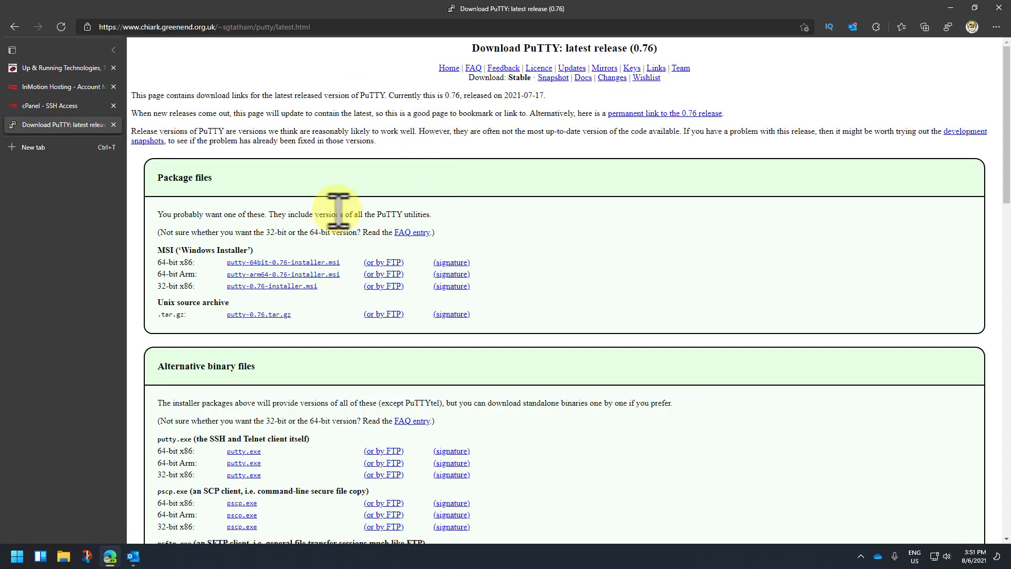
click(15, 556)
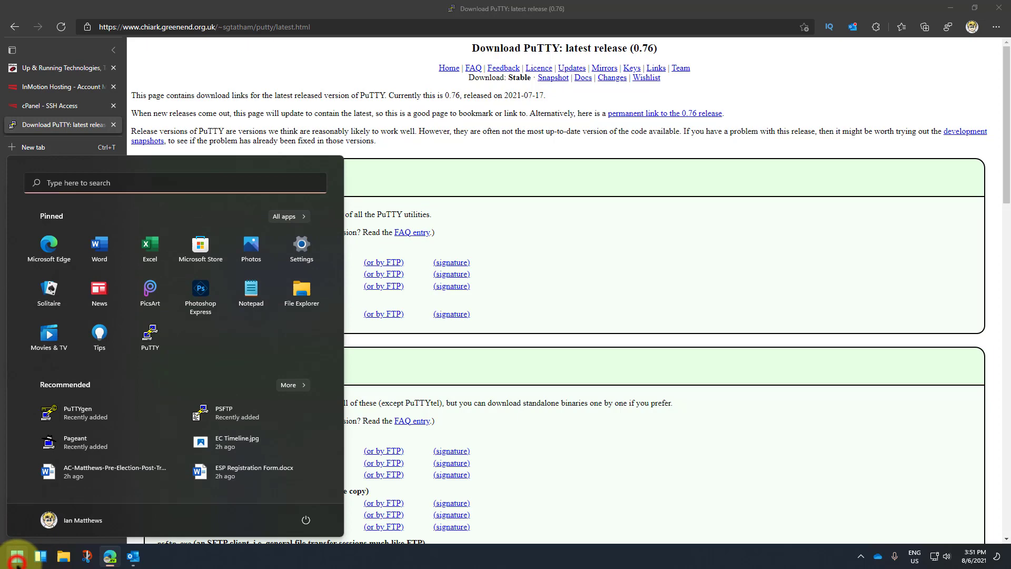
mouse_move(150, 337)
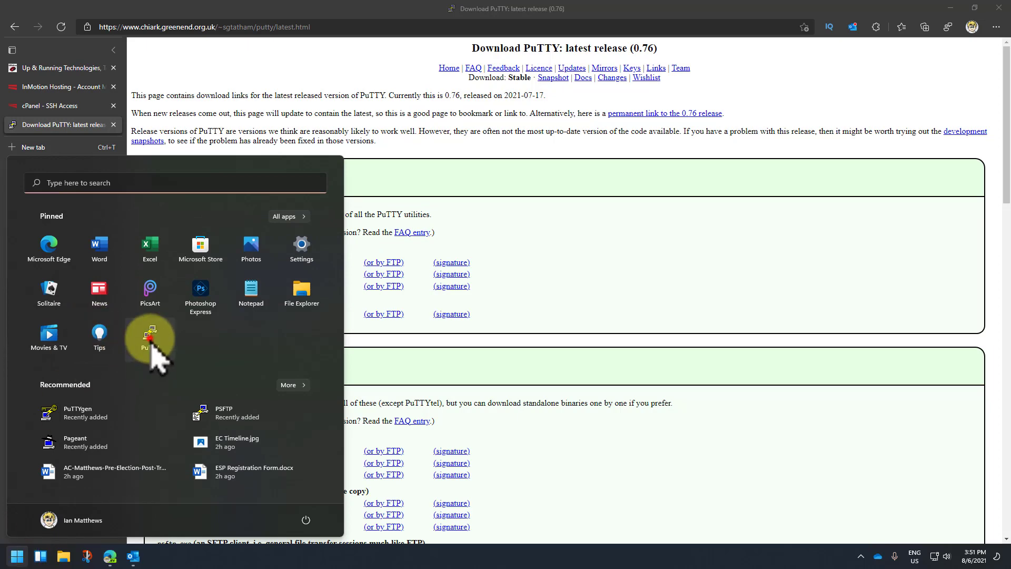
Step: Launch PuTTY and set the session to host urtech.ca on port 2222 over SSH
click(149, 336)
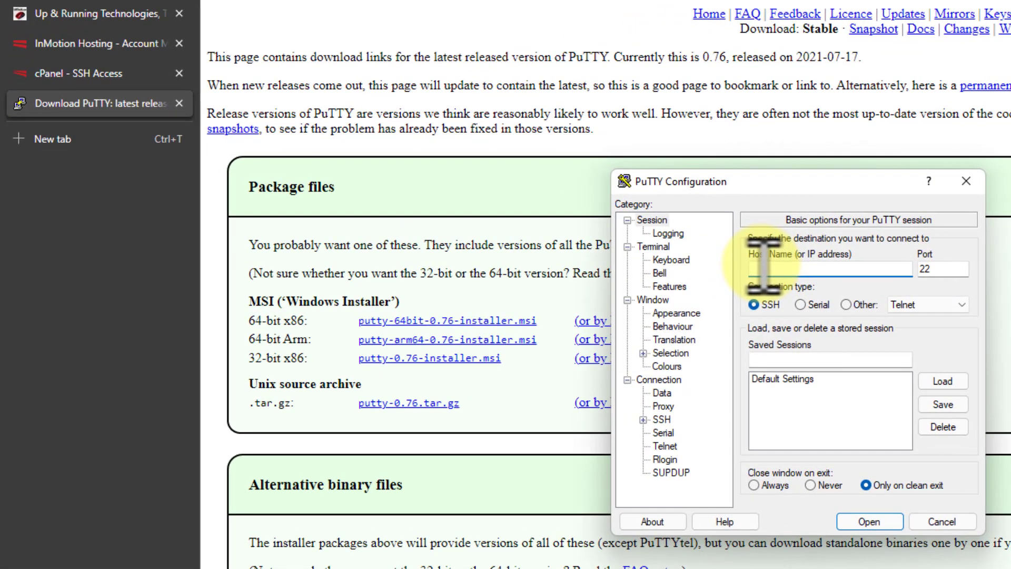
text(urtech.ca)
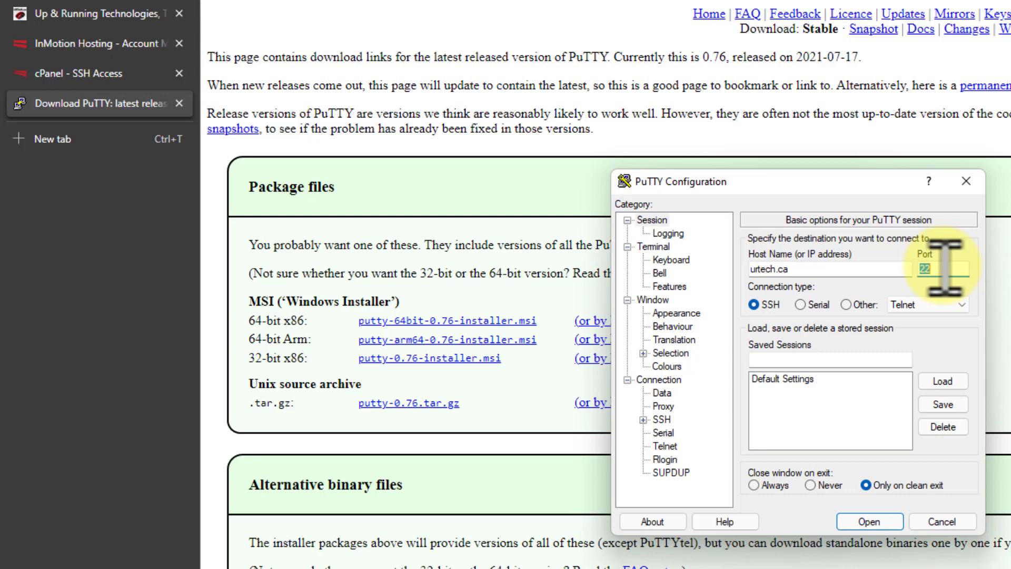
text(2222)
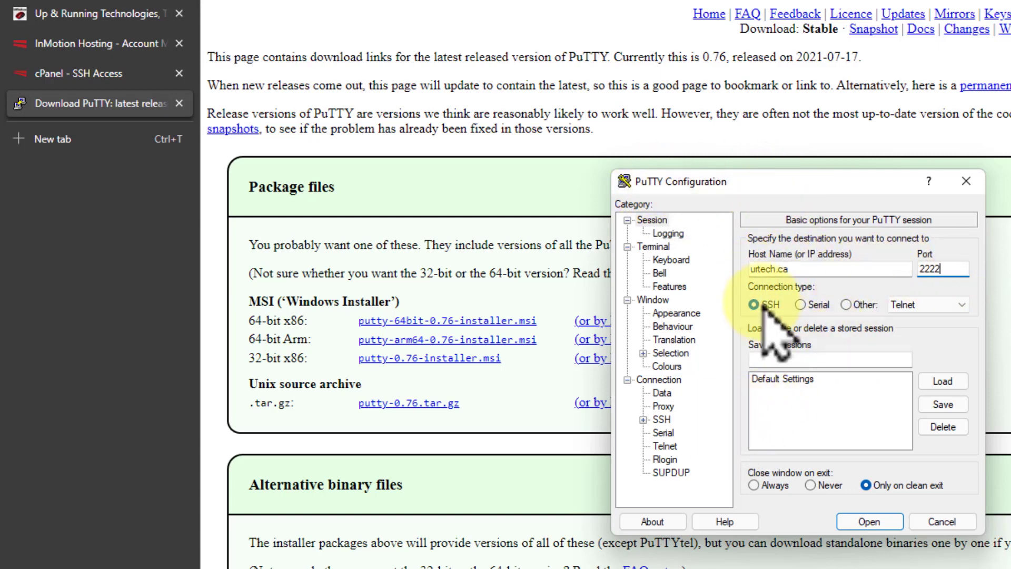
mouse_move(742, 445)
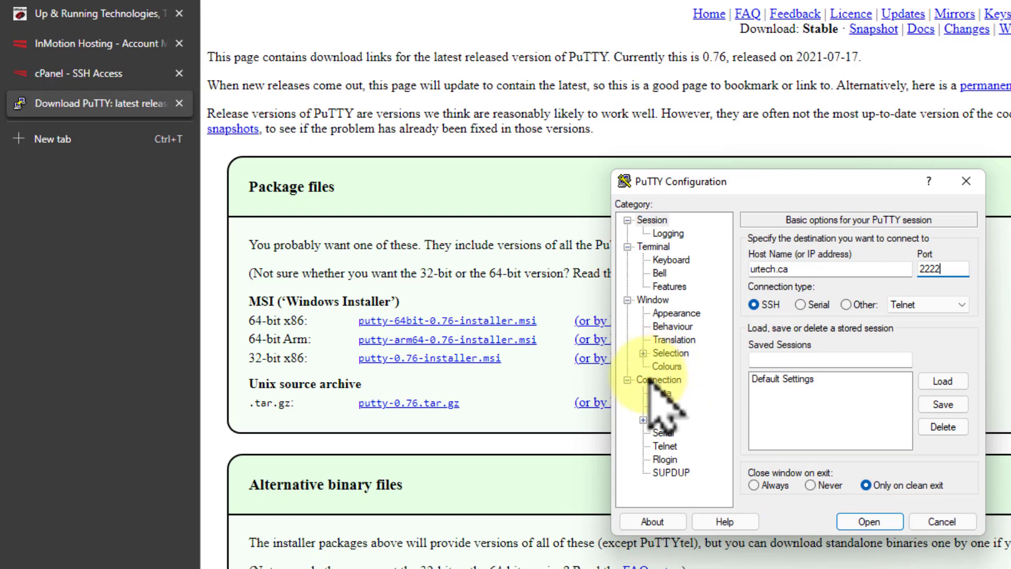
Step: Under Connection > SSH > Auth select the downloaded id_rsa .ppk file and start the session
click(659, 378)
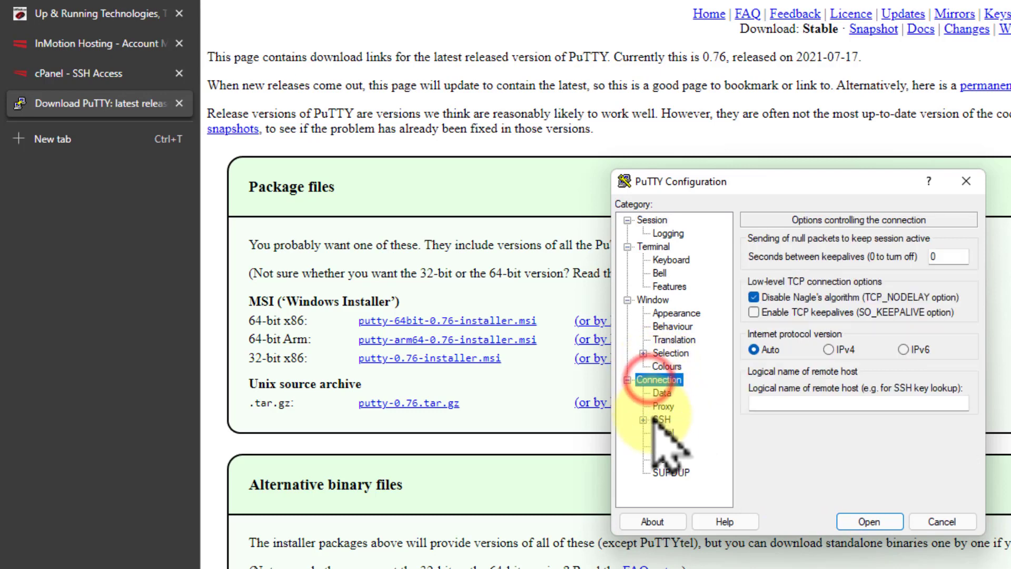
click(657, 379)
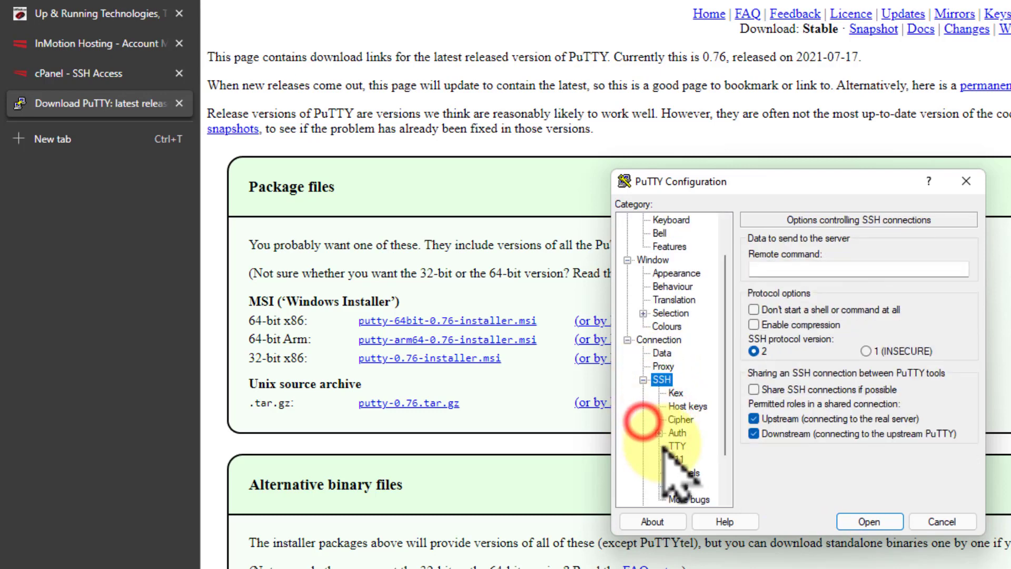
click(677, 433)
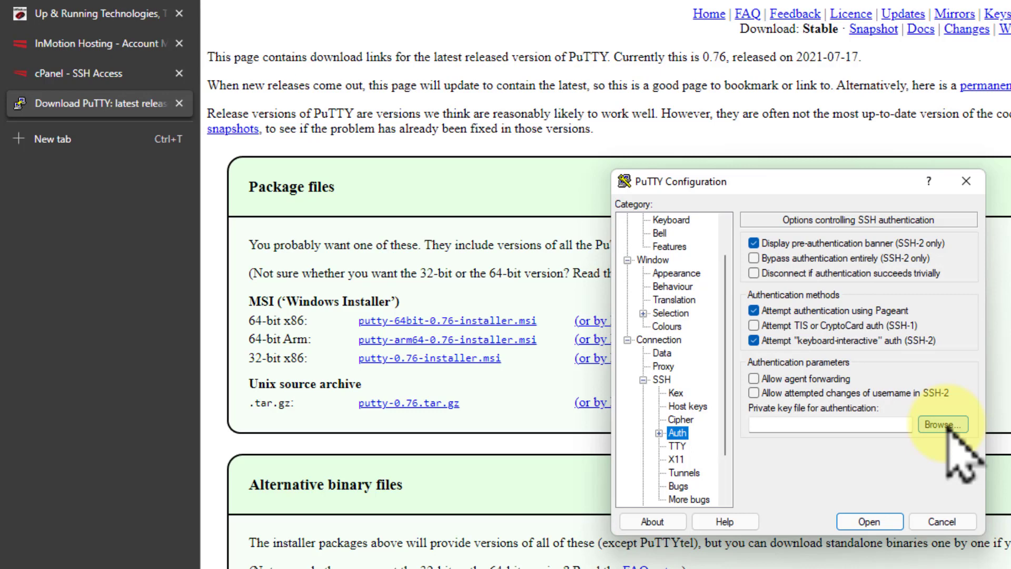
click(941, 425)
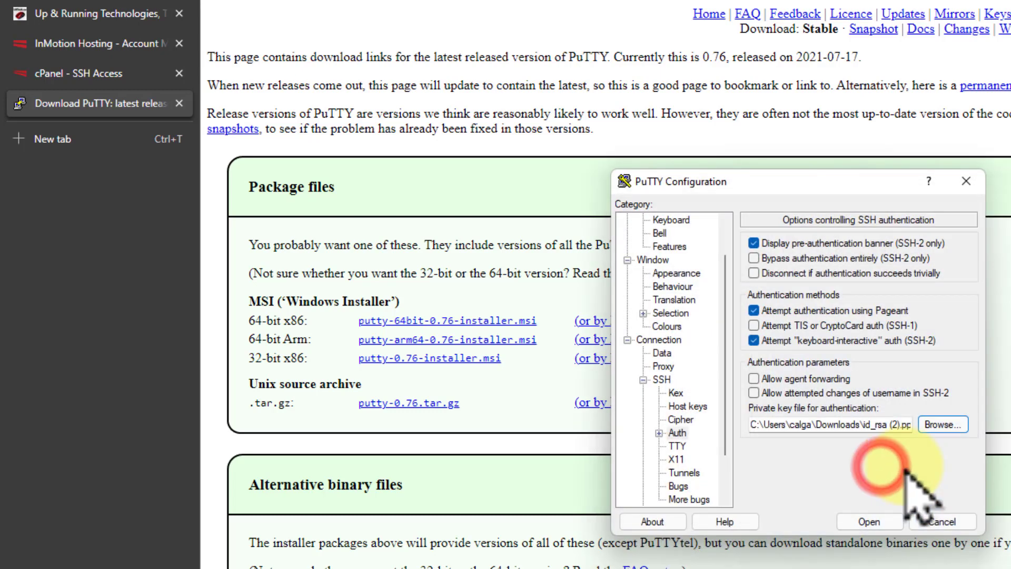
click(867, 521)
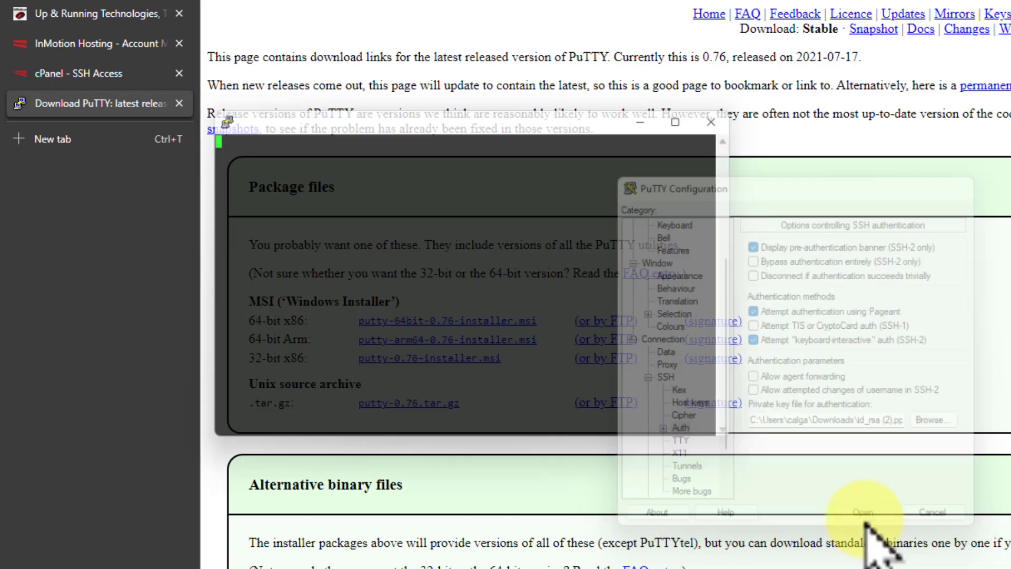
Step: Log in as urtech7 and supply the key passphrase to reach the urtech.ca shell prompt
click(863, 512)
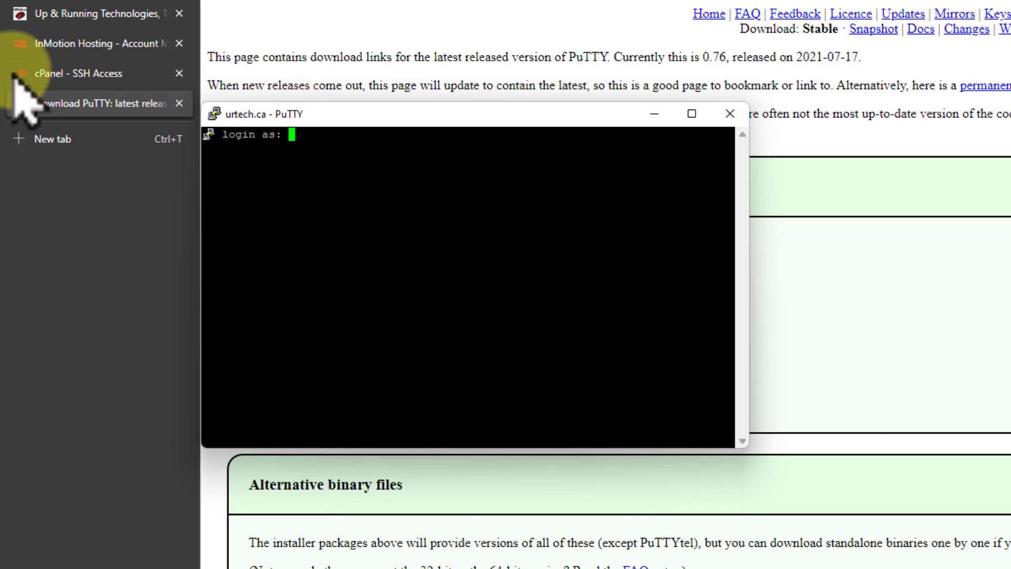
click(90, 43)
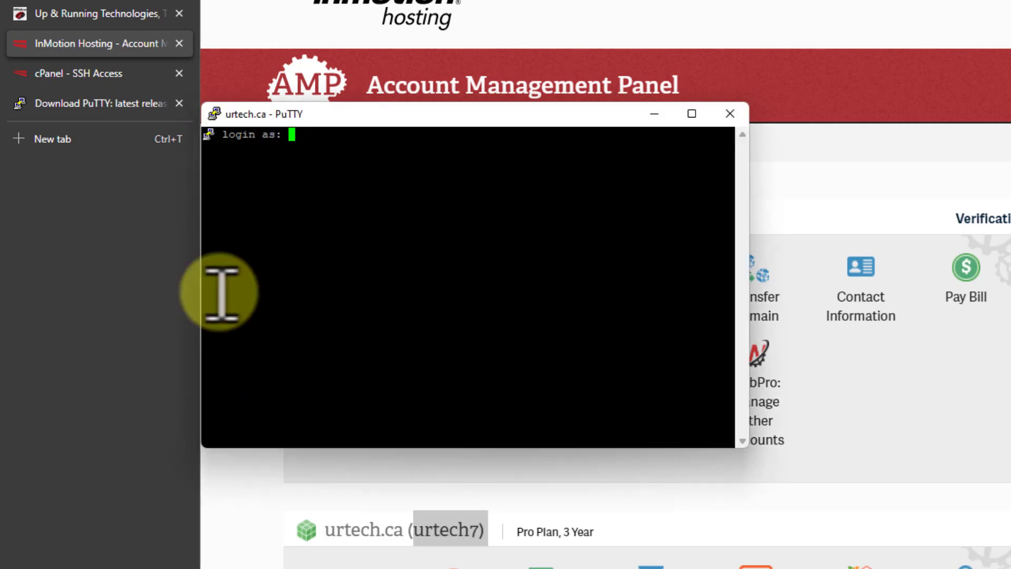
text(urtech)
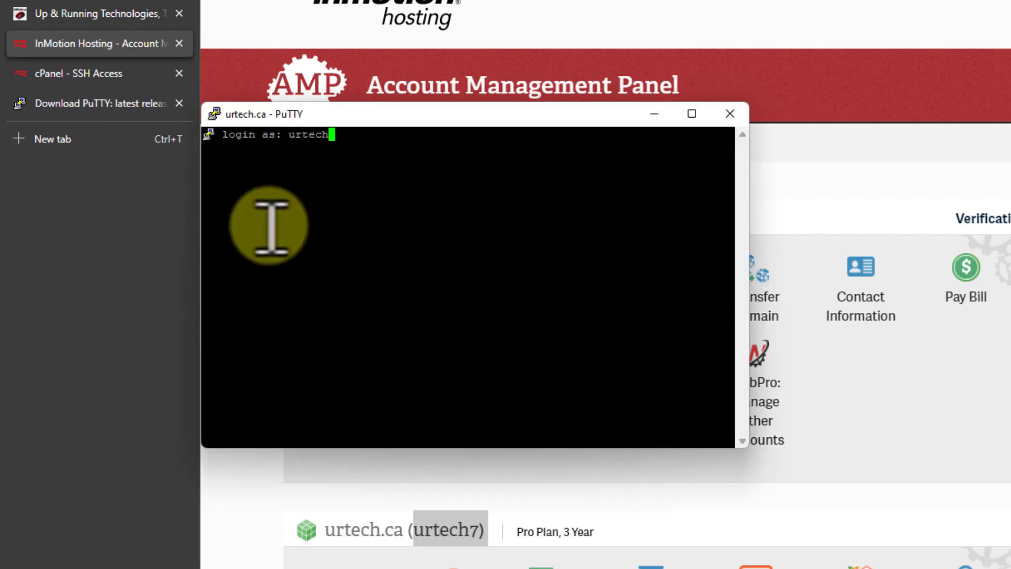
text(7)
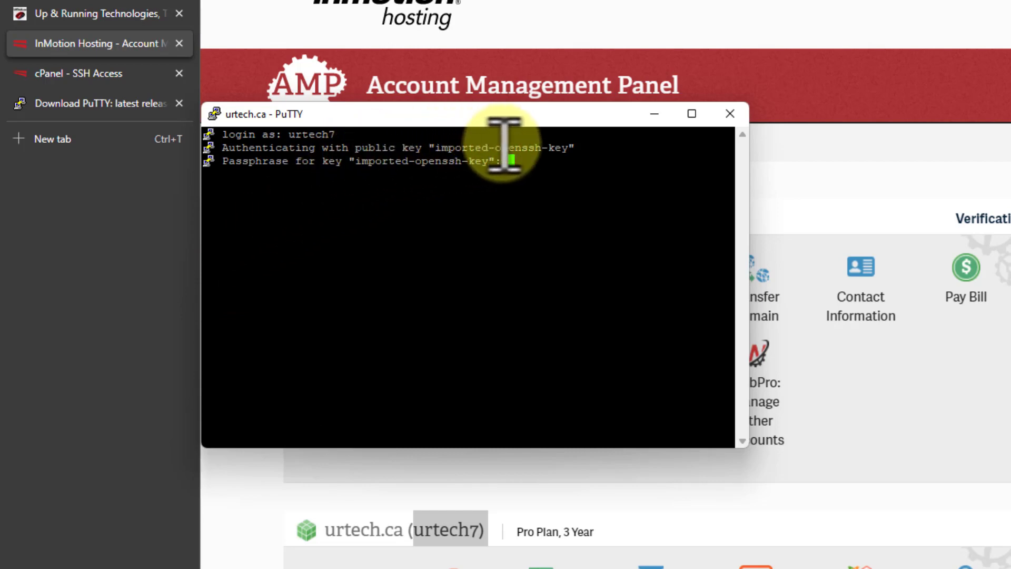
mouse_move(370, 135)
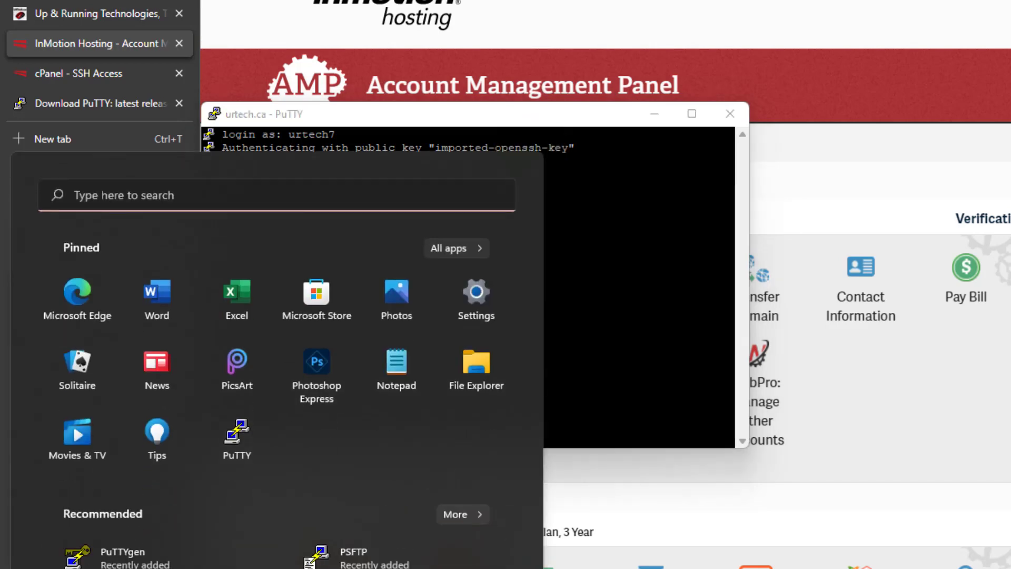
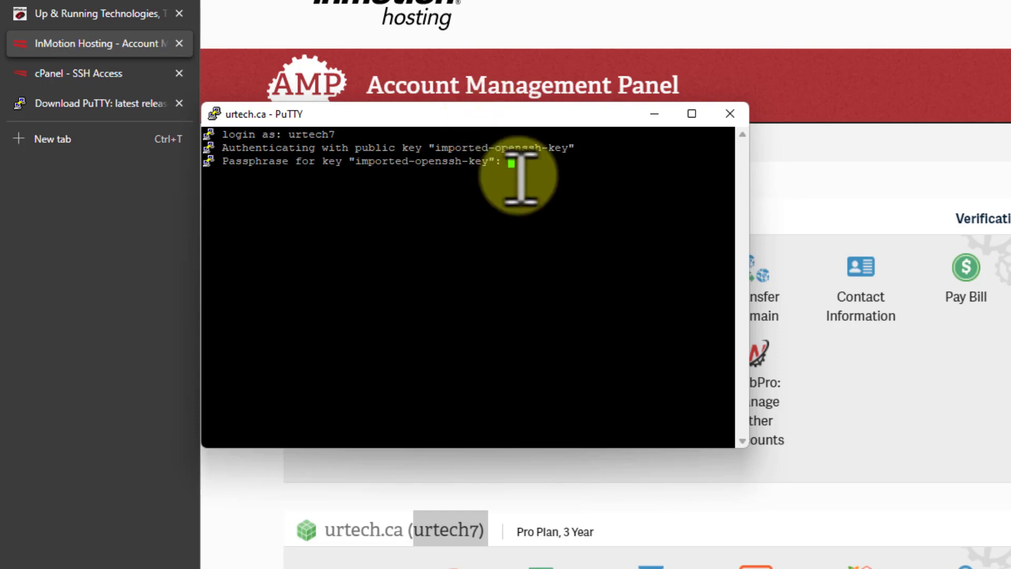
mouse_move(512, 162)
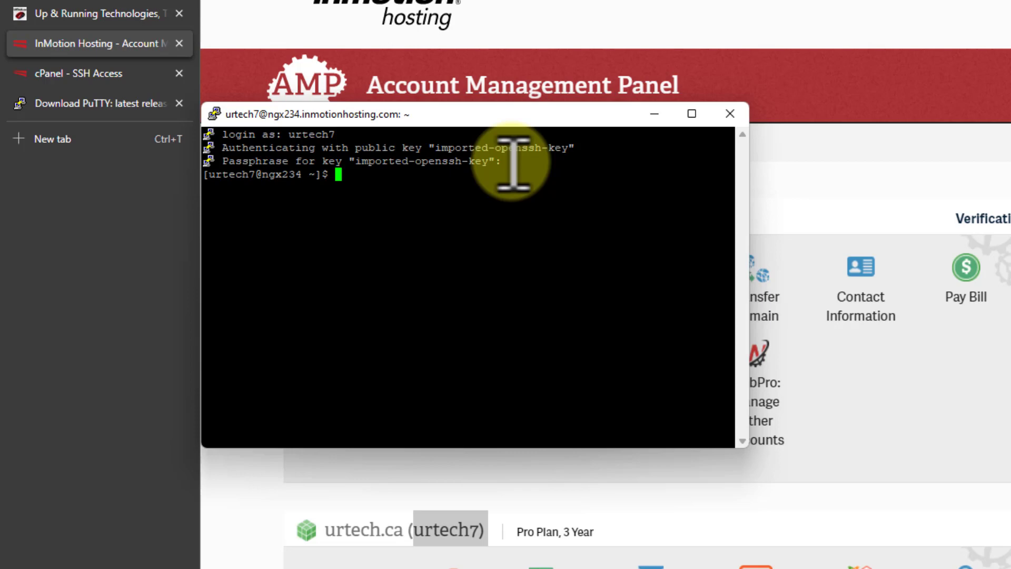
Step: Run top to list the server's processes, then start closing the PuTTY window
text(top)
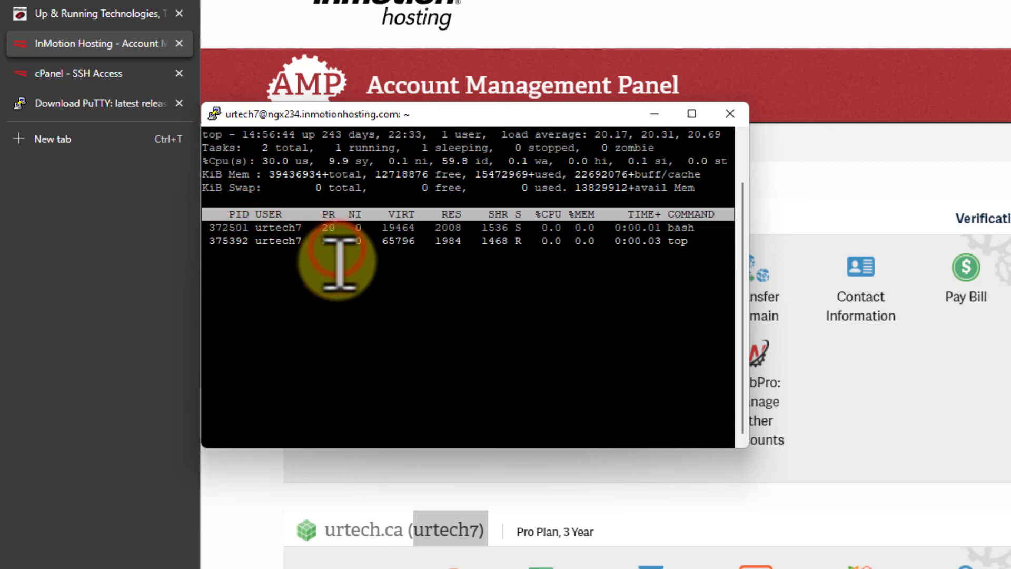
mouse_move(374, 252)
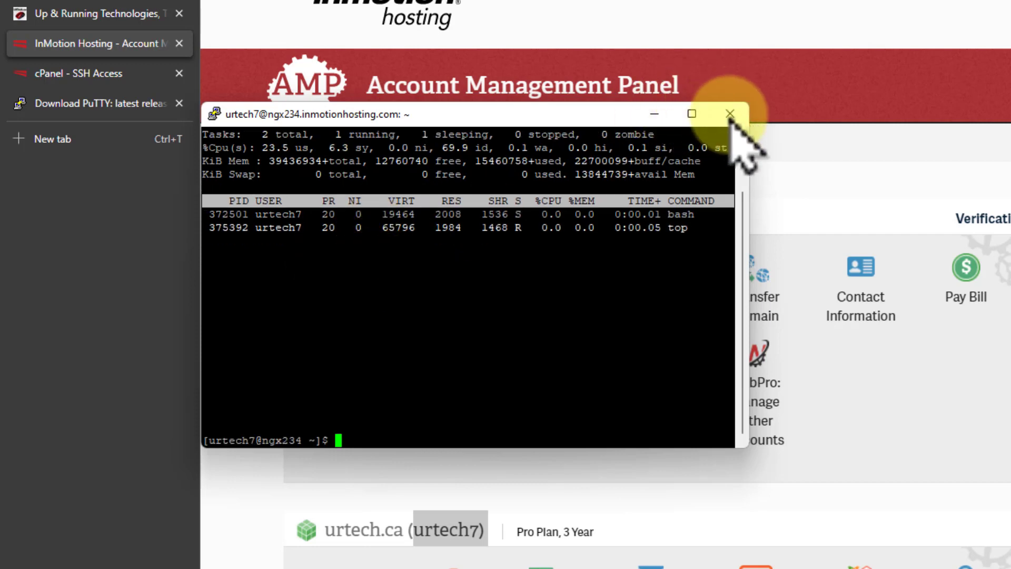
click(729, 114)
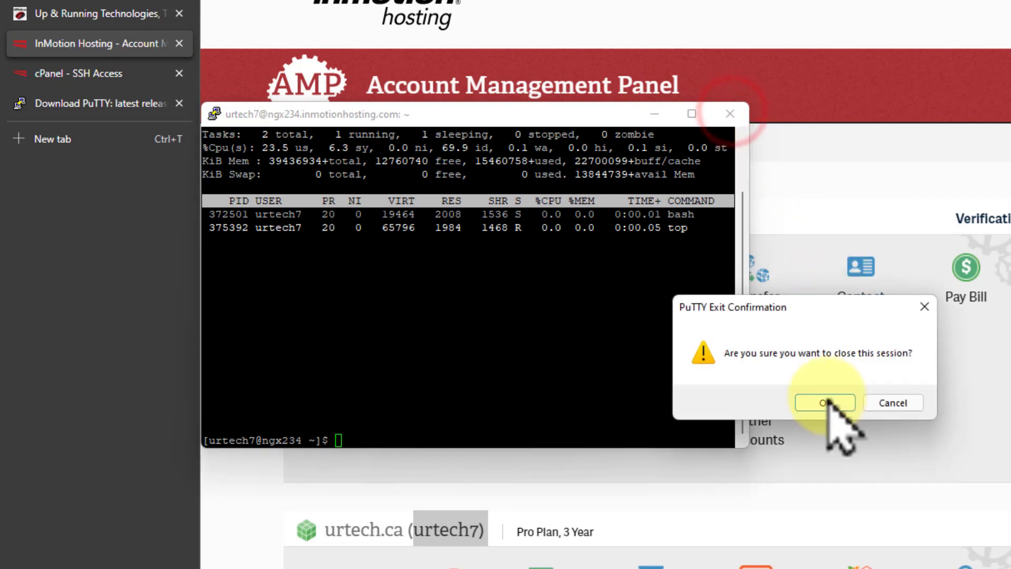
Step: Close the old session and reconnect to urtech.ca on port 2222 as urtech7 with the key
click(824, 402)
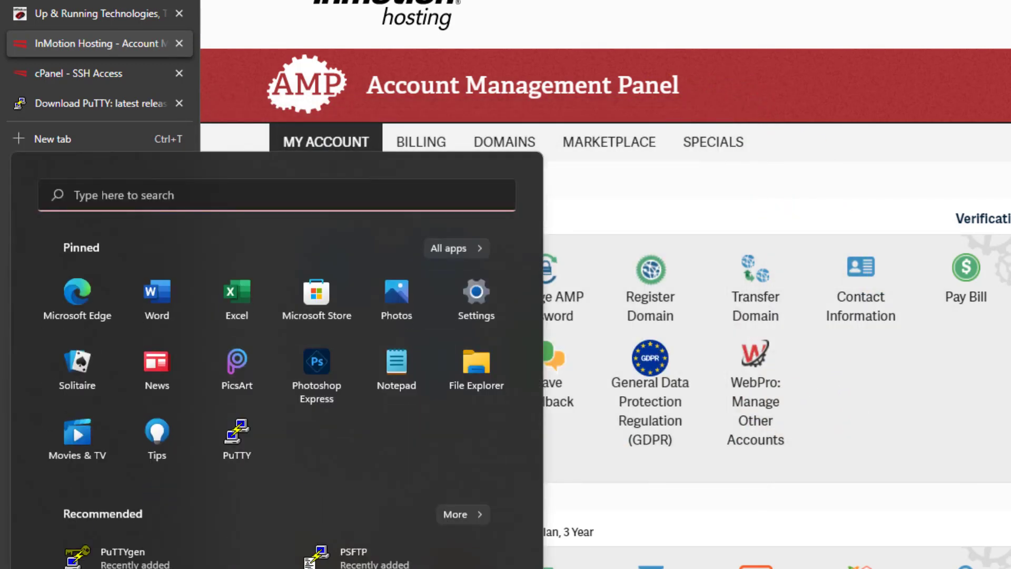
click(236, 429)
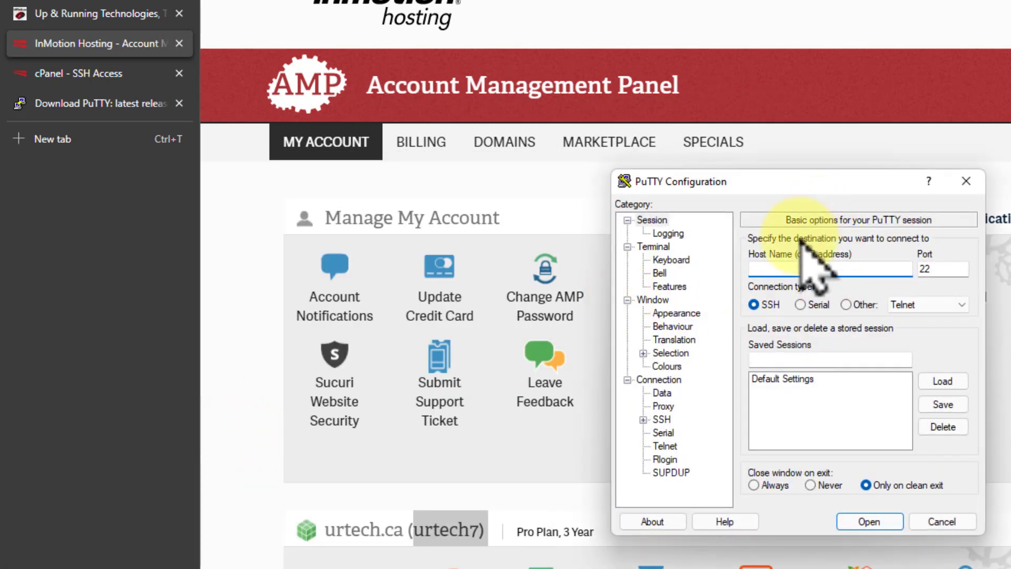
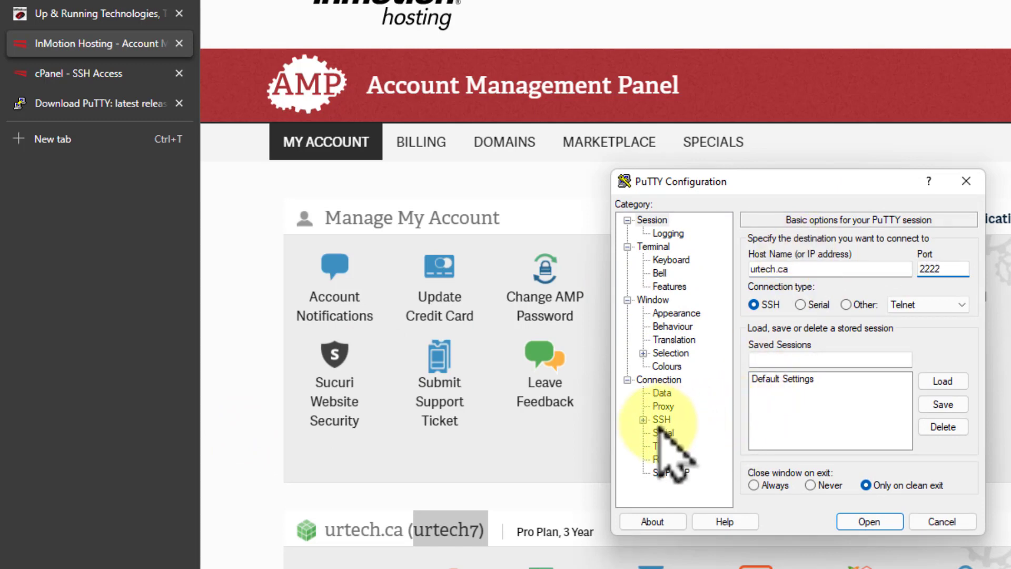
click(659, 418)
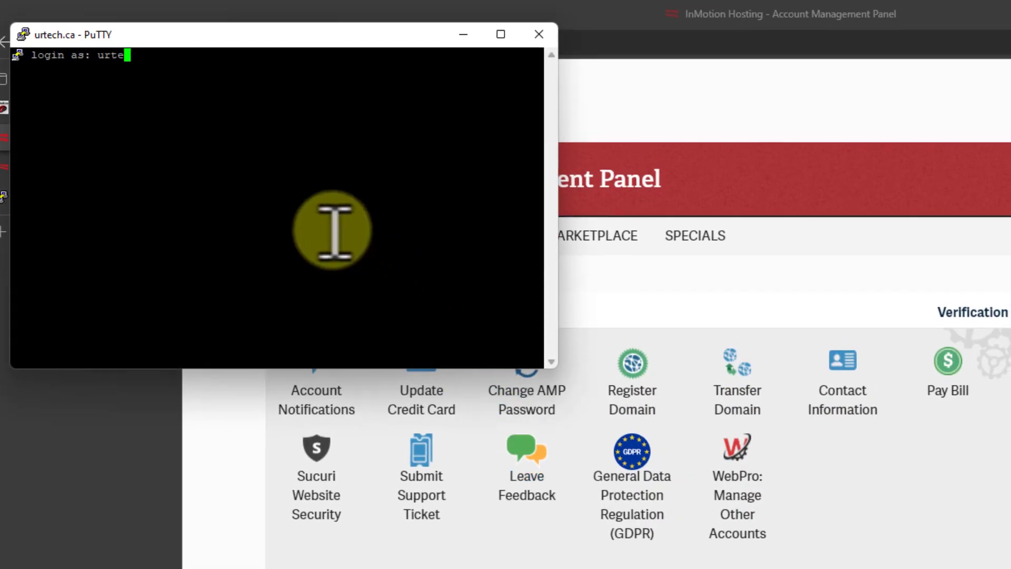
text(ch7)
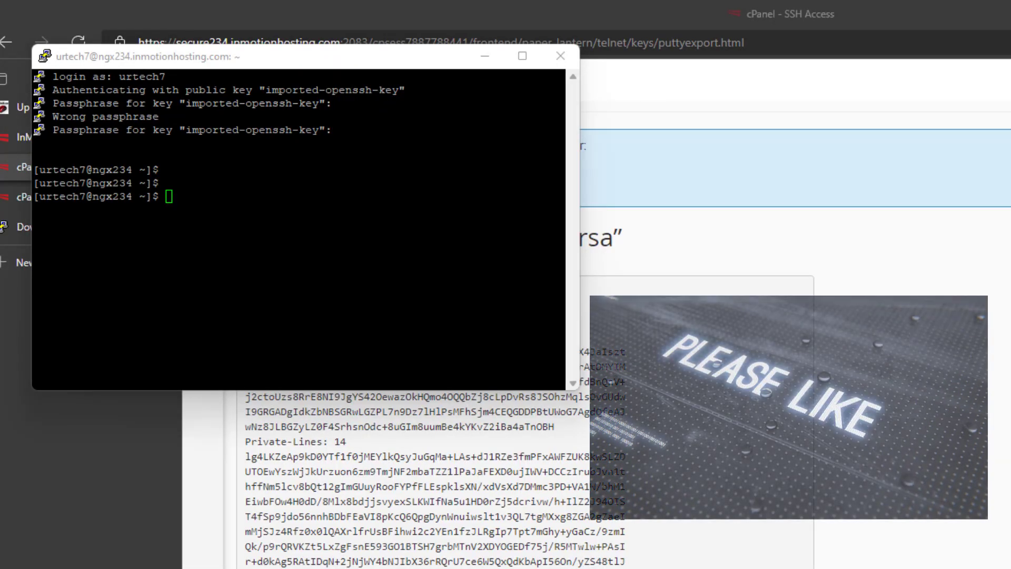
Step: Run top to review the running processes and quit back to the prompt
text(top)
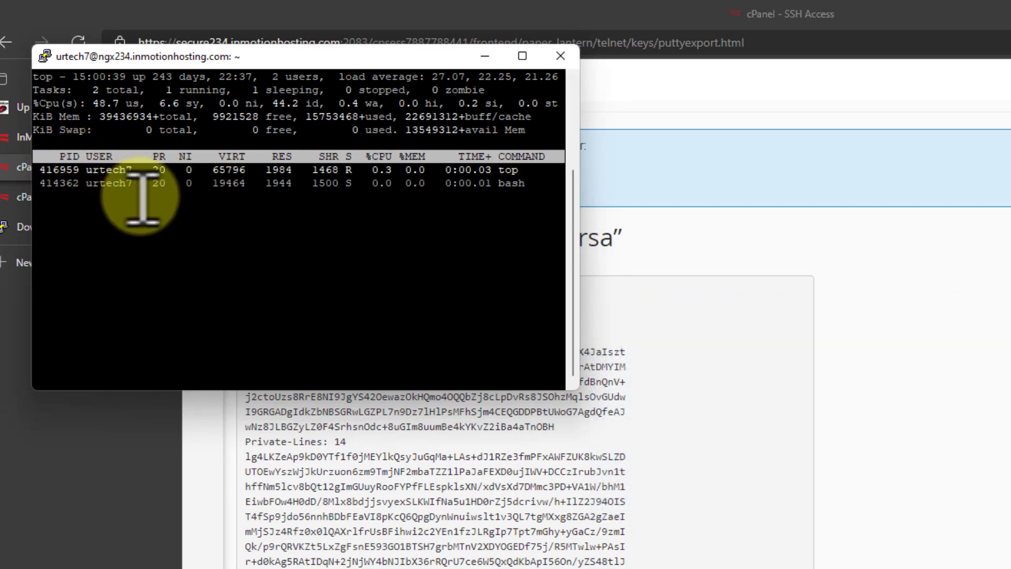
key(q)
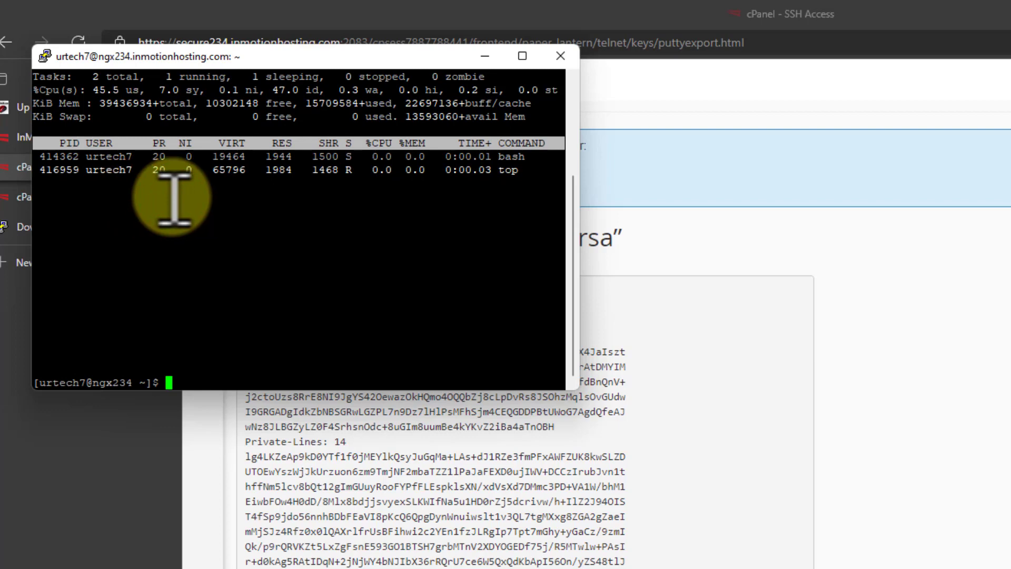
mouse_move(293, 190)
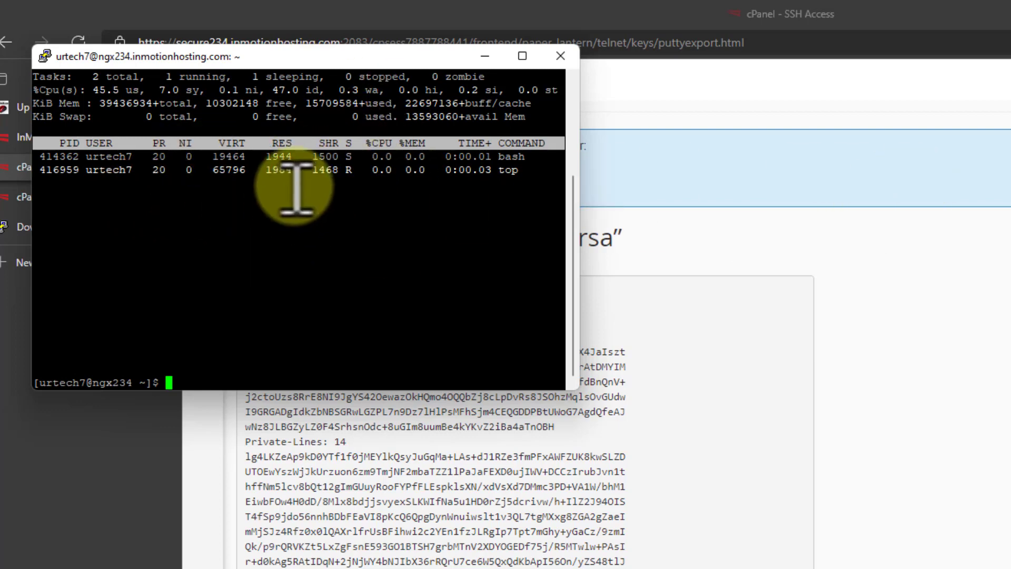
mouse_move(64, 276)
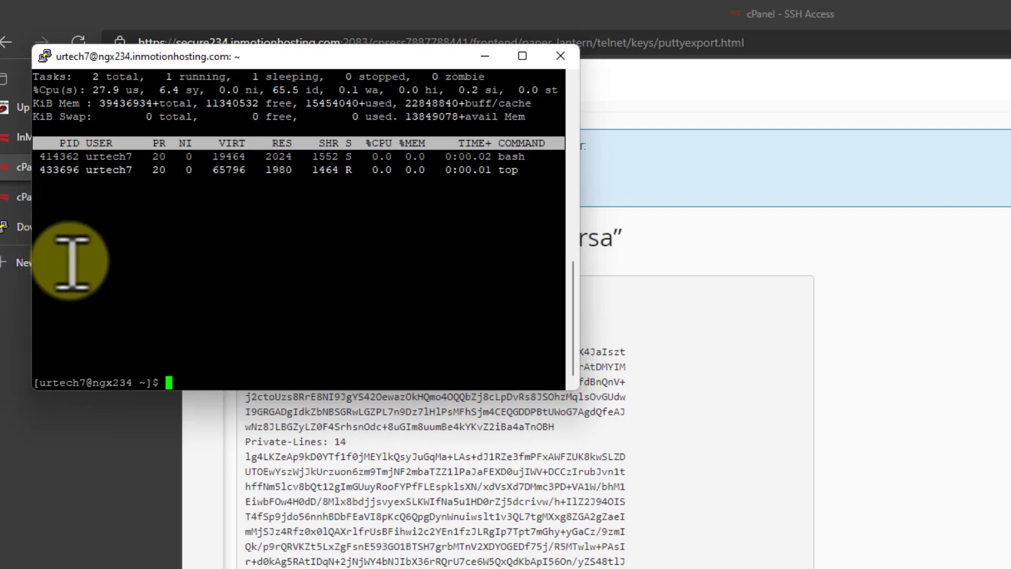
Step: Run kill -9 on process 433696 and the other listed process IDs
text(kill)
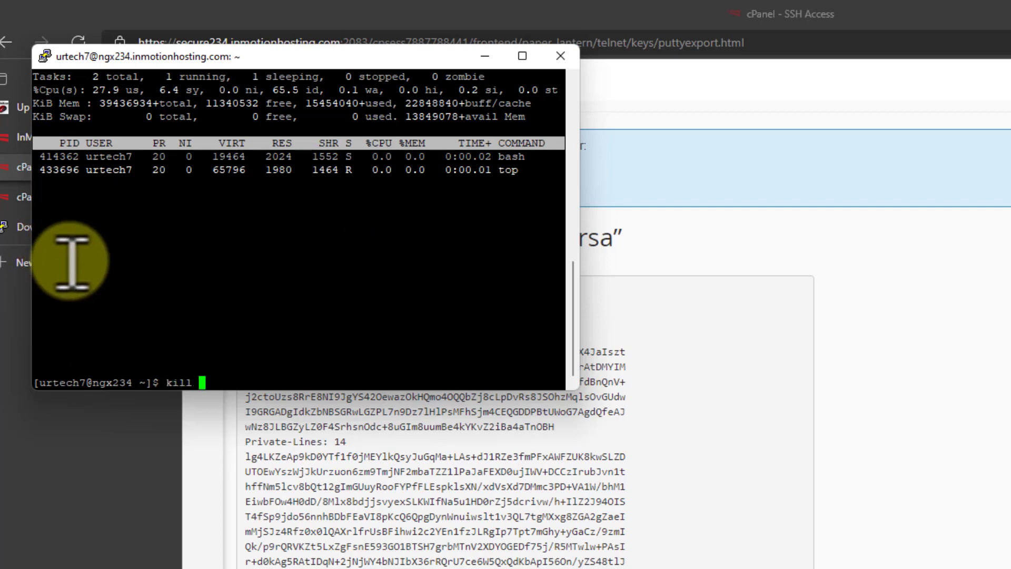
text(-9)
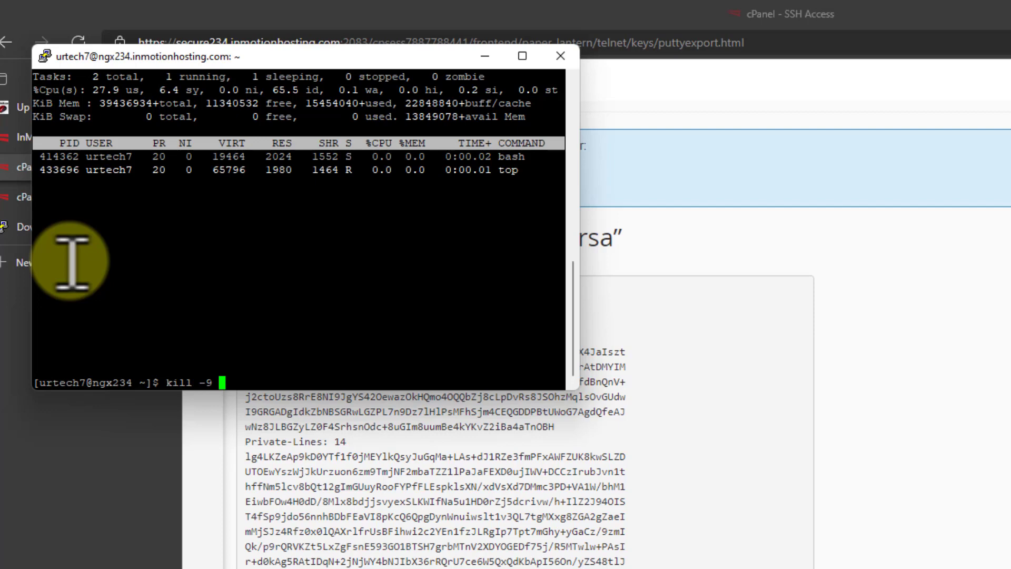
mouse_move(105, 232)
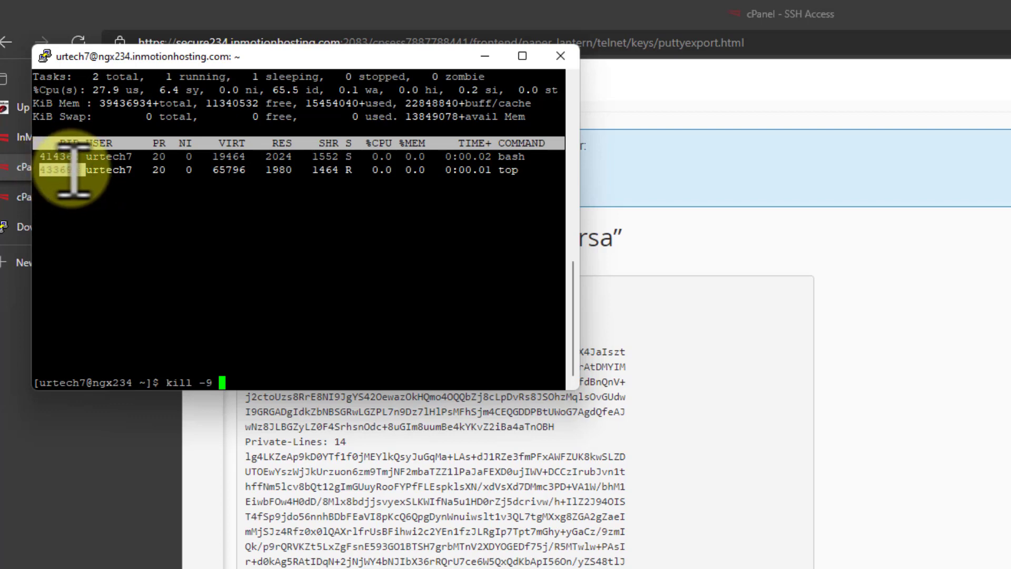
text(433696)
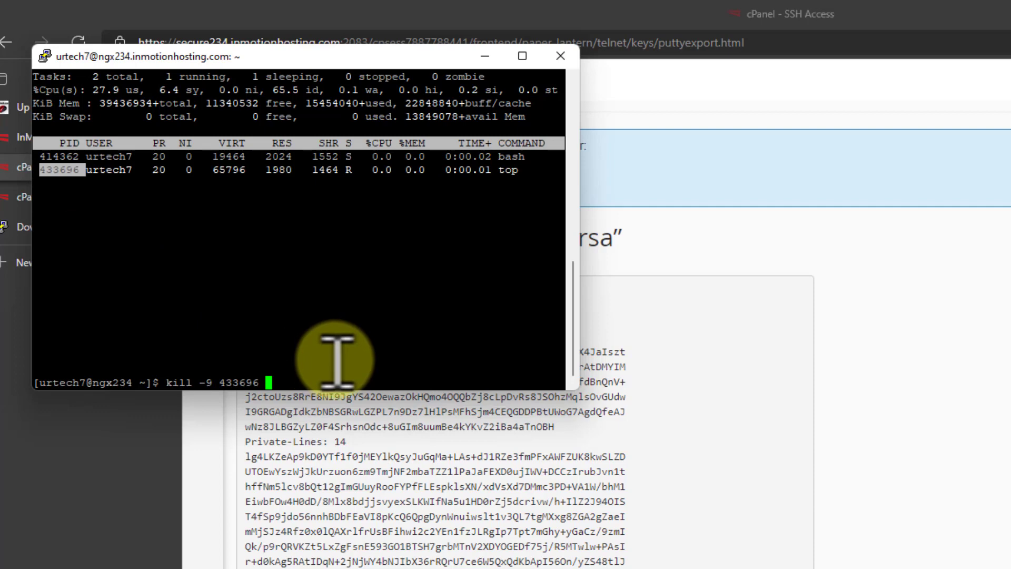
text(698877)
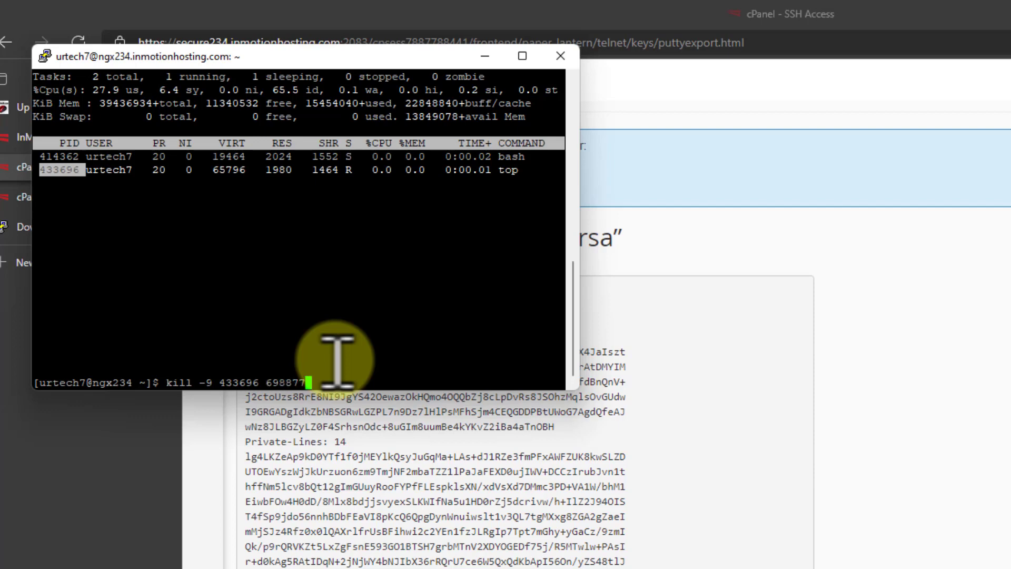
text(652)
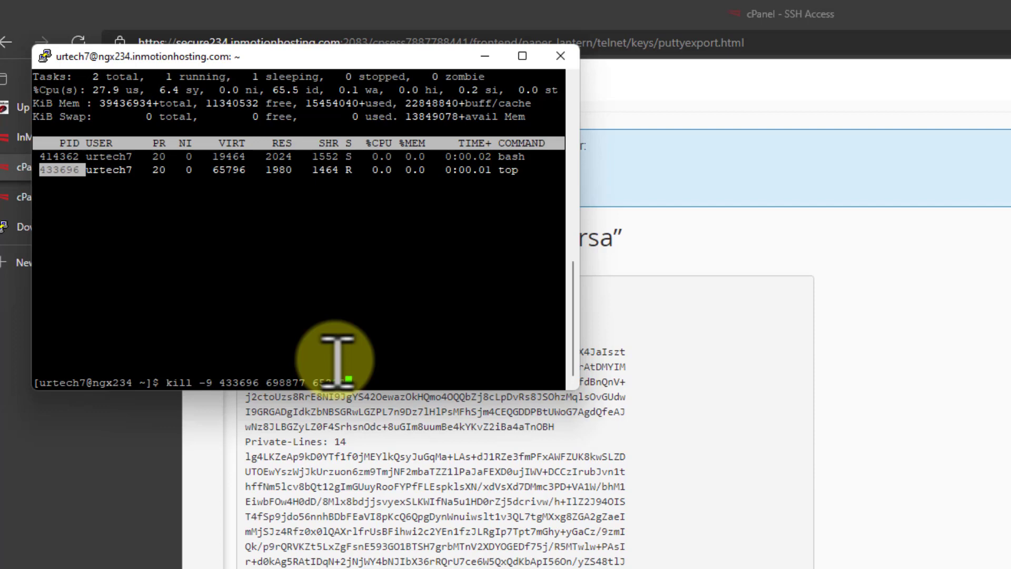
text(665)
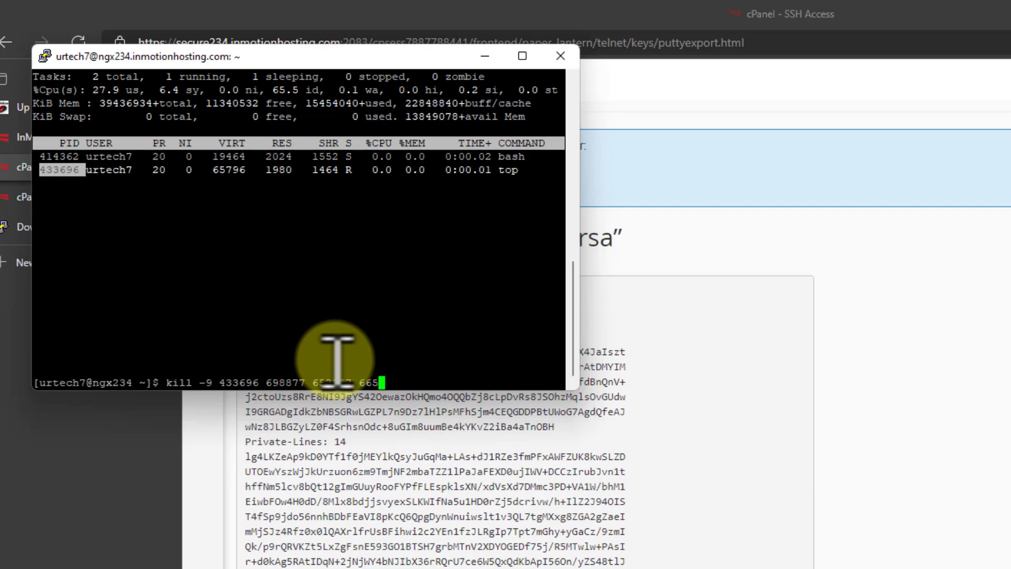
text(780)
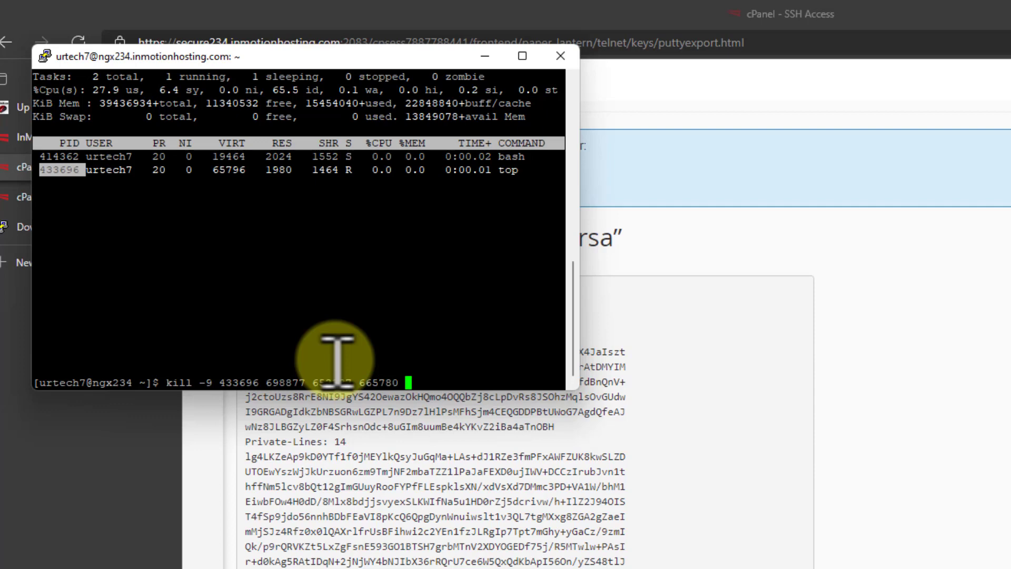
key(BackSpace)
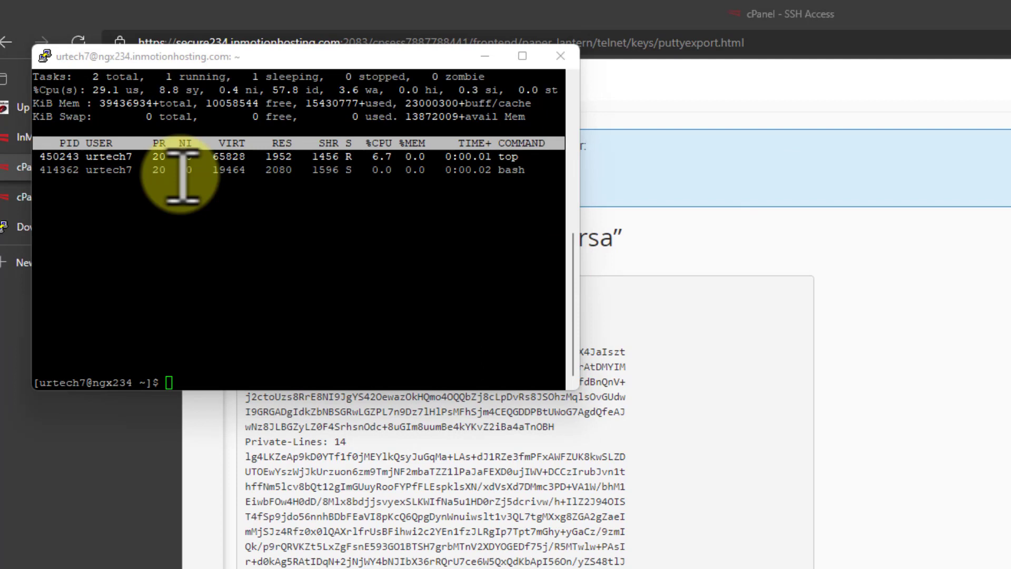
Step: List the home directory, then abandon a half-typed rm .cpa command and maximize the window
text(ls)
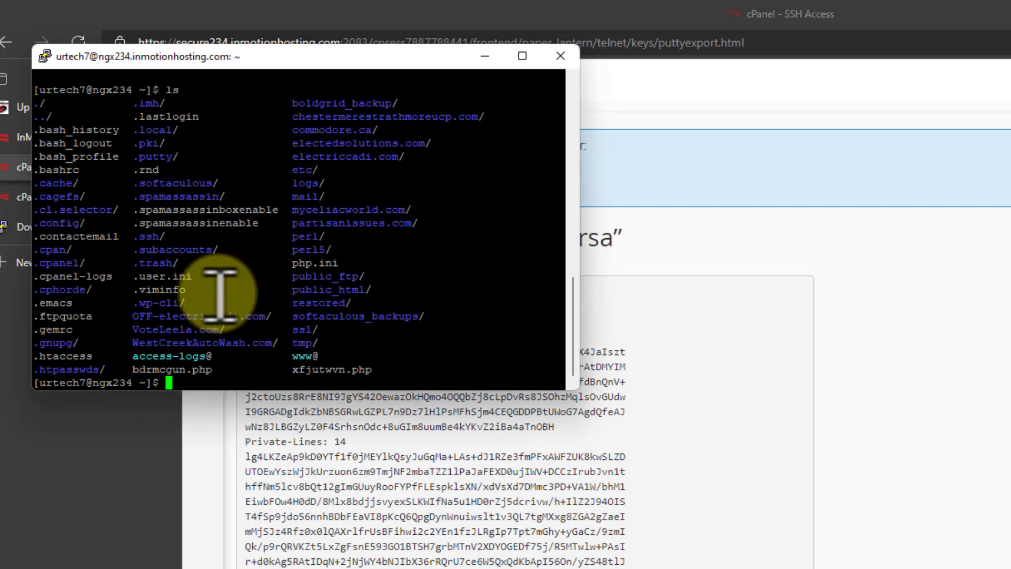
text(md)
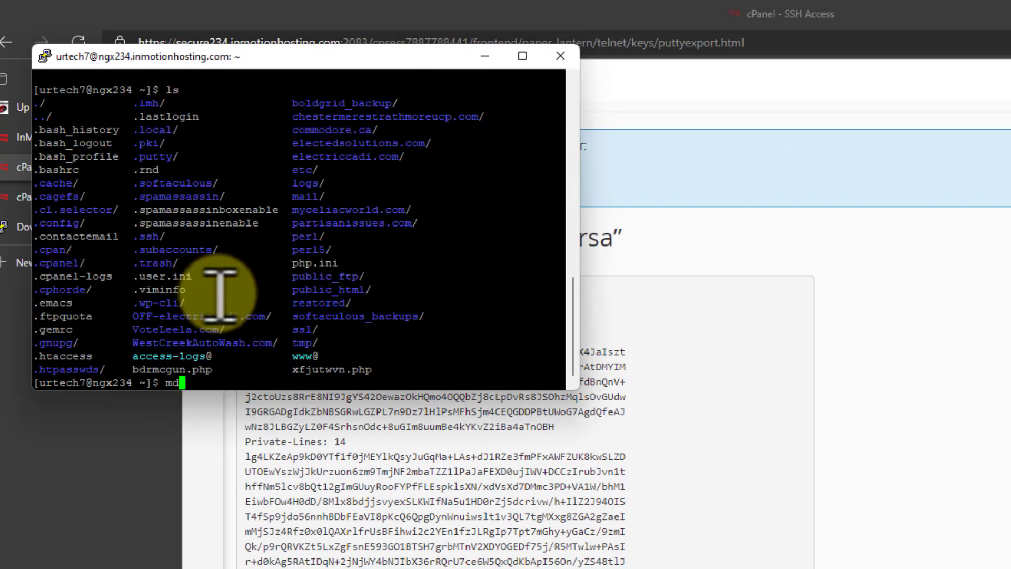
text(ir)
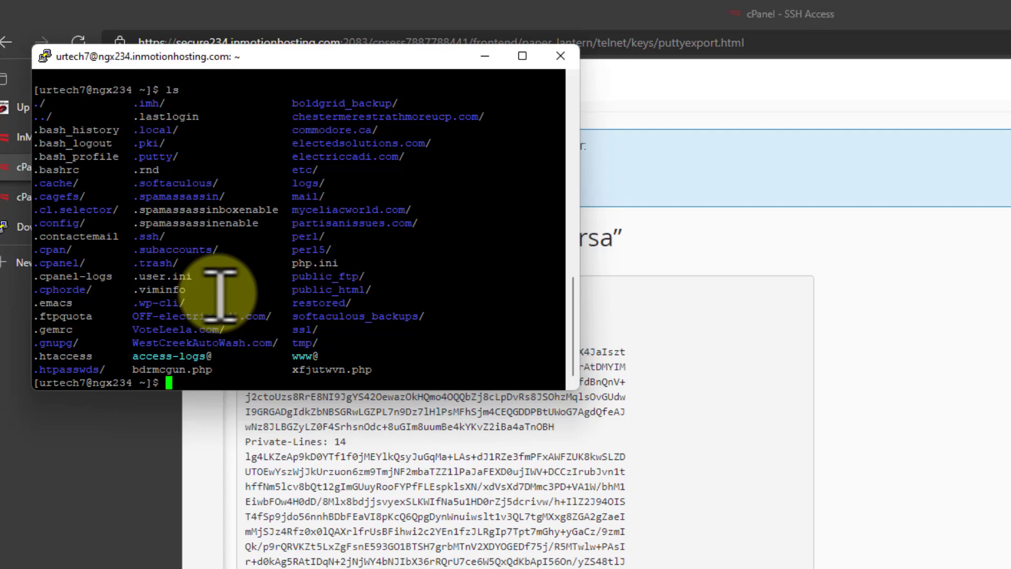
text(rm)
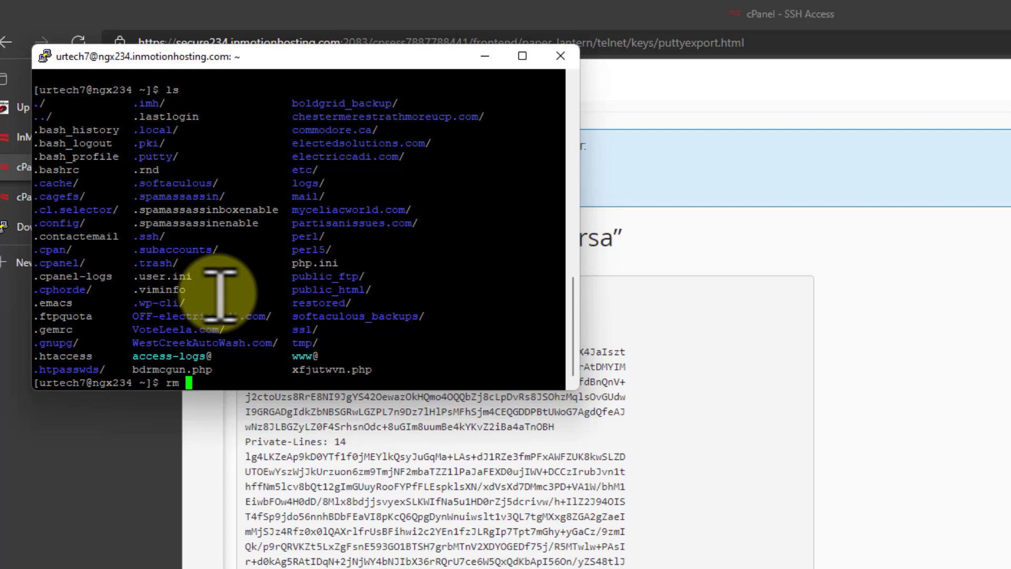
mouse_move(77, 303)
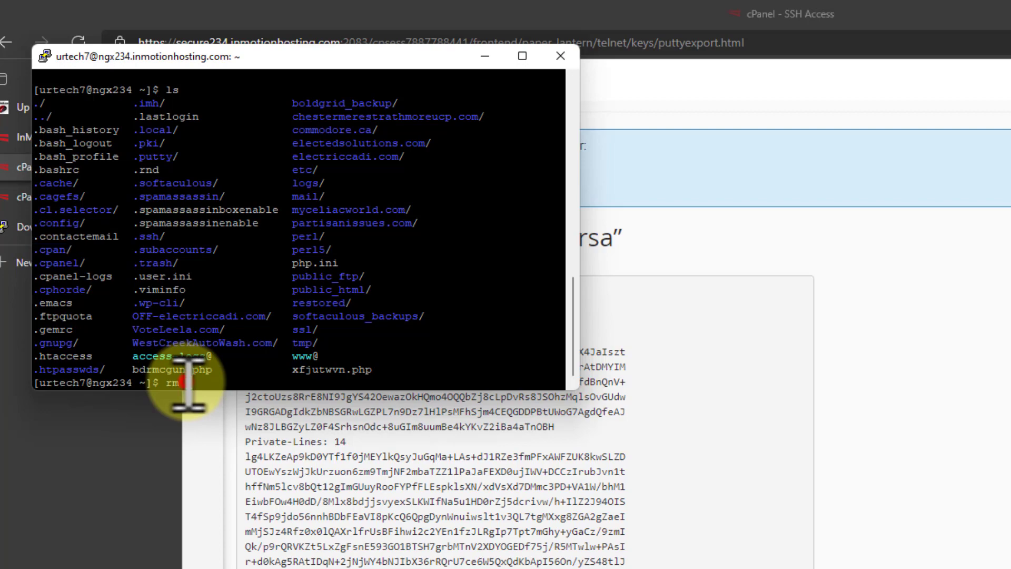
text(.cpa)
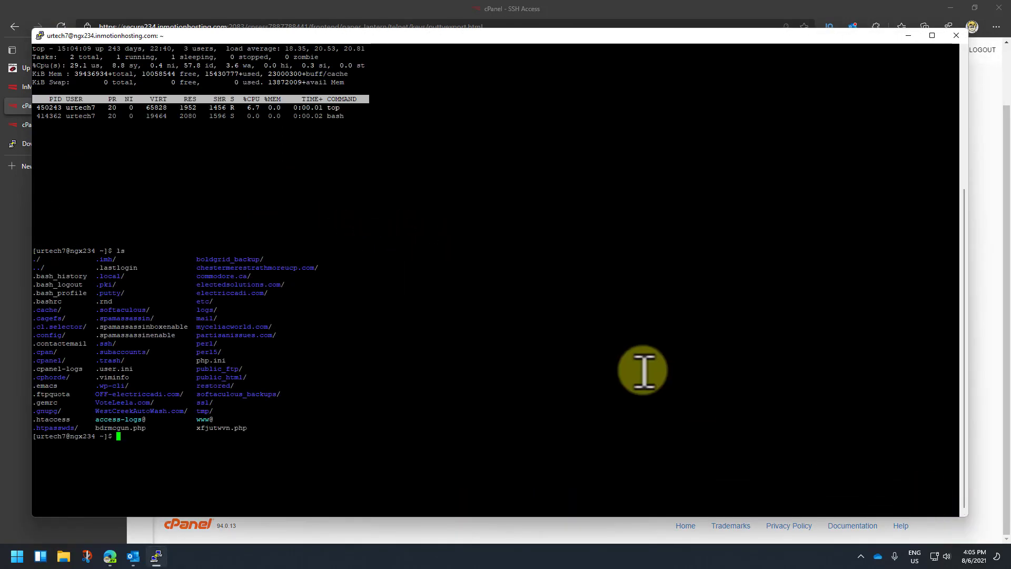
Step: Enlarge the terminal font via Change Settings > Appearance, then close the SSH session
text(ls)
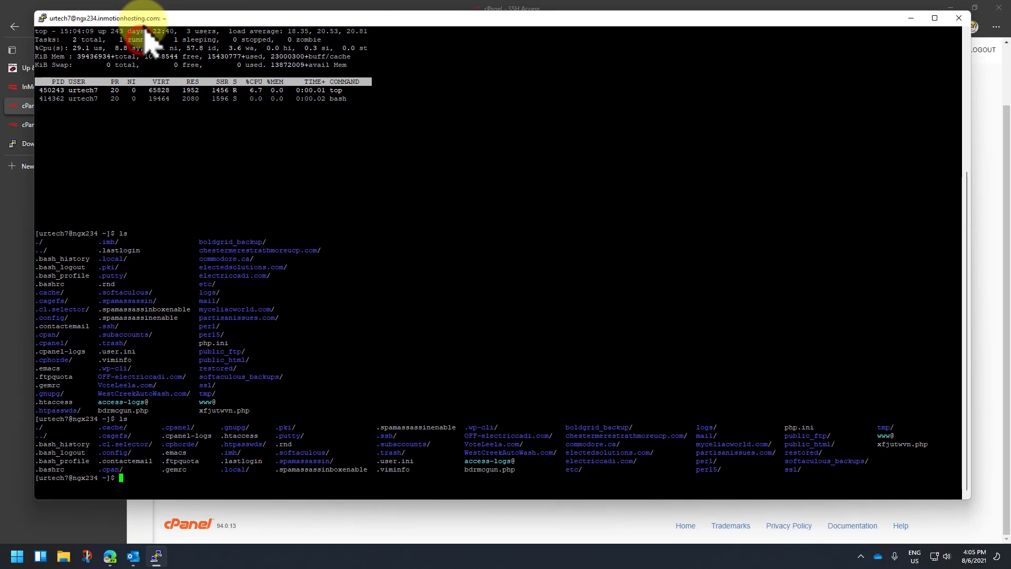
click(39, 18)
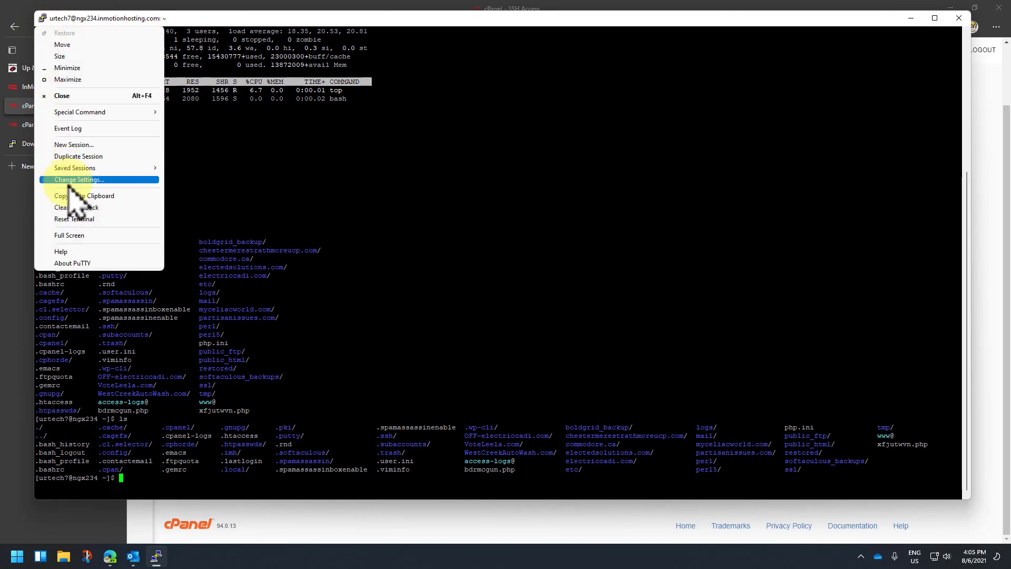
click(78, 179)
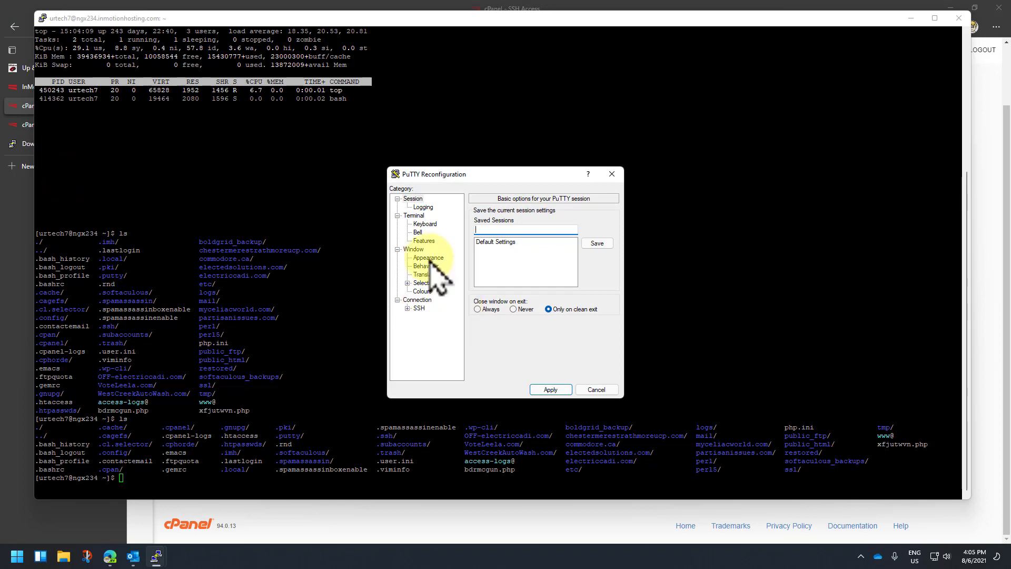
click(428, 257)
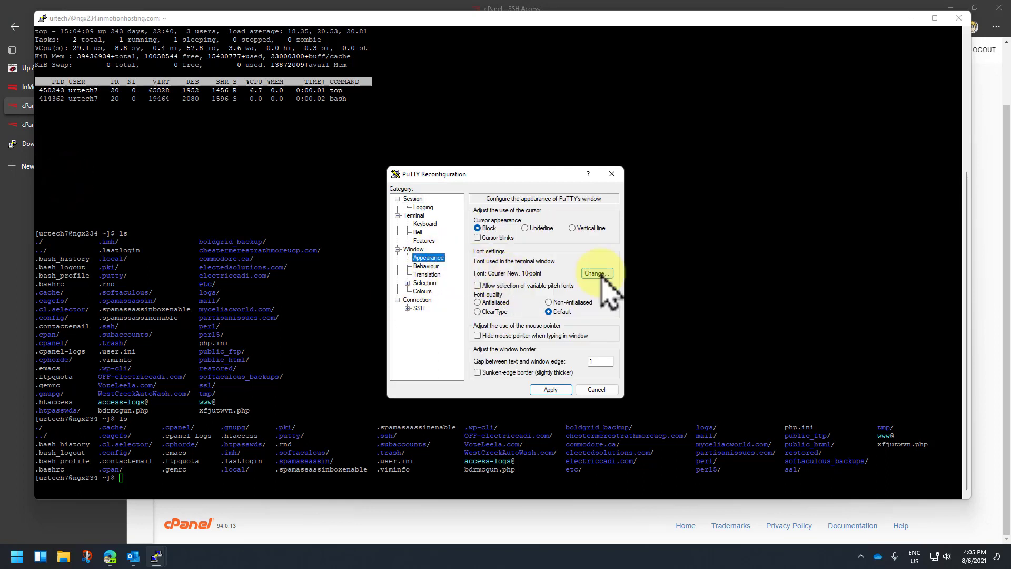
click(594, 272)
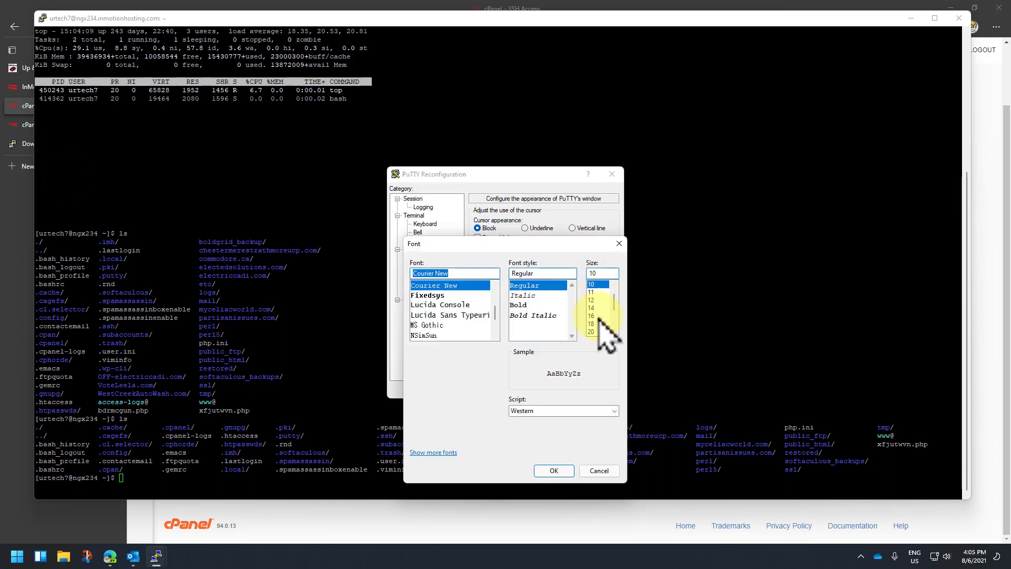
click(590, 308)
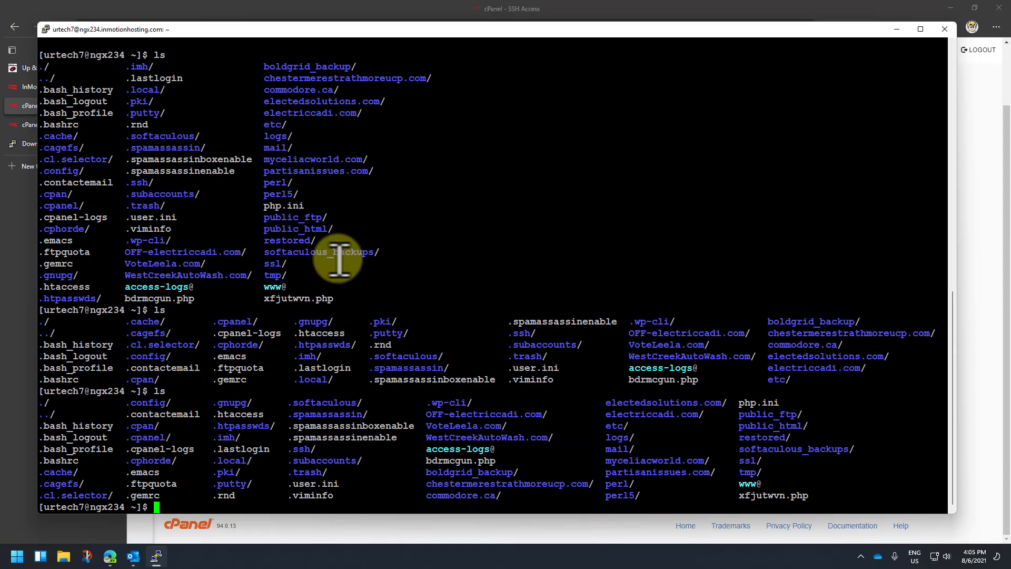
text(c)
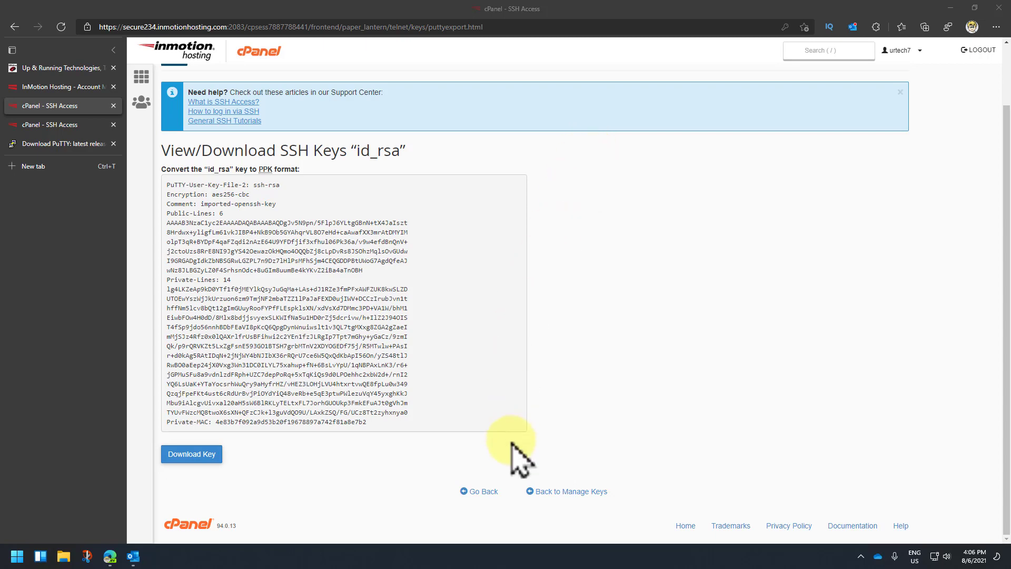
Step: Return to Manage SSH Keys and deauthorize the id_rsa.1628287095 public key
click(483, 491)
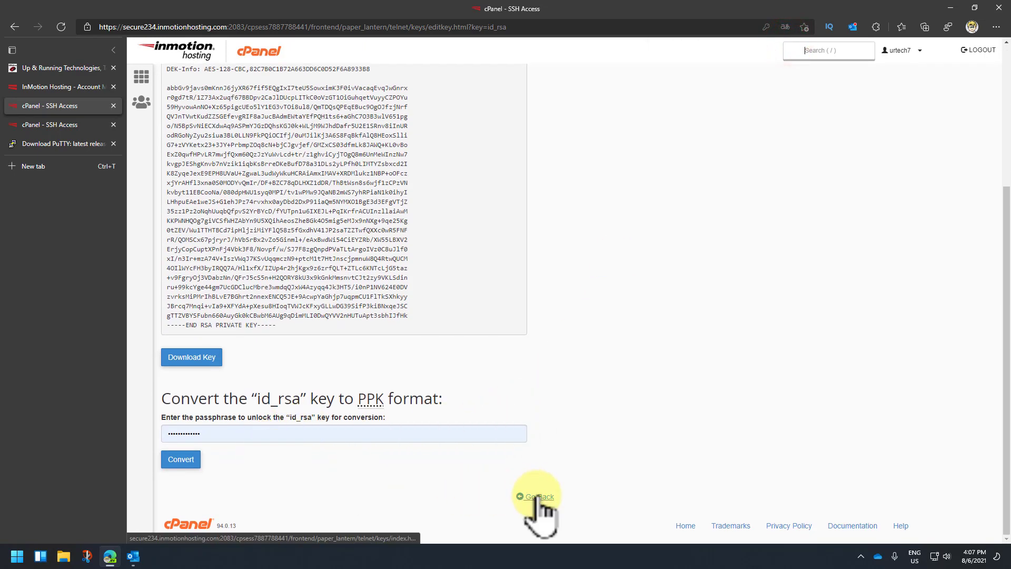
click(535, 497)
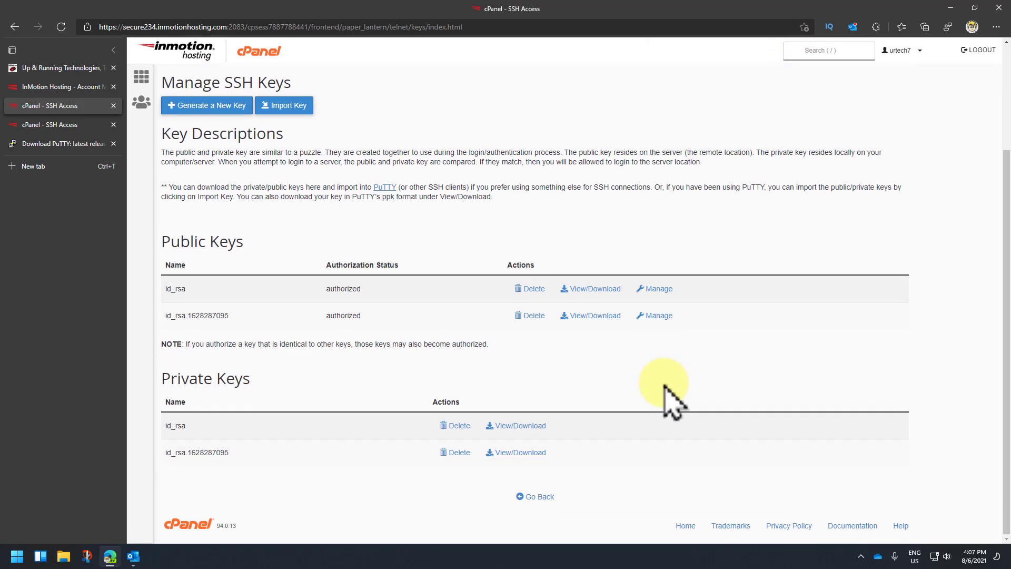
mouse_move(310, 413)
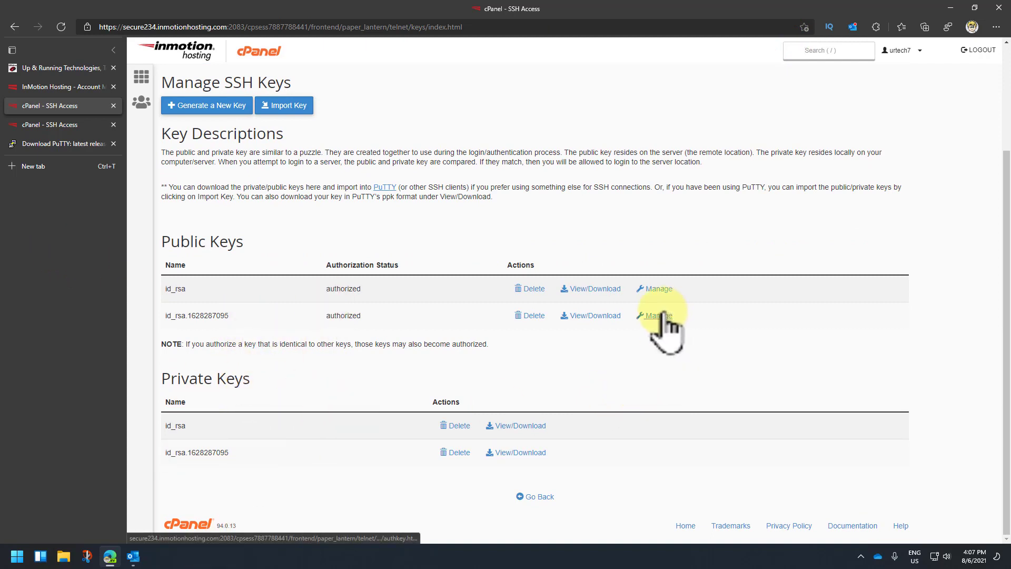
click(657, 315)
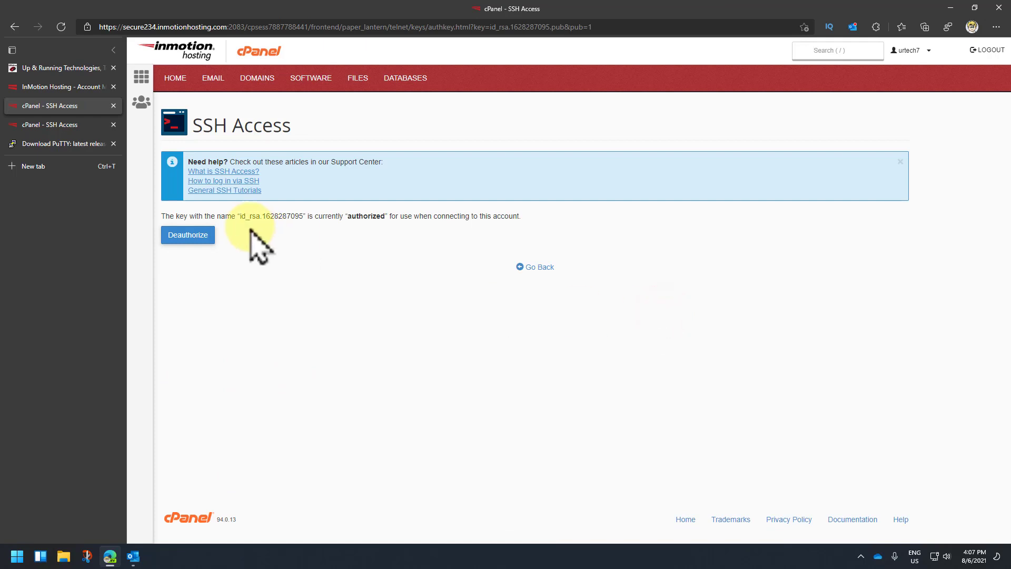
click(188, 235)
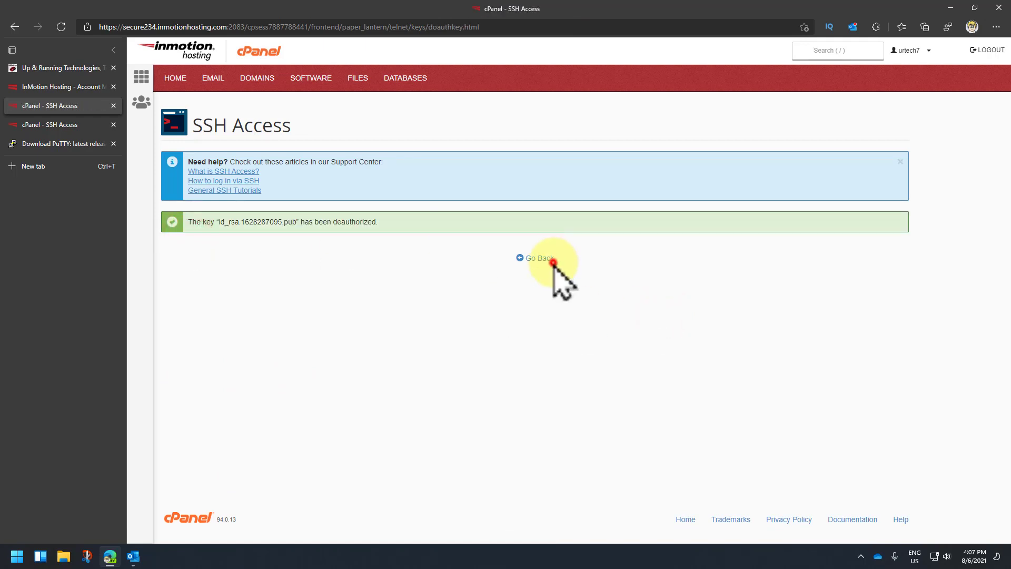
click(538, 258)
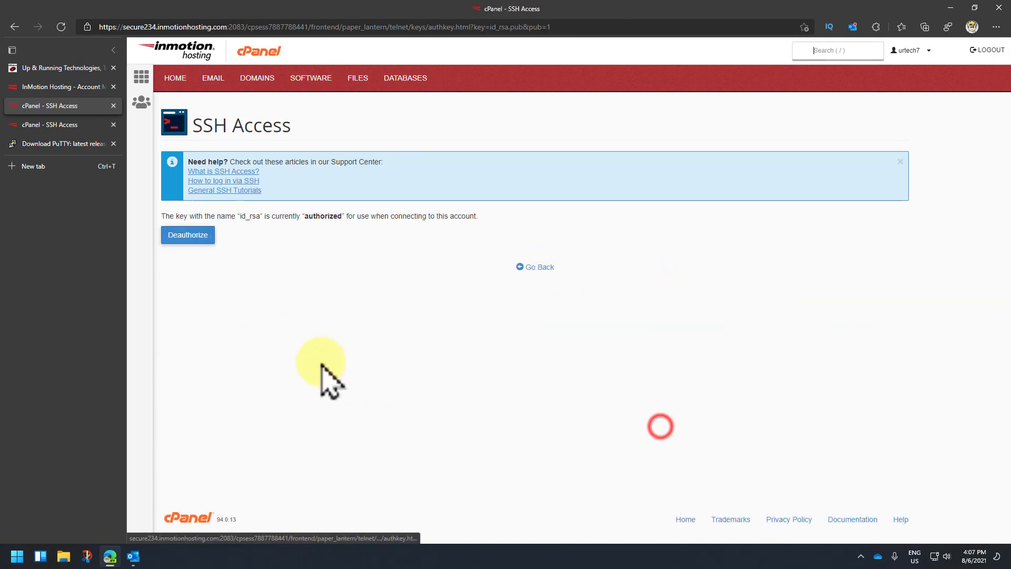
Step: Deauthorize the id_rsa public key and return to the key list
click(187, 234)
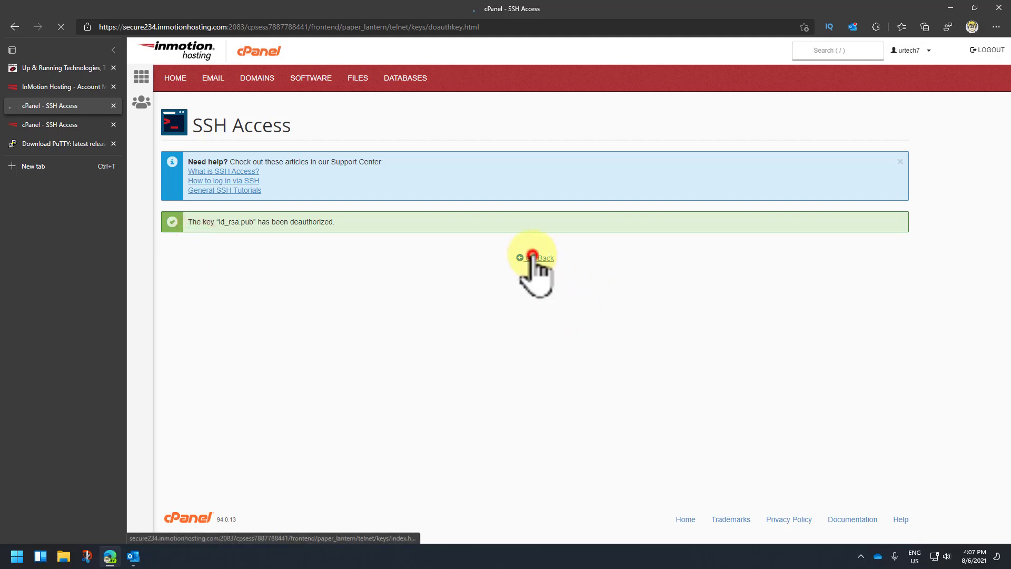
click(540, 258)
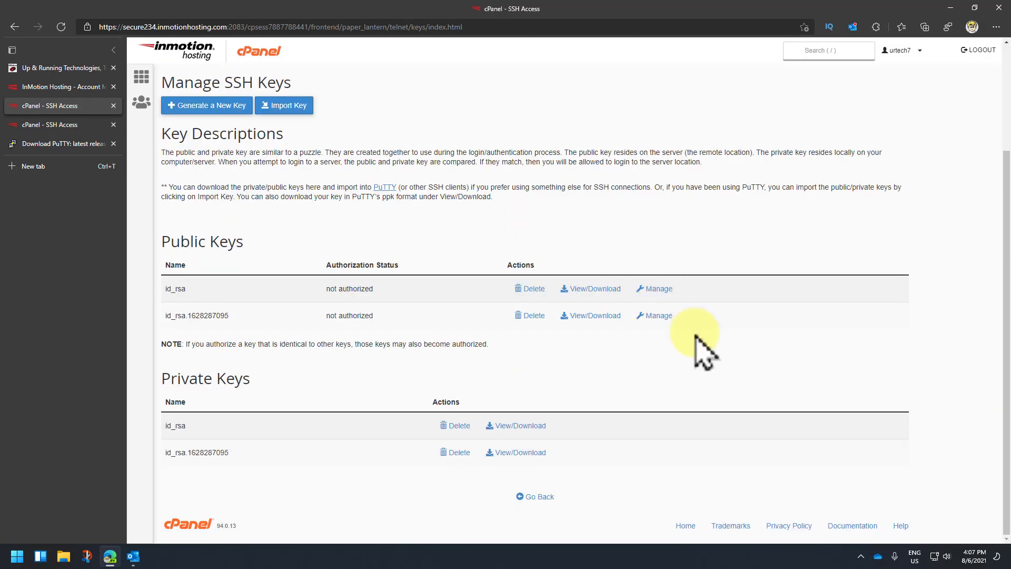
mouse_move(458, 425)
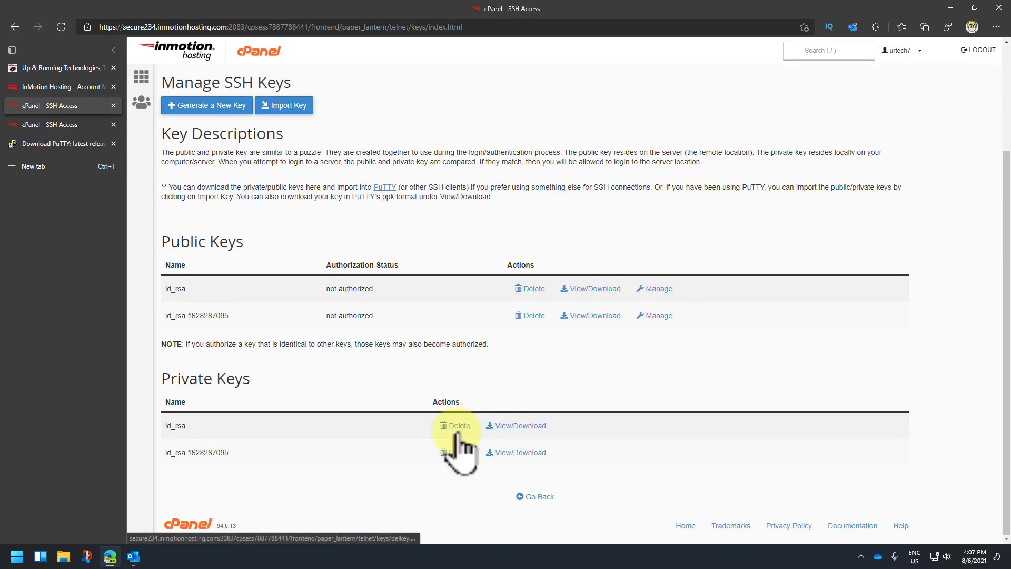
Step: Delete both private keys, id_rsa and id_rsa.1628287095
click(458, 425)
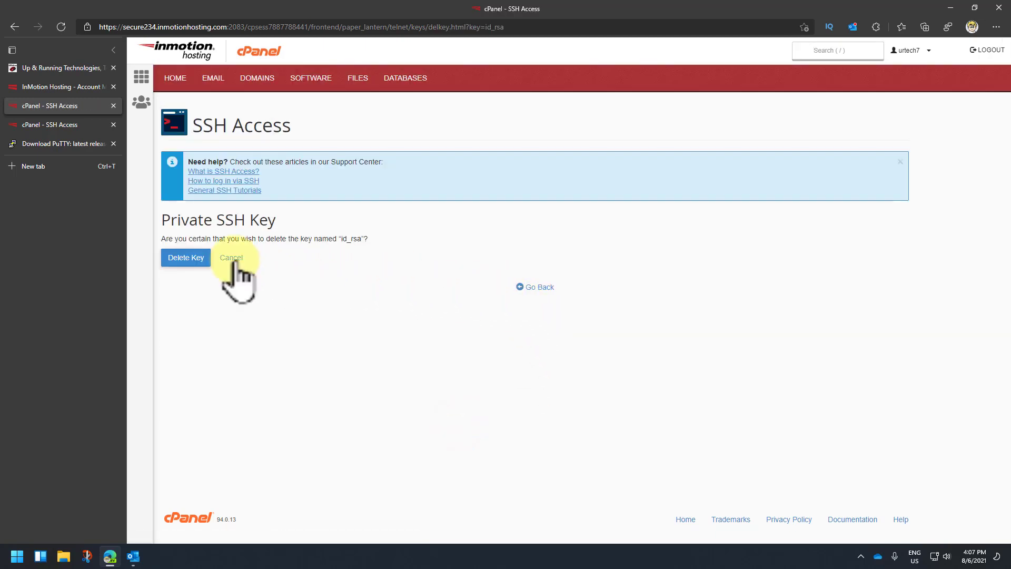
click(186, 257)
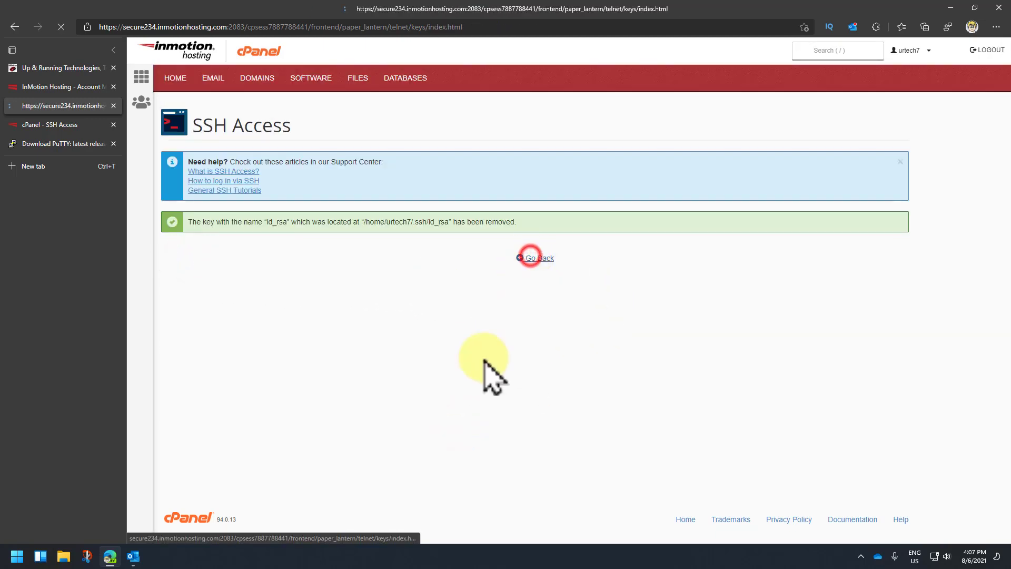
click(538, 257)
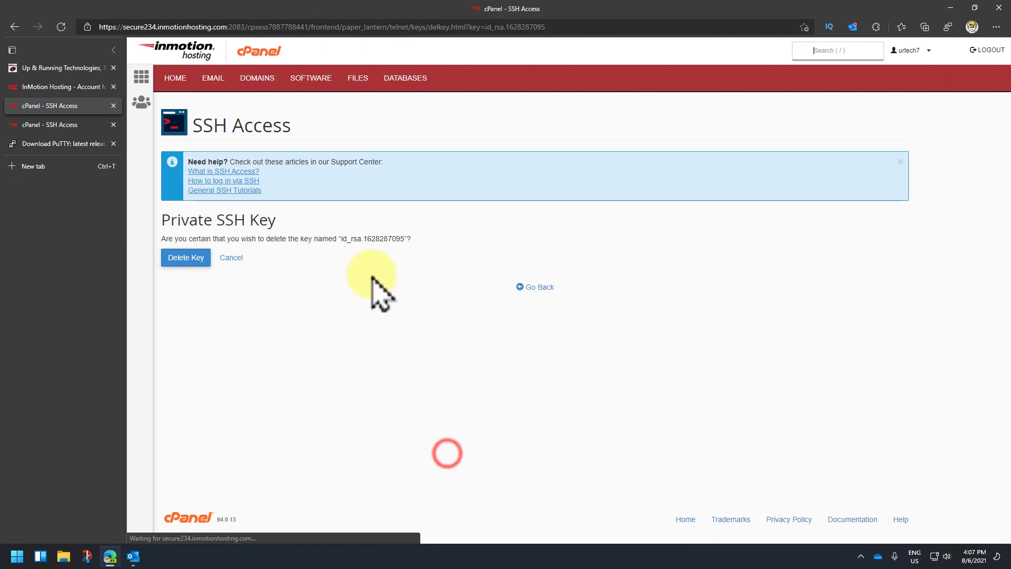
click(186, 257)
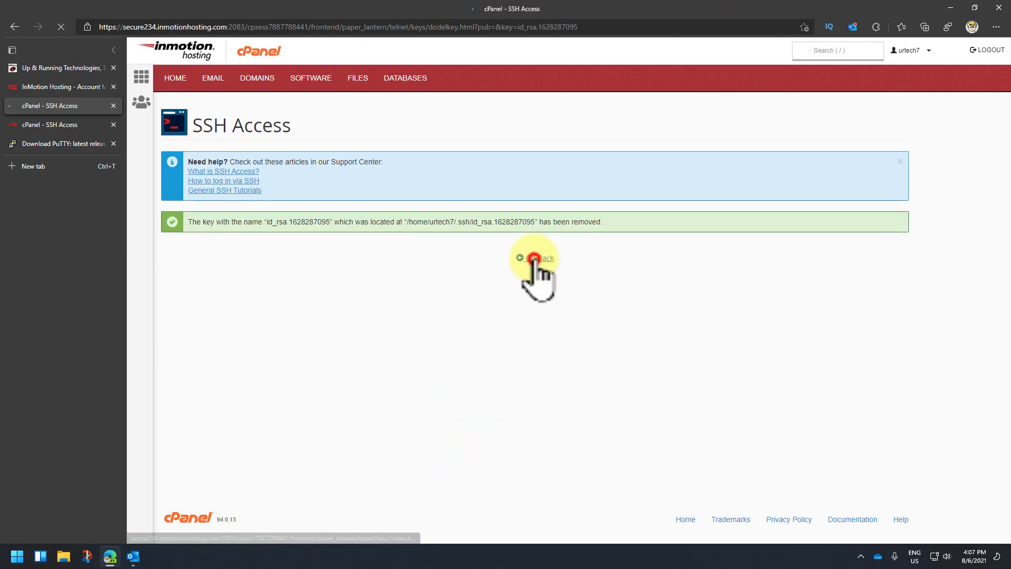
click(537, 258)
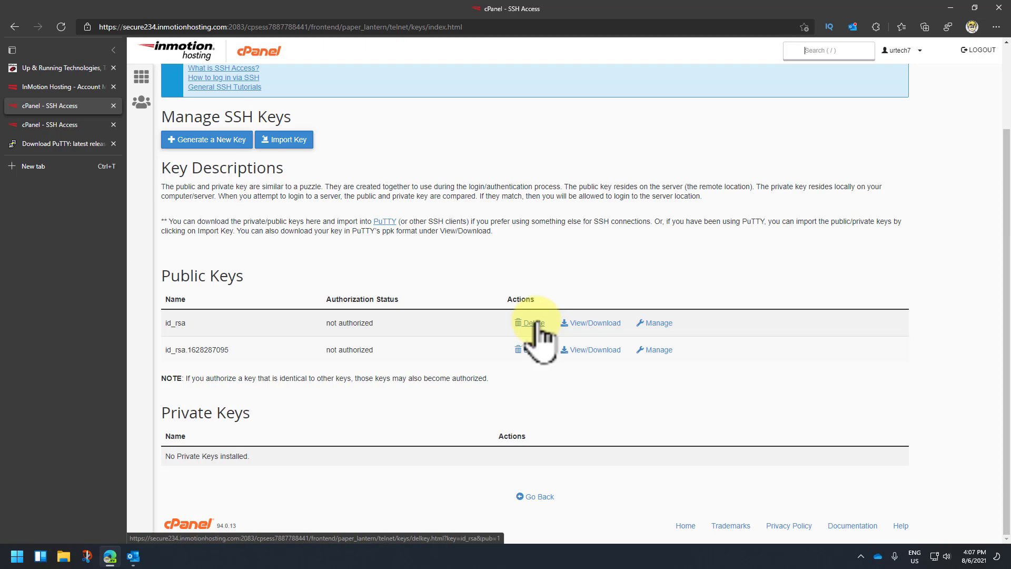
Step: Delete both public keys, id_rsa and id_rsa.1628287095, leaving no keys installed
click(529, 322)
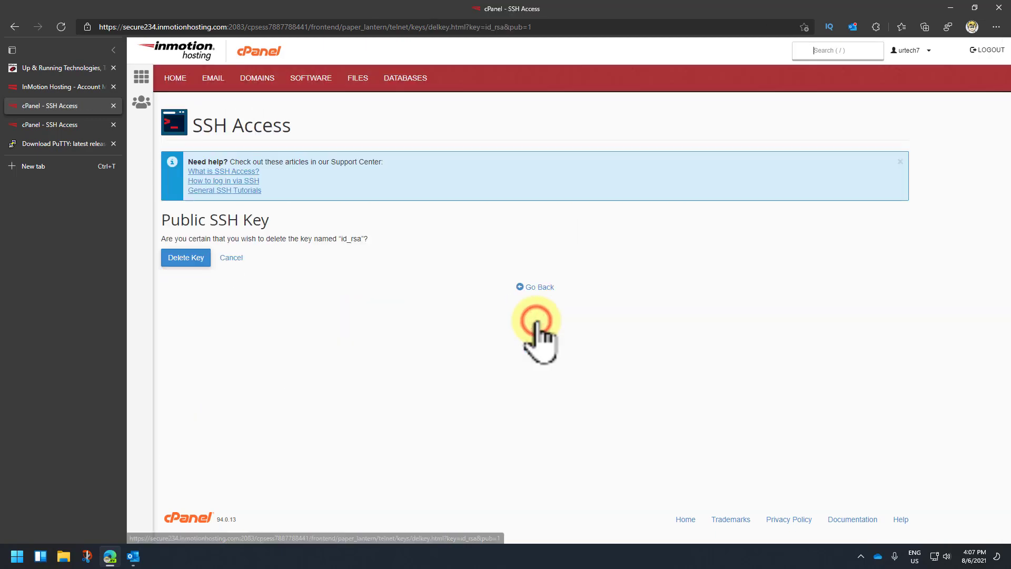
click(186, 257)
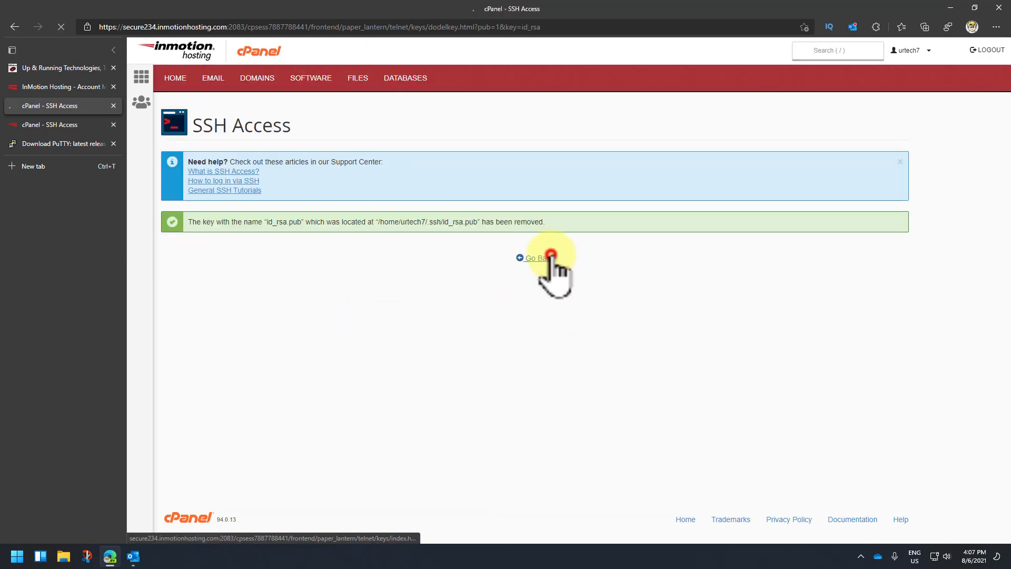
click(533, 258)
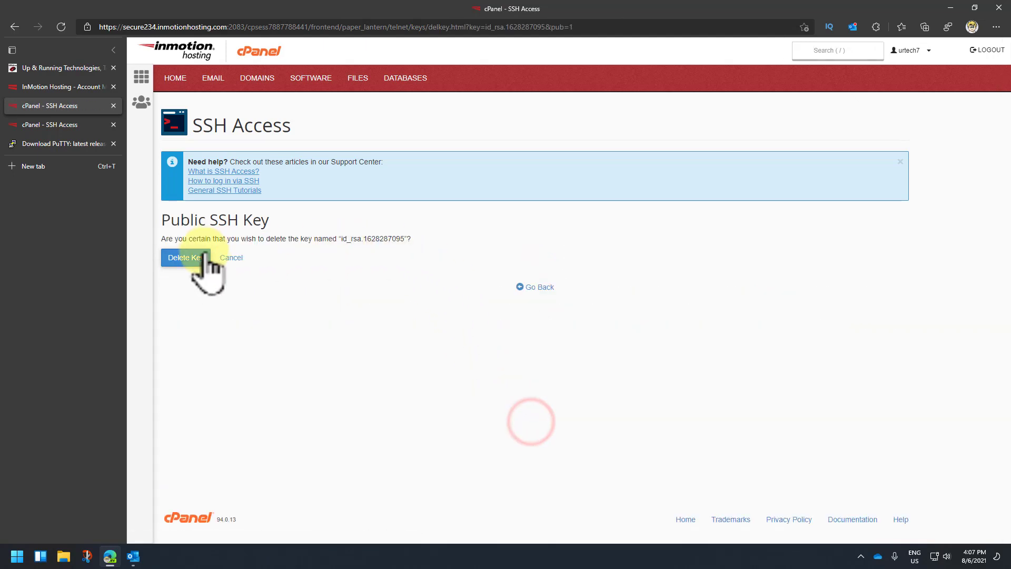
click(185, 258)
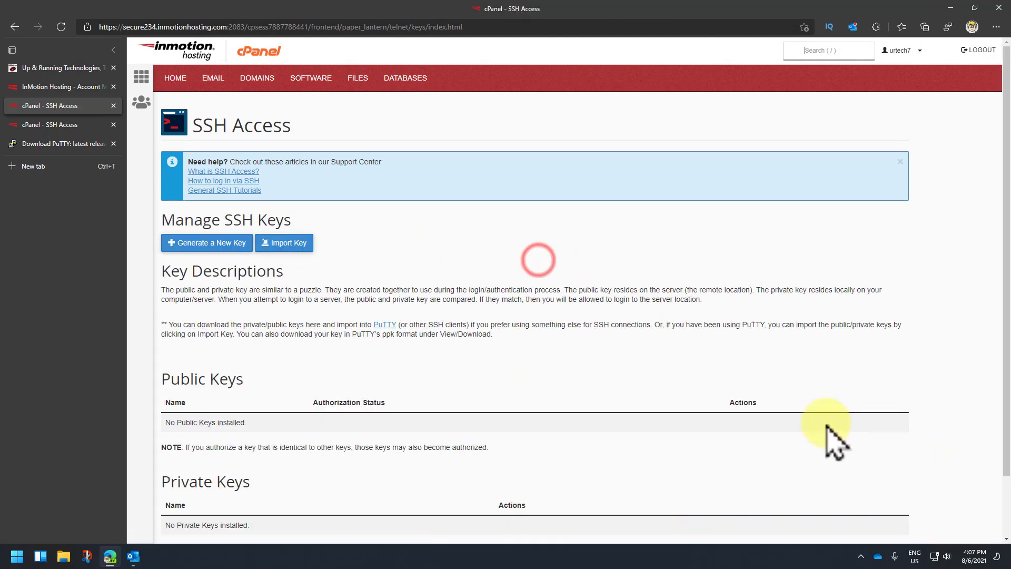
scroll(down, 3)
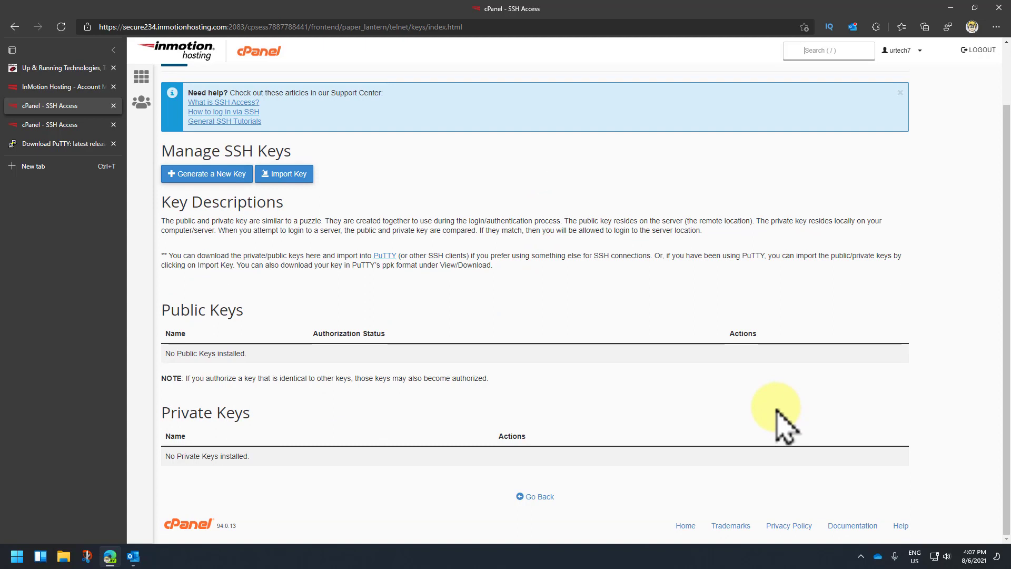